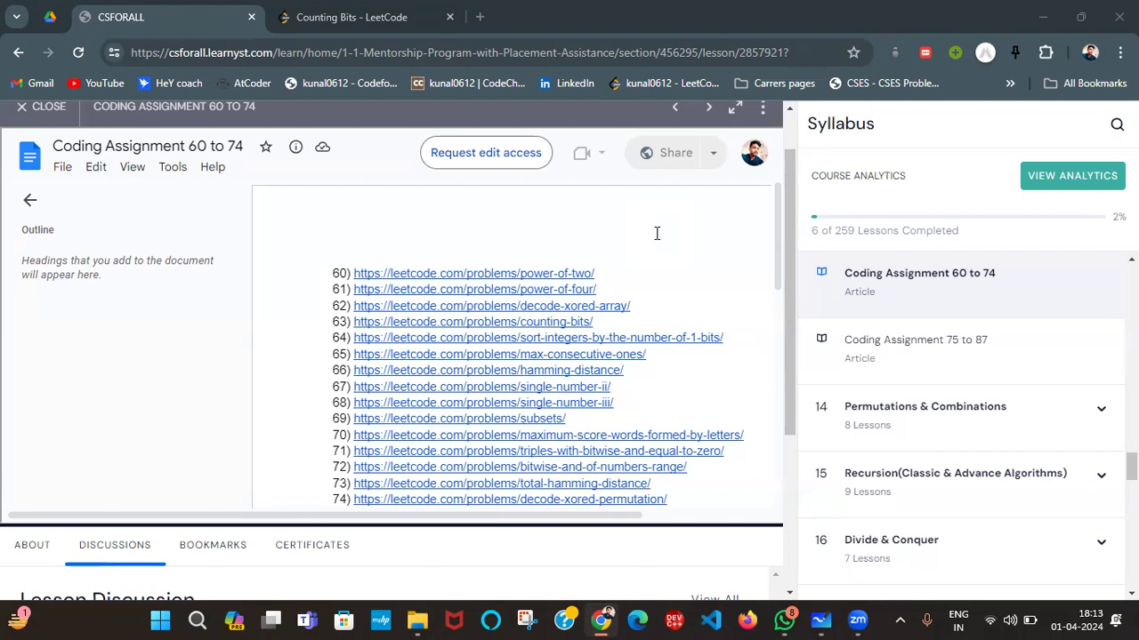
mouse_move(548, 327)
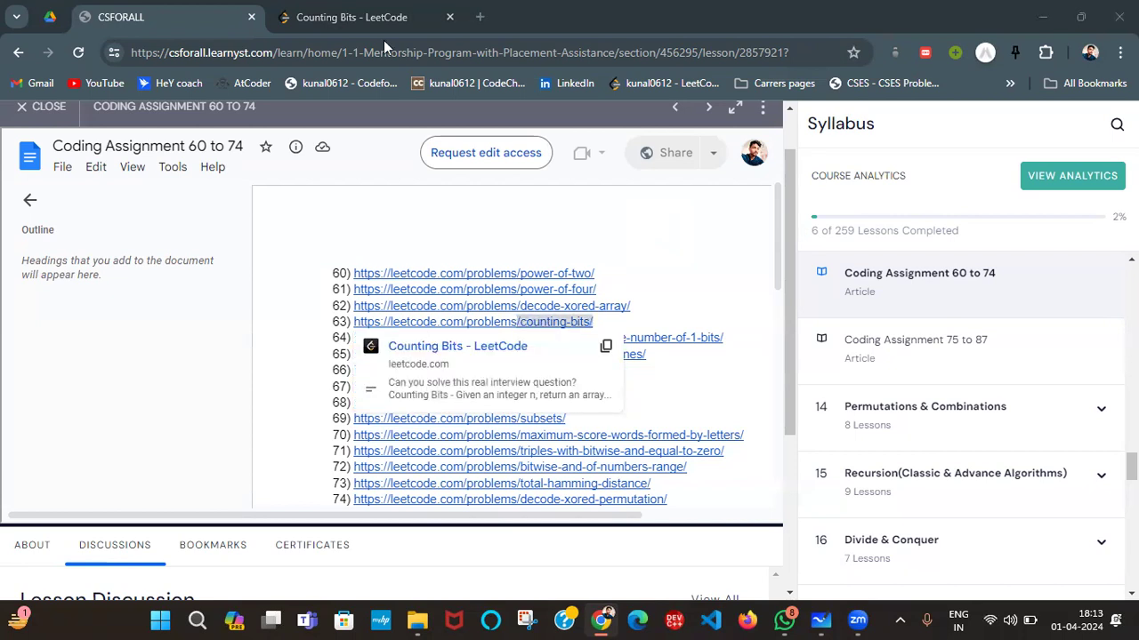
Open the Counting Bits LeetCode problem from the assignment link in the doc
click(352, 18)
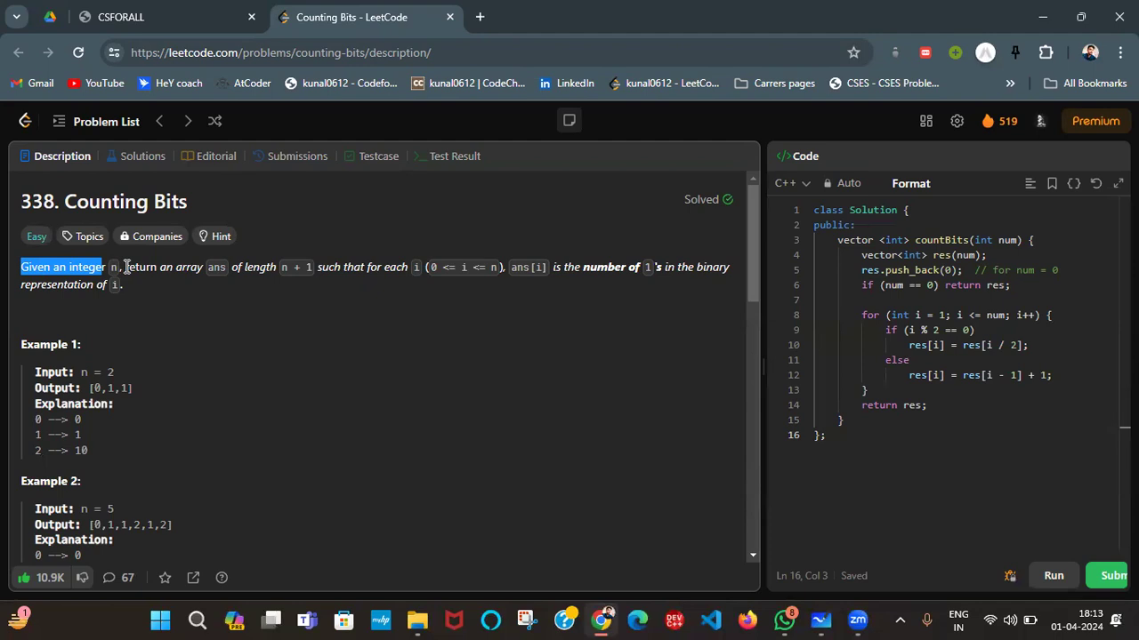
mouse_move(413, 267)
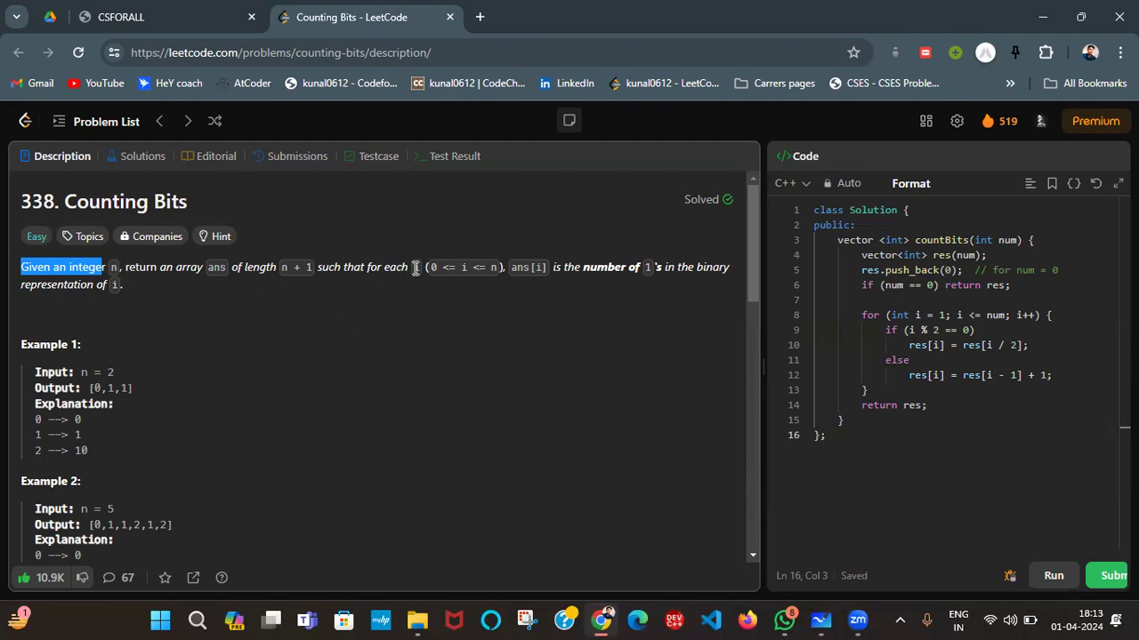
Highlight the phrase about counting 1's in the statement, then bring up Microsoft Whiteboard
click(417, 267)
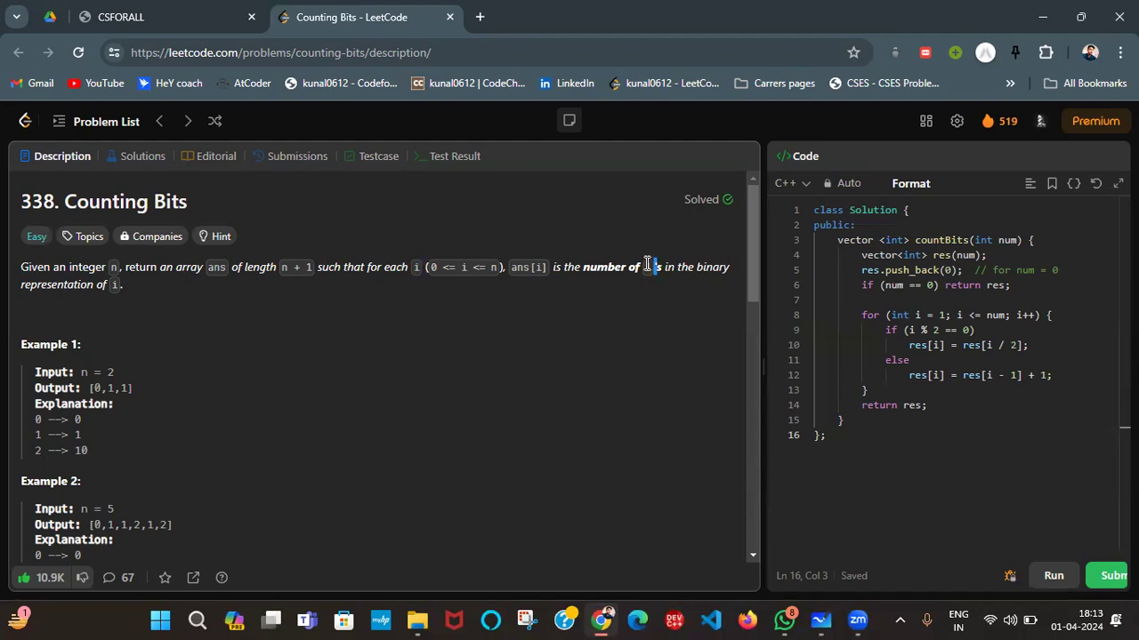
double_click(633, 267)
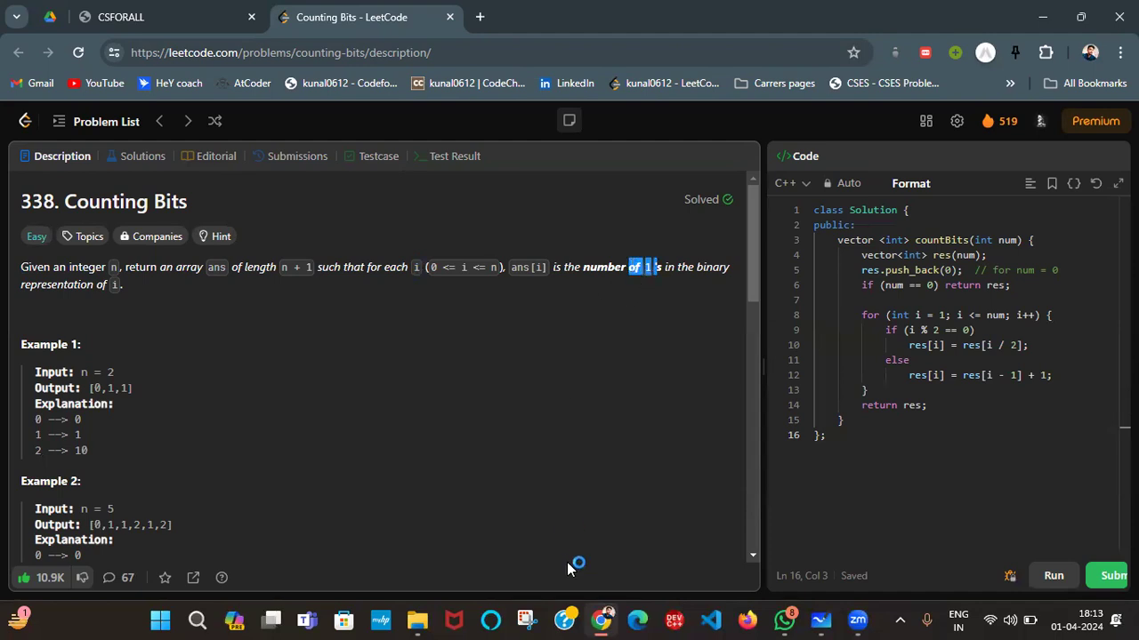
click(820, 619)
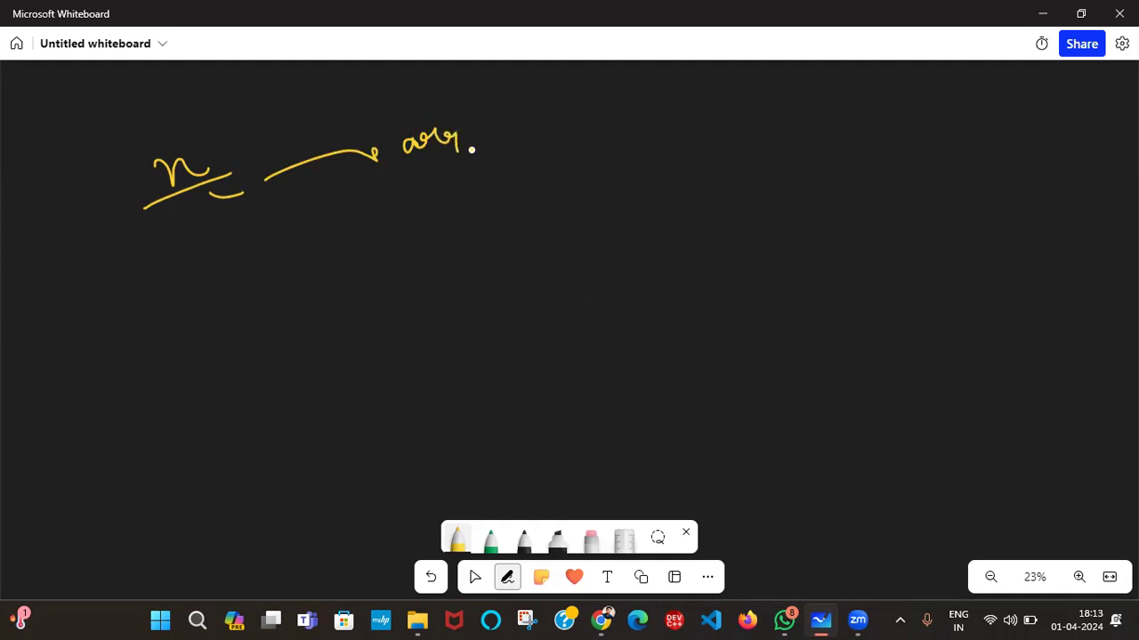
Draw n → arr of length n+1, labelled 'ans' with an arrow beneath
drag(477, 143, 548, 139)
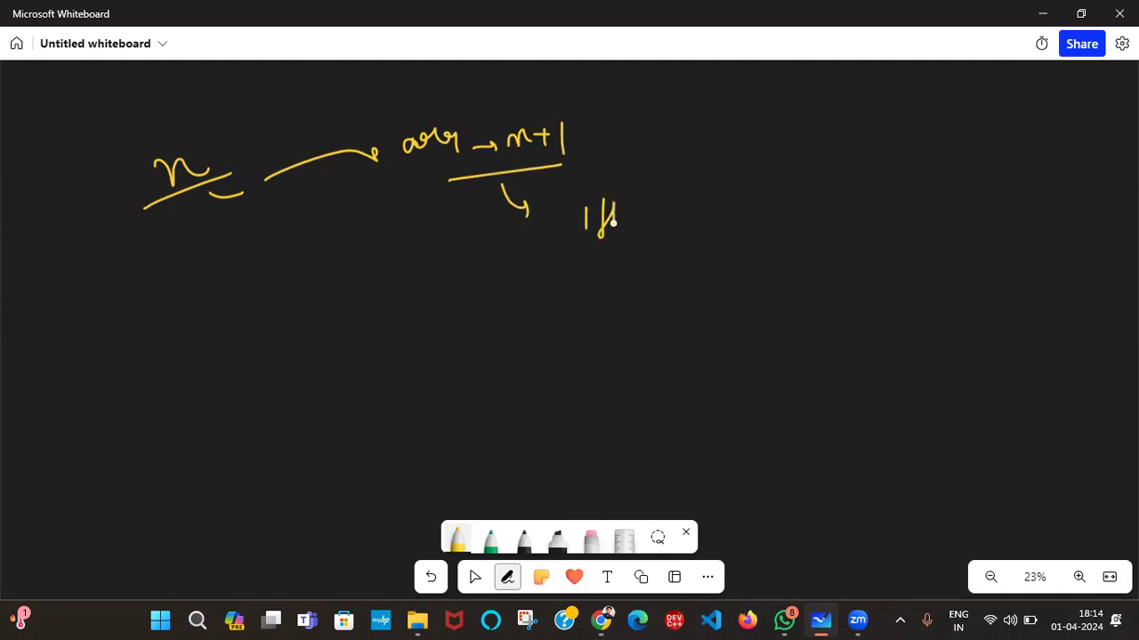
drag(613, 222, 694, 204)
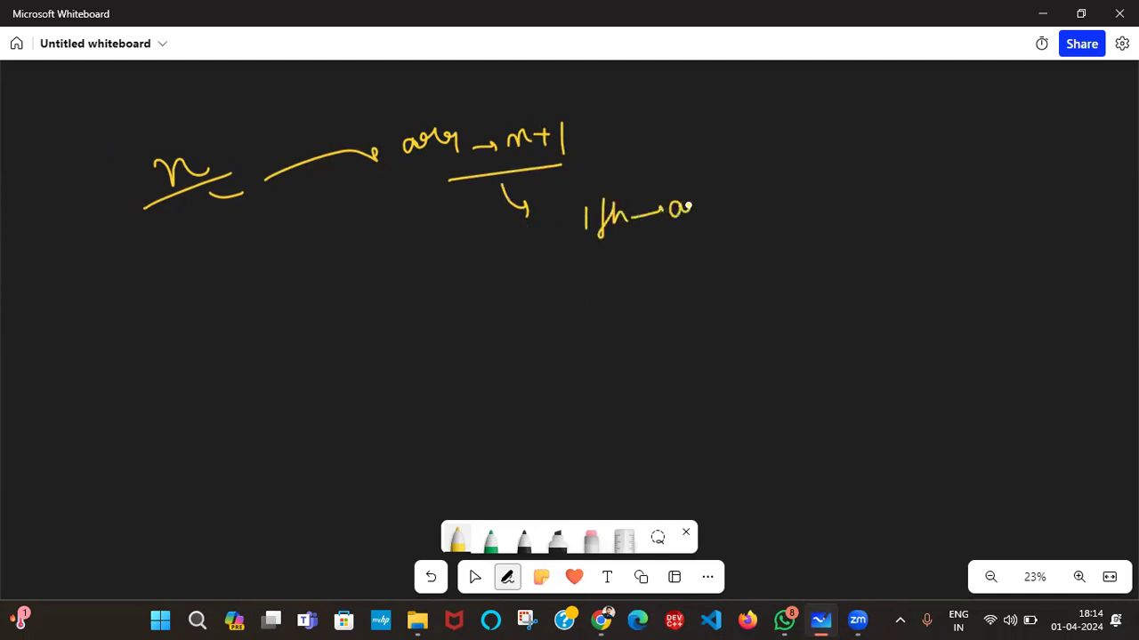
drag(679, 210, 720, 209)
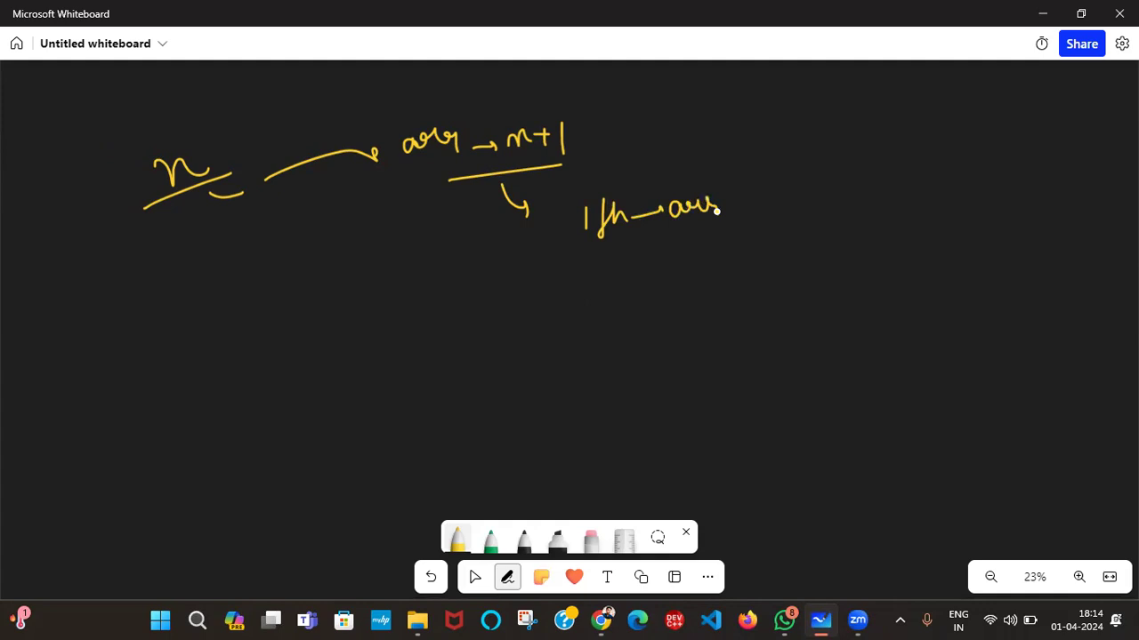
drag(649, 232, 662, 258)
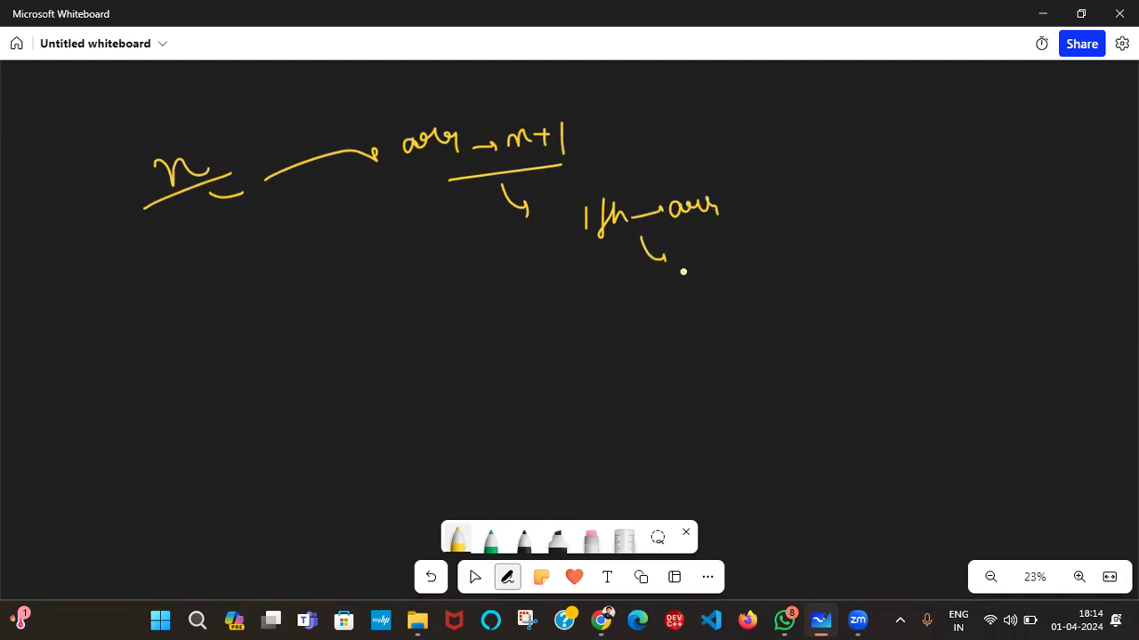
drag(726, 256, 726, 286)
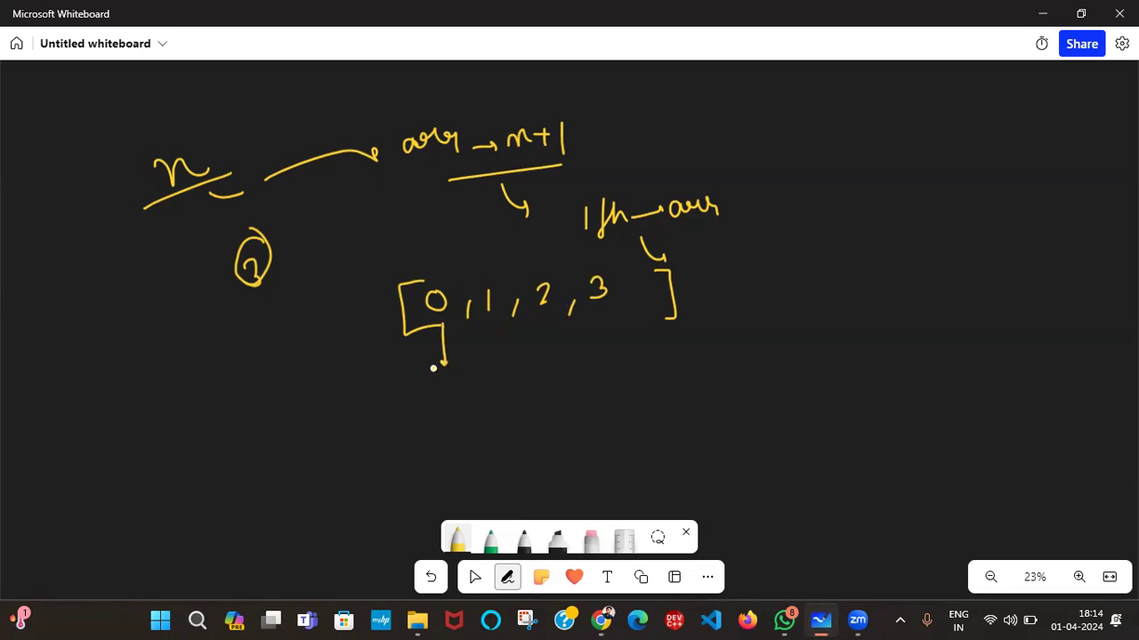
Write numbers 0–3 with arcs to binaries 01, 10, 11 and the answer array [0,1,1,2]
drag(436, 364, 424, 427)
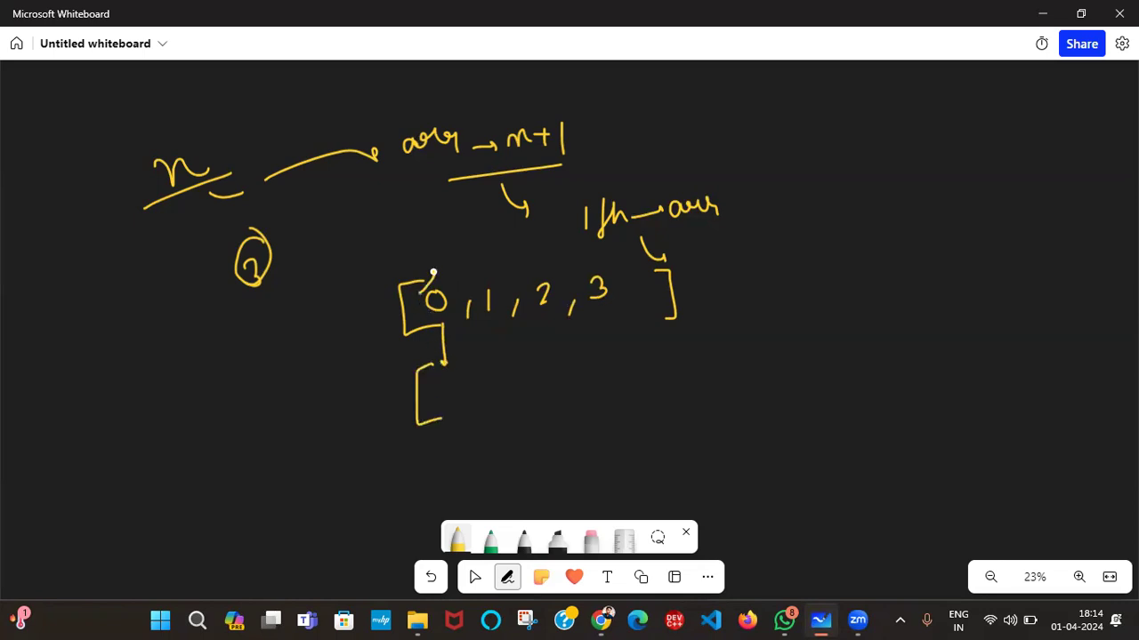
drag(449, 373, 463, 406)
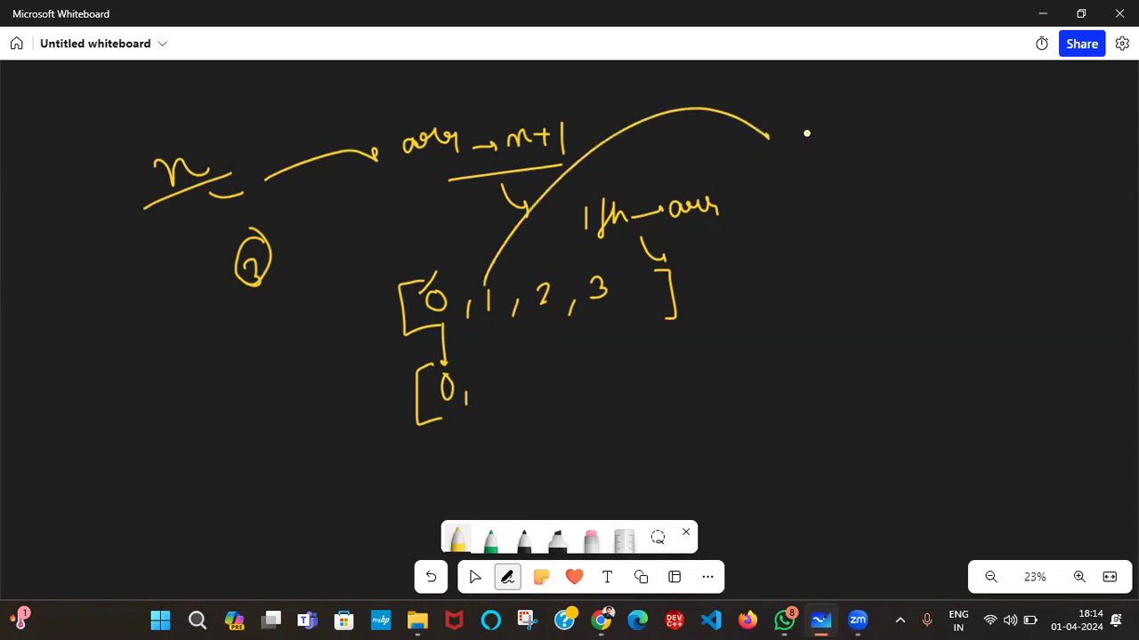
drag(797, 152, 832, 151)
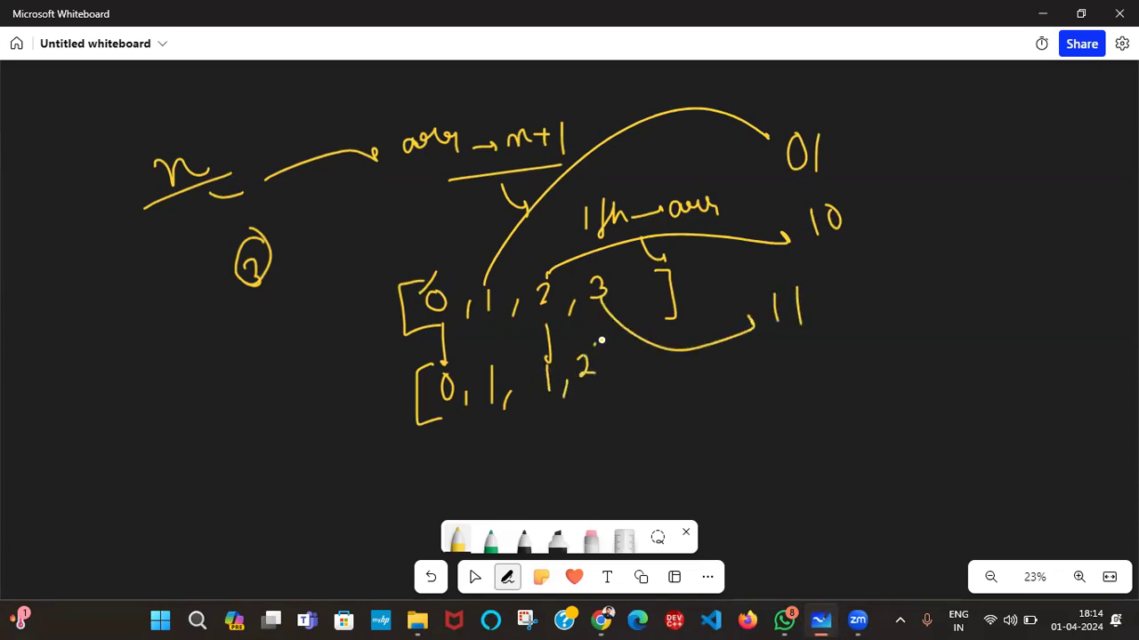
drag(605, 347, 609, 388)
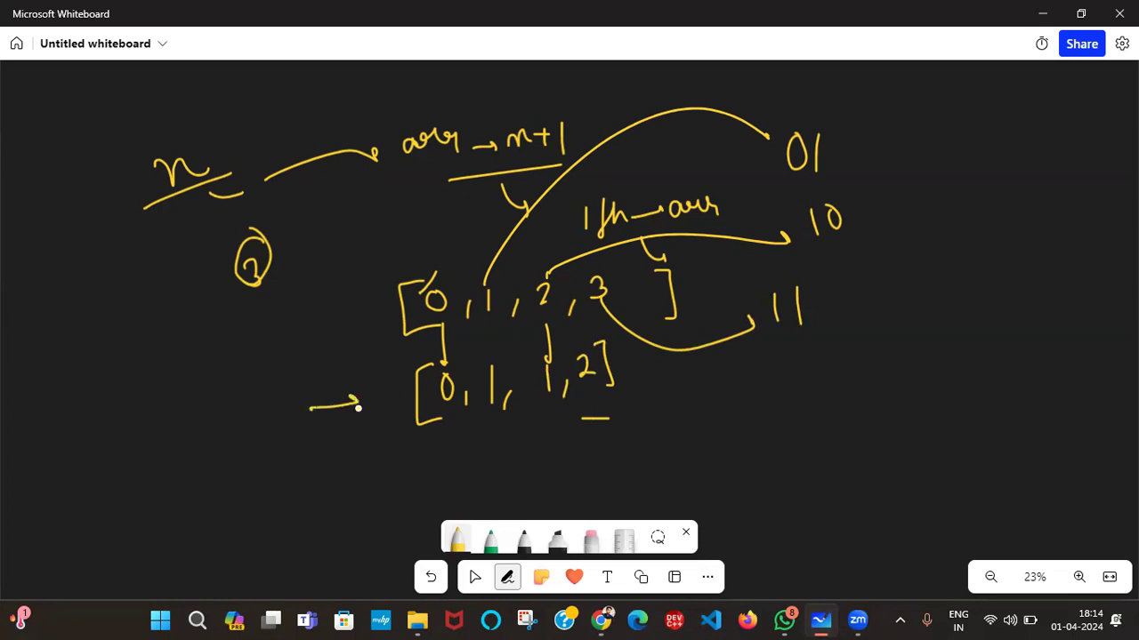
drag(427, 425, 481, 441)
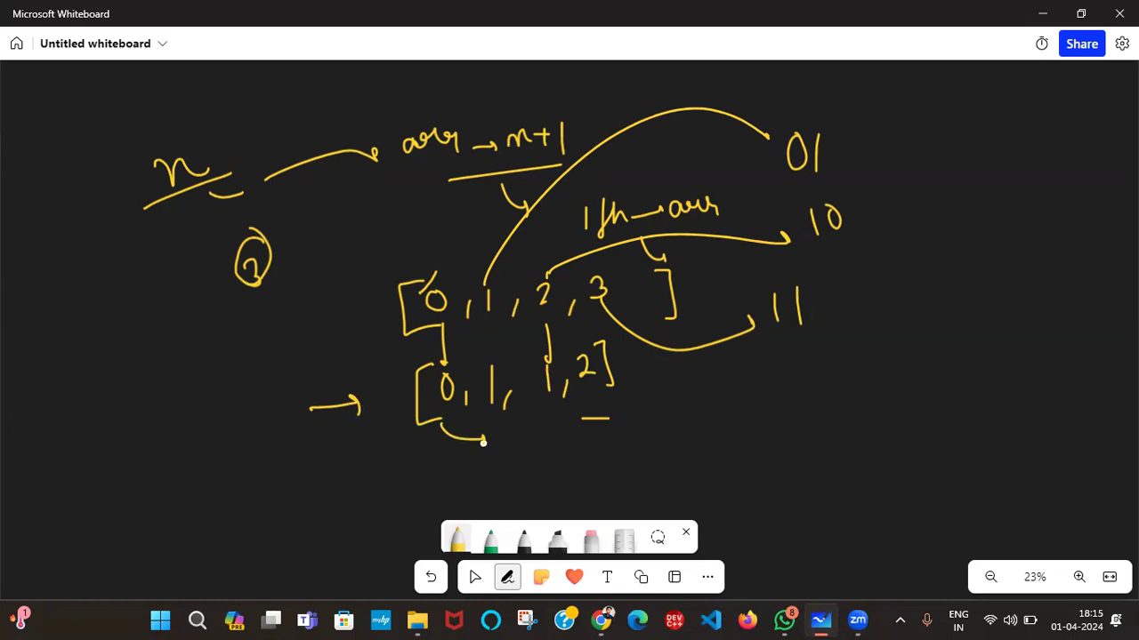
drag(632, 435, 672, 424)
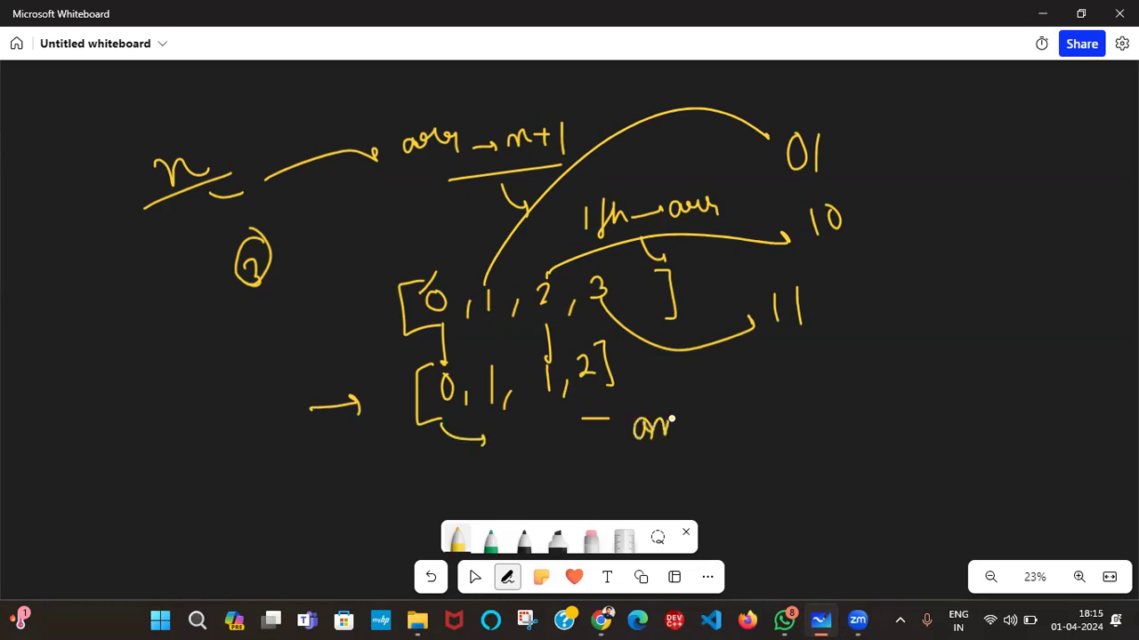
Label the array: ans[i] is the number of setbits of i
drag(658, 427, 720, 418)
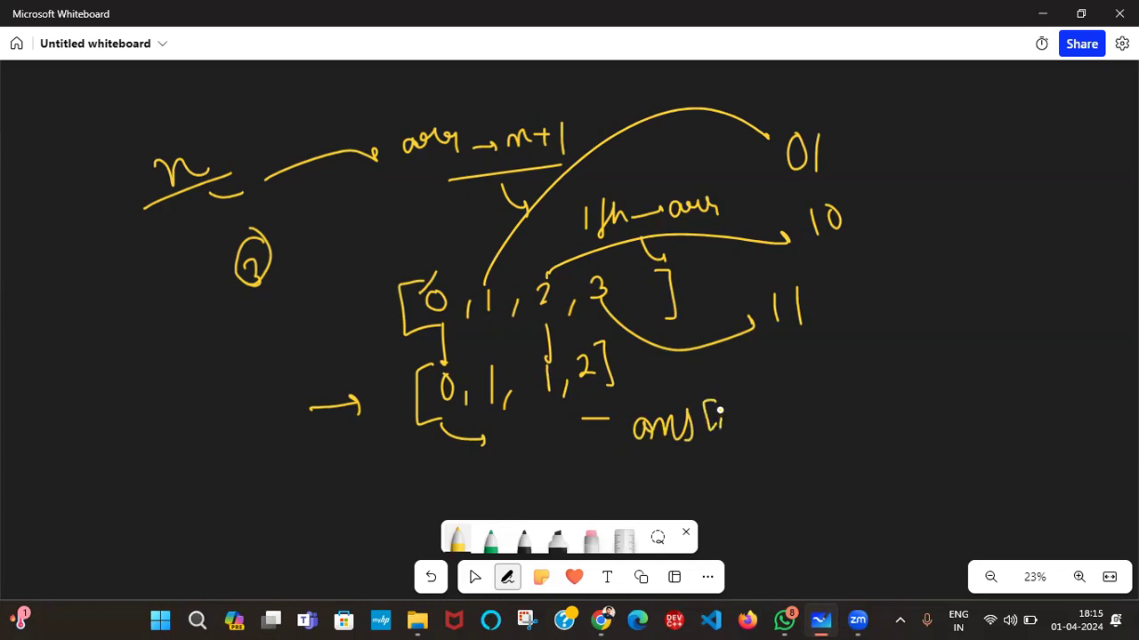
drag(721, 418, 762, 375)
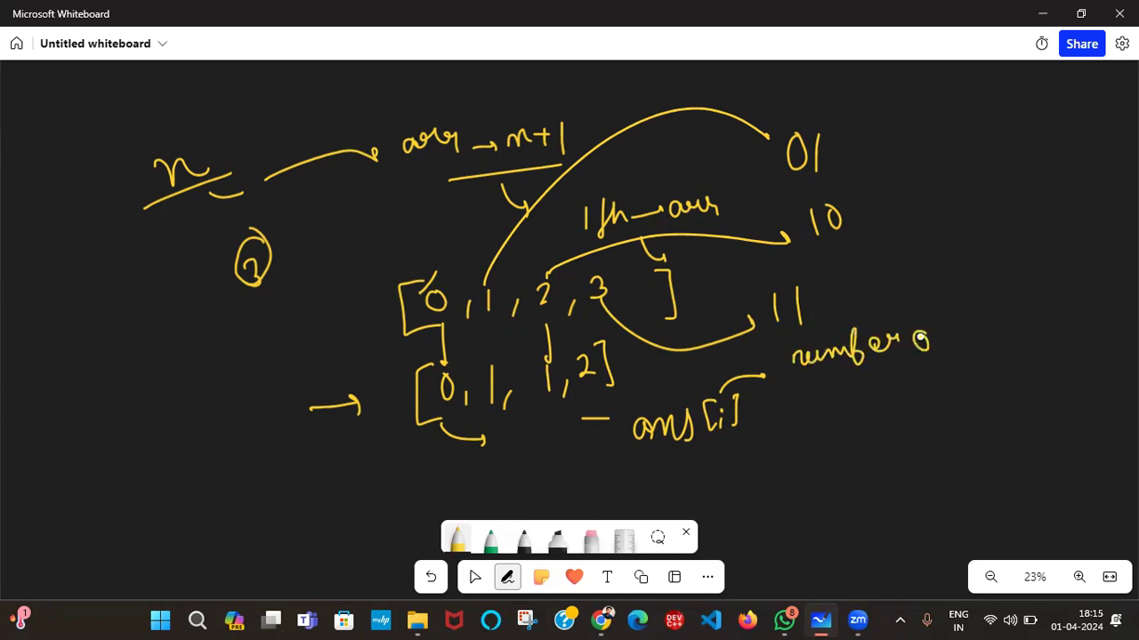
drag(925, 341, 952, 342)
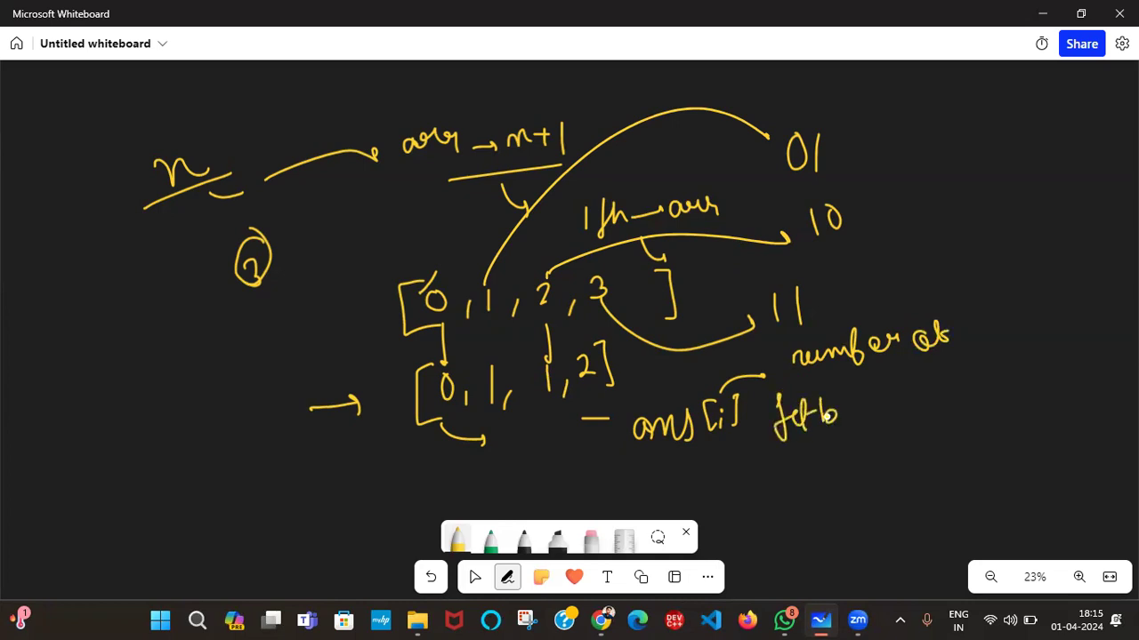
drag(837, 412, 908, 409)
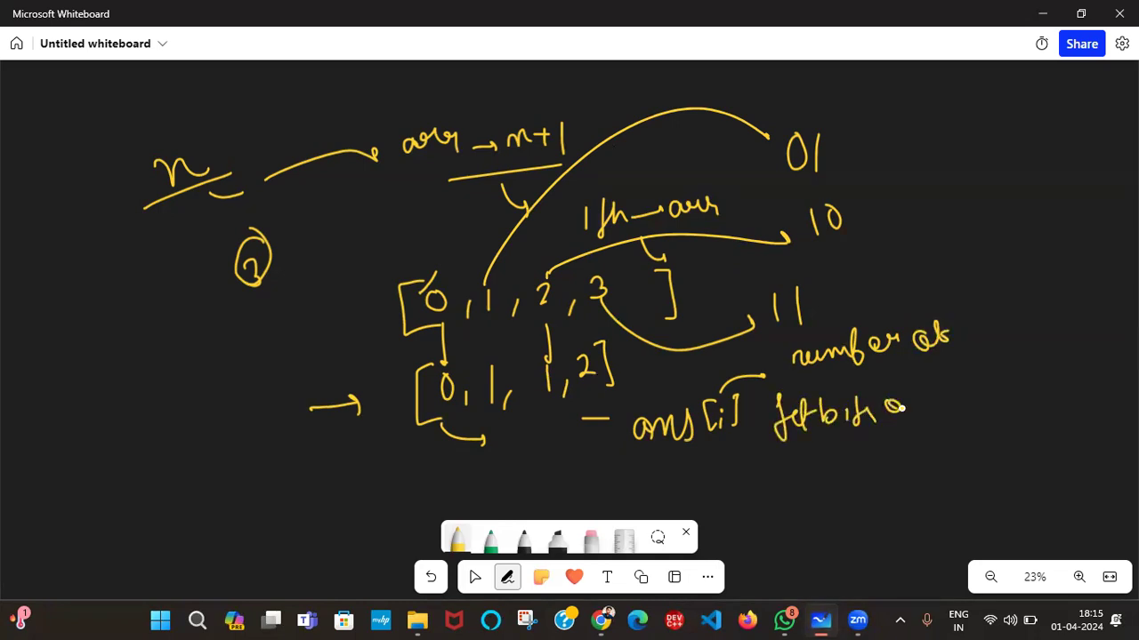
drag(898, 410, 979, 388)
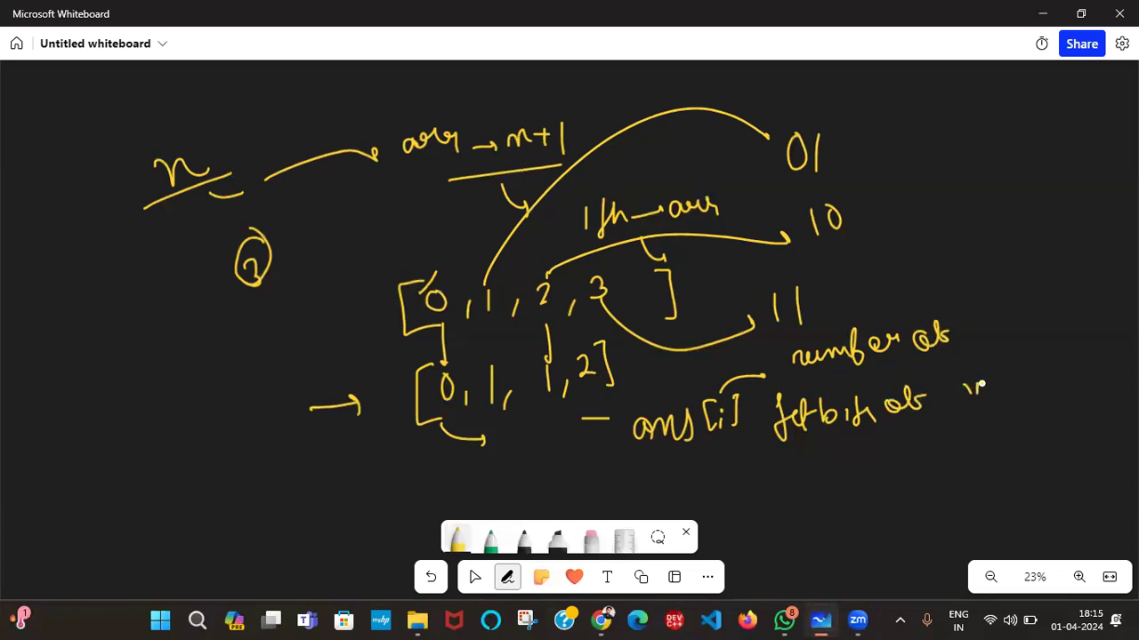
drag(969, 382, 1046, 373)
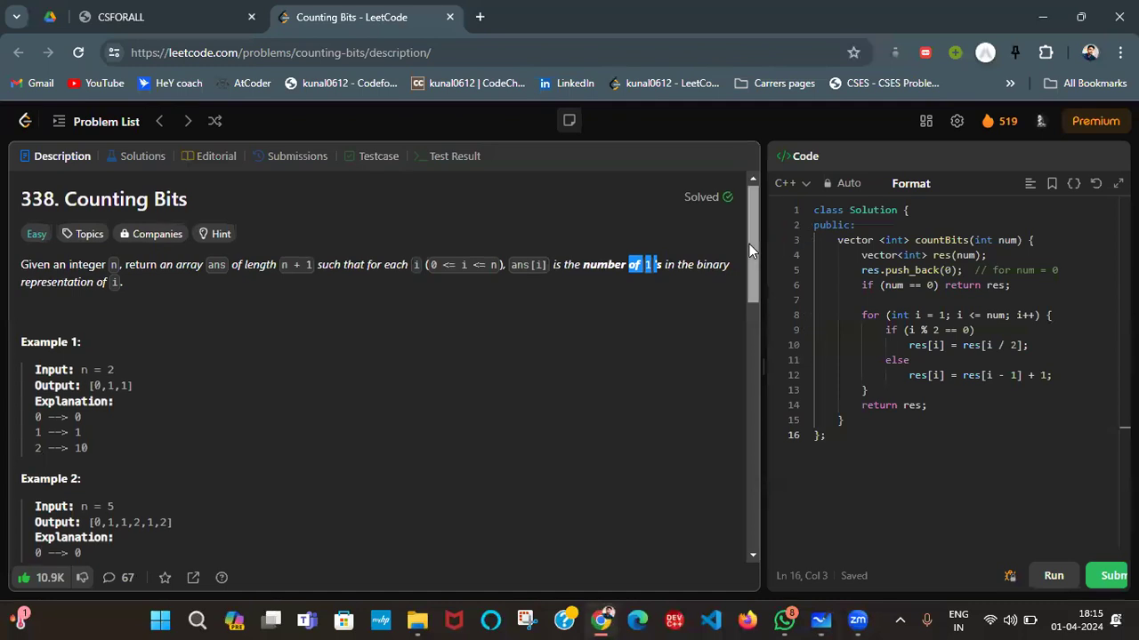
scroll(down, 3)
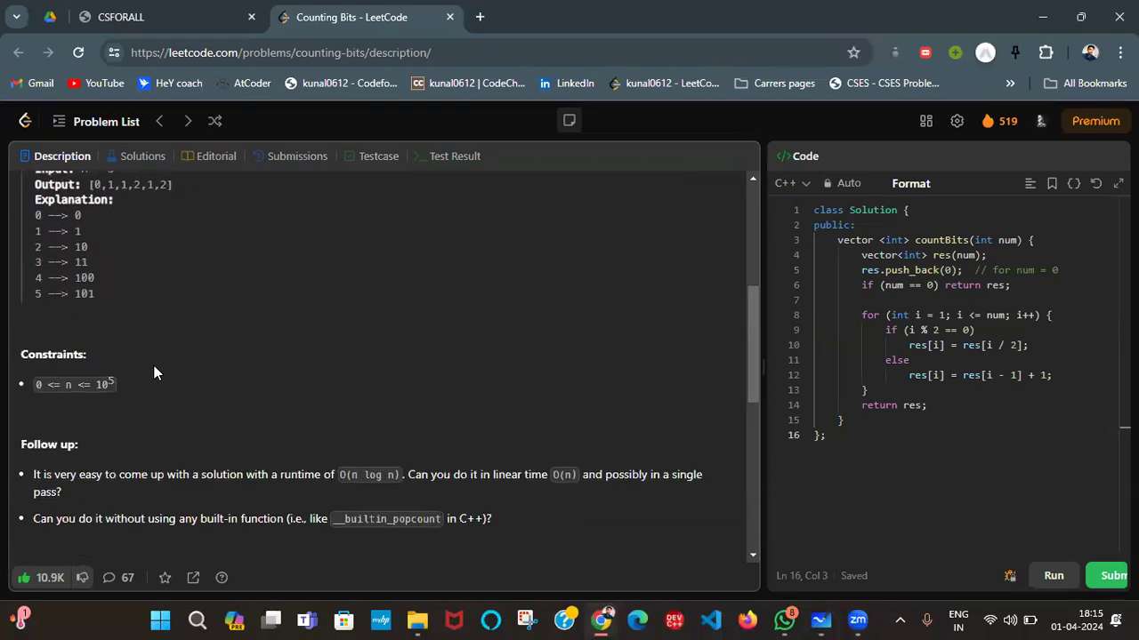
mouse_move(39, 519)
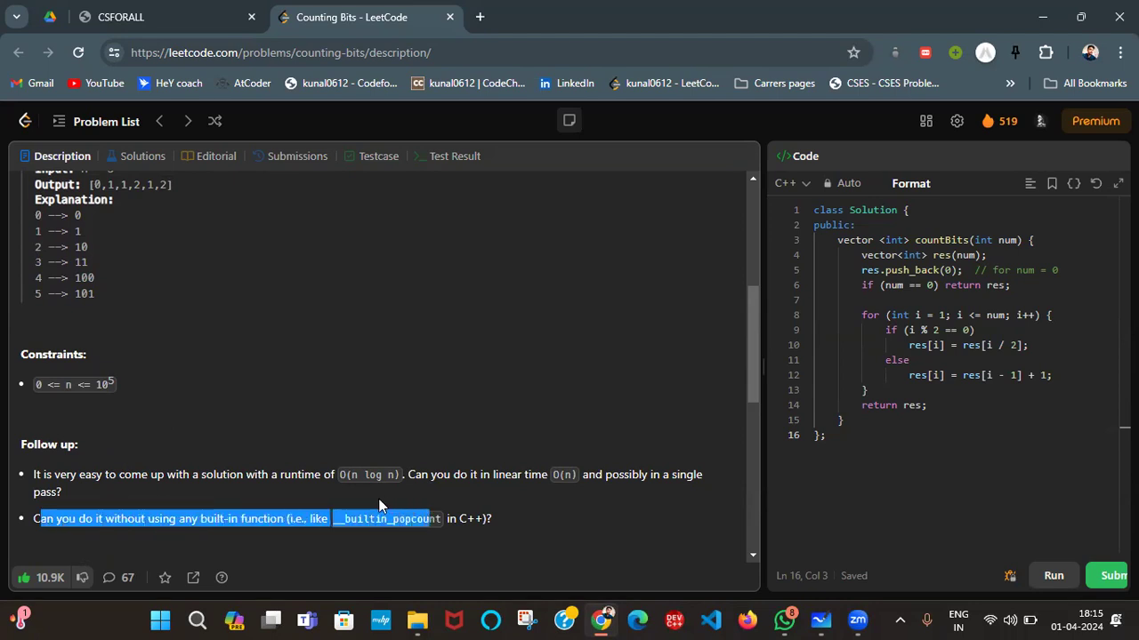
mouse_move(309, 471)
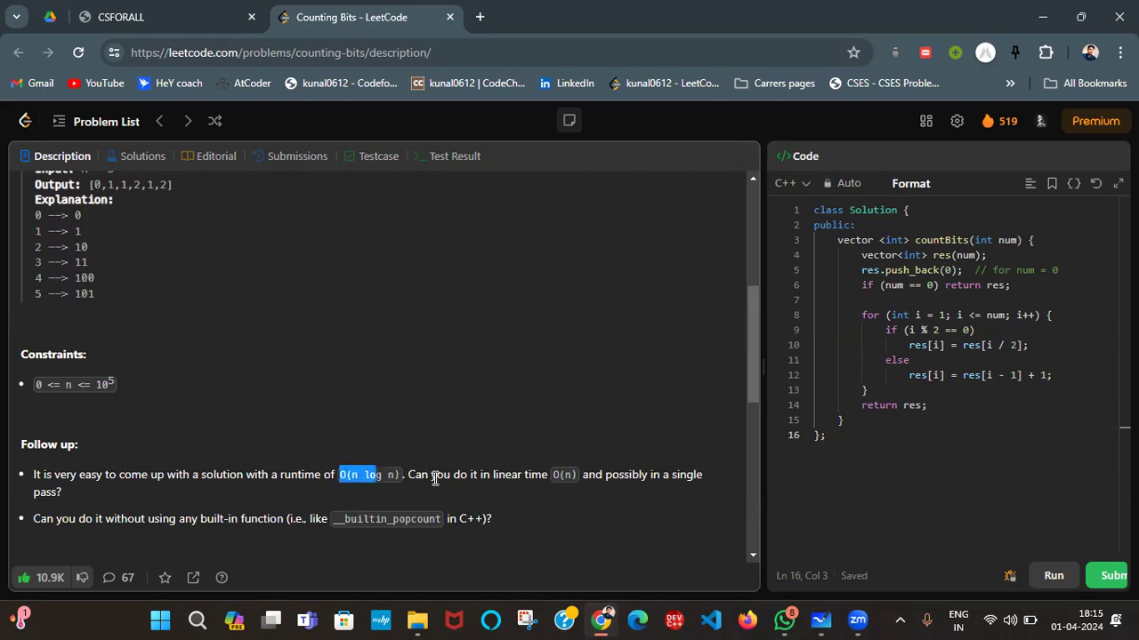
drag(406, 473, 489, 474)
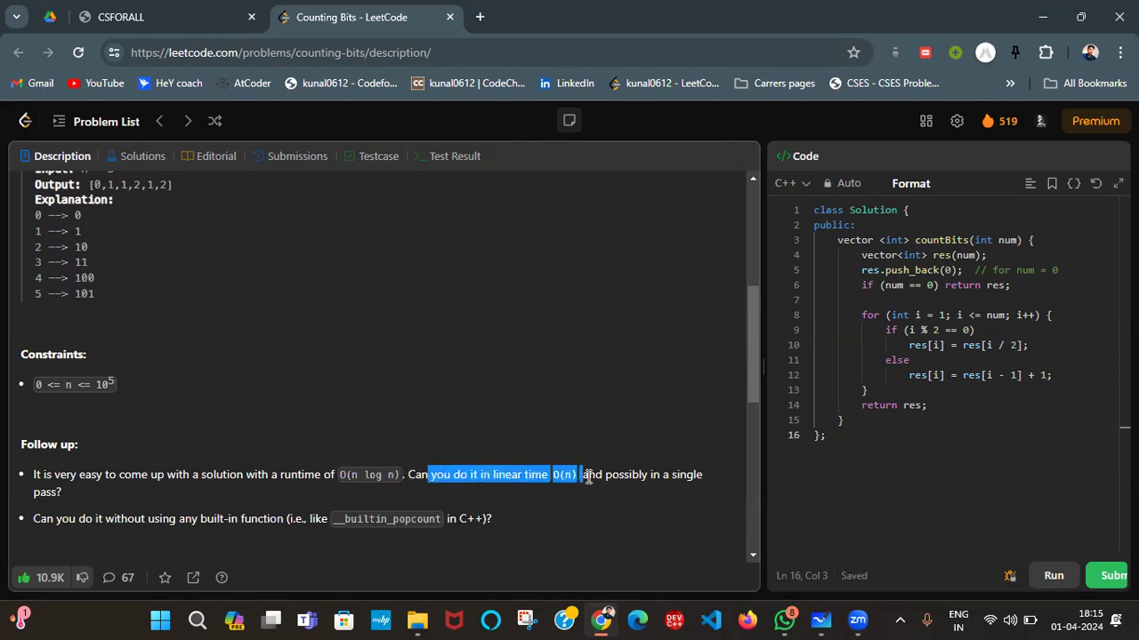
scroll(up, 3)
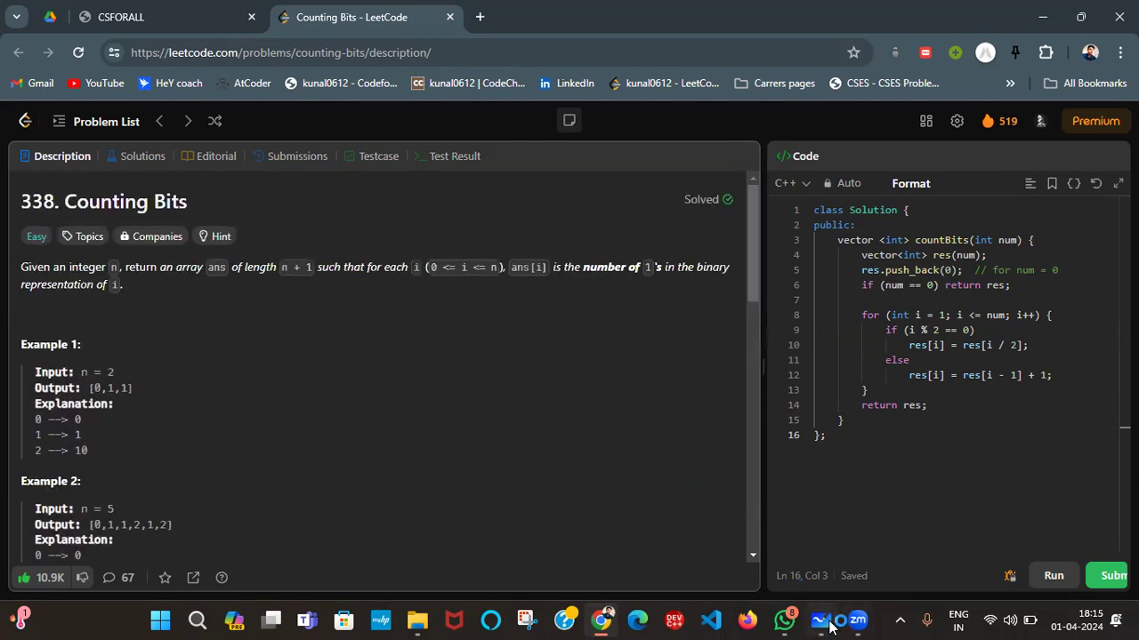
Switch back to the whiteboard and pick the pen from the toolbar
click(818, 619)
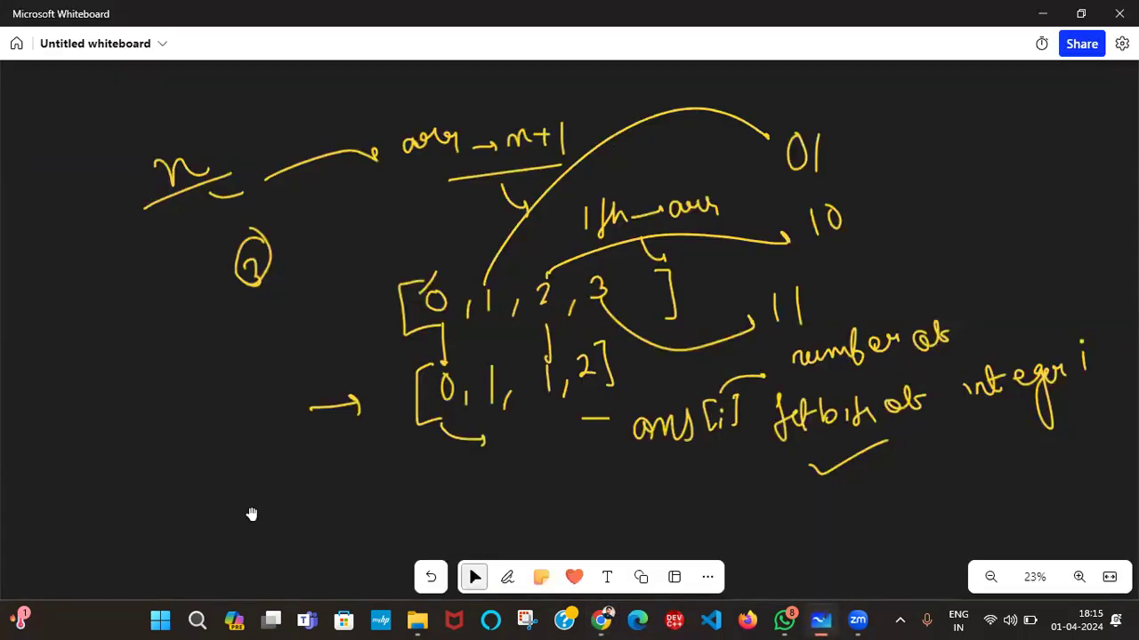
click(507, 576)
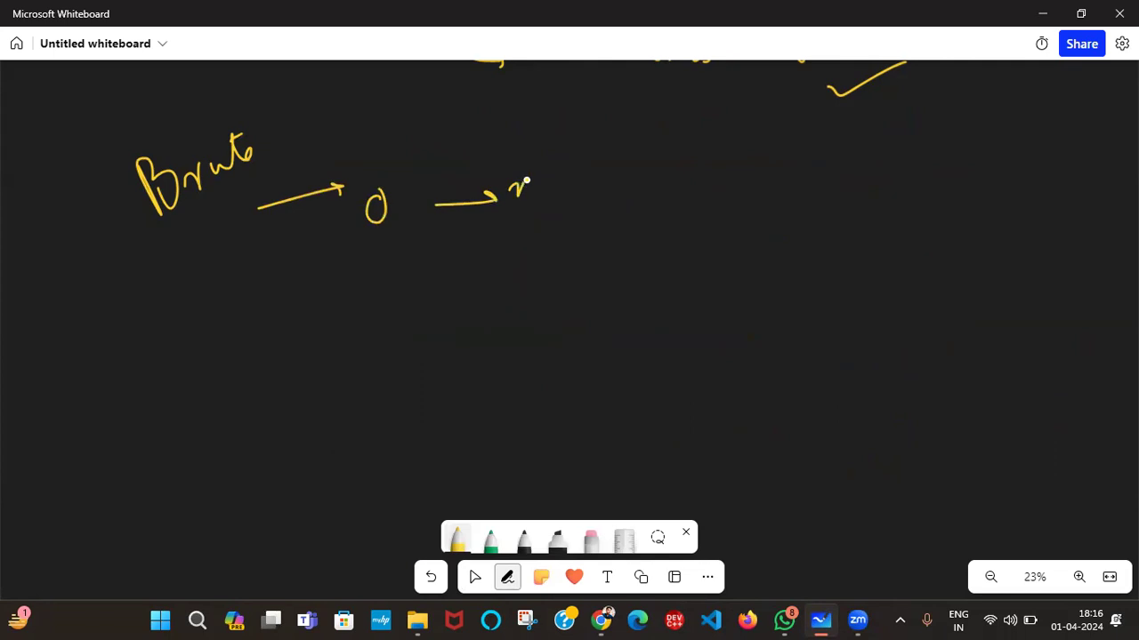
Write the brute branch: loop 0 → n, set bit → Dividend → Remainder
drag(445, 192, 454, 270)
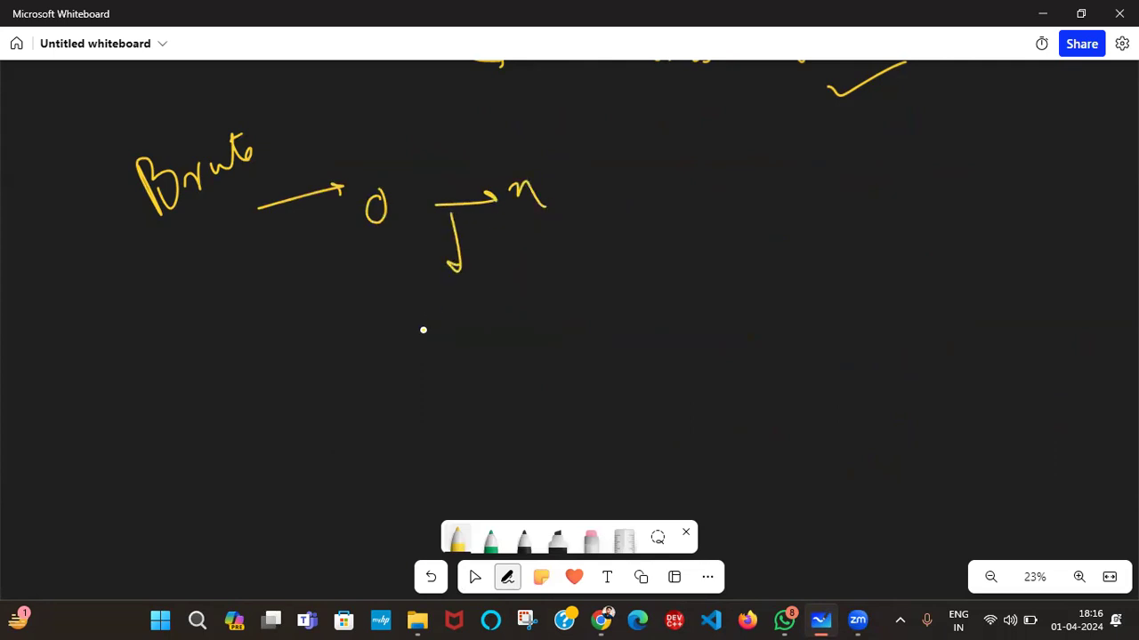
drag(433, 311, 427, 354)
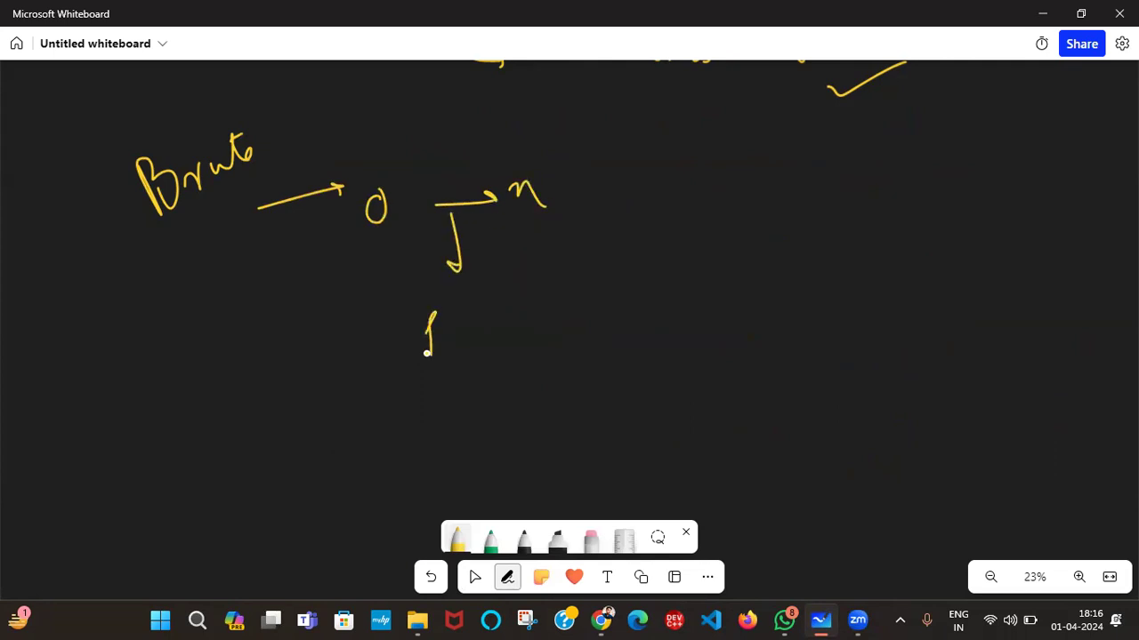
drag(424, 338, 513, 341)
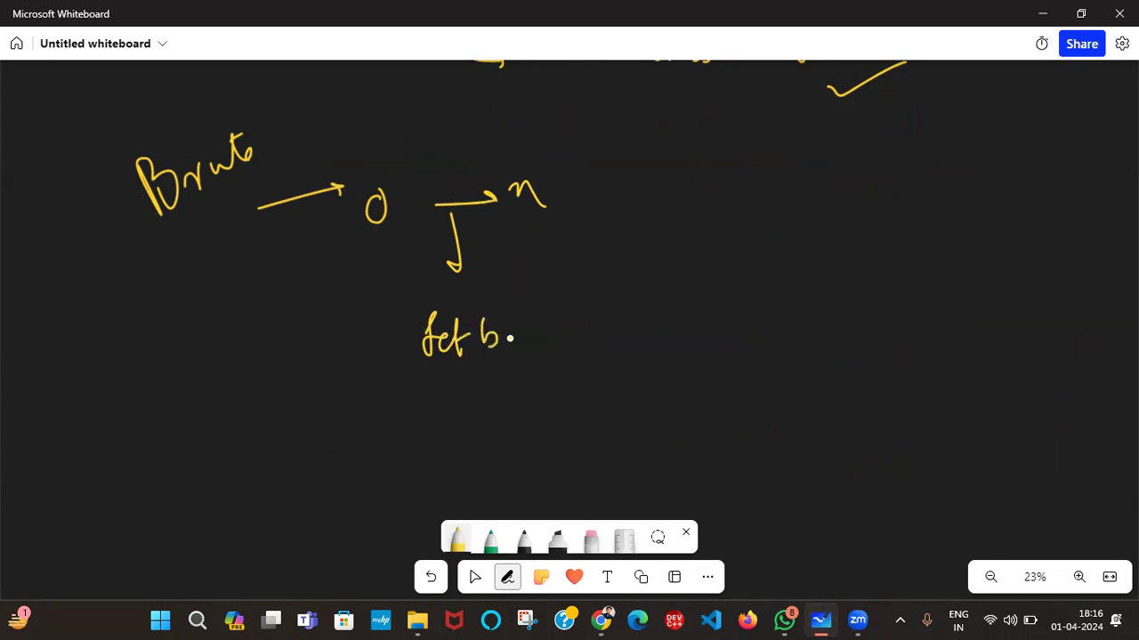
drag(533, 338, 596, 320)
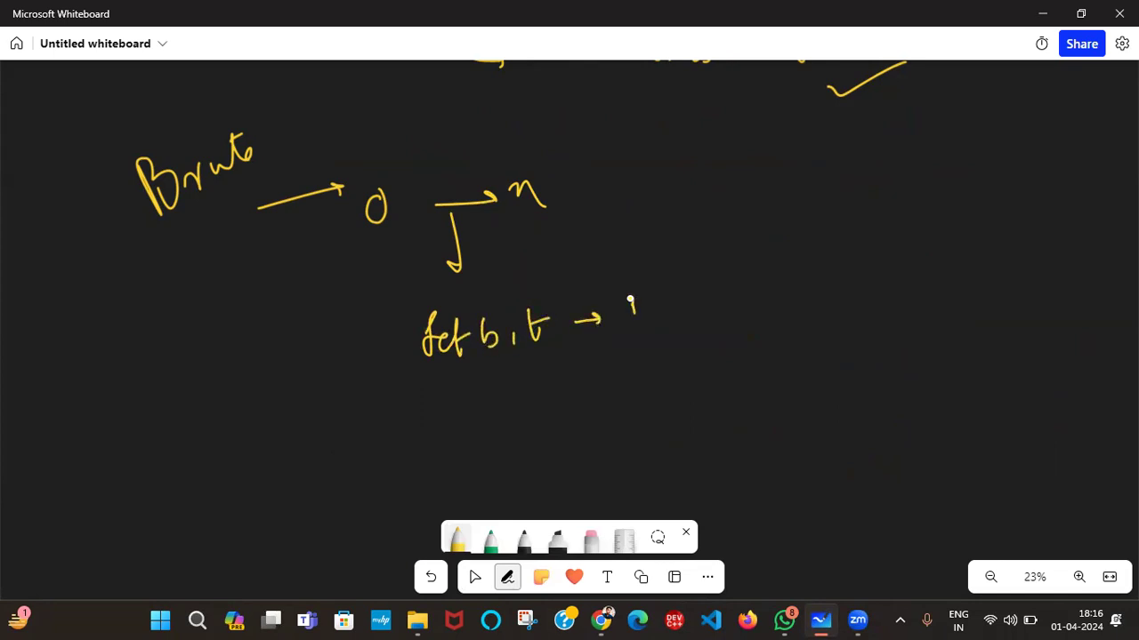
drag(632, 306, 627, 276)
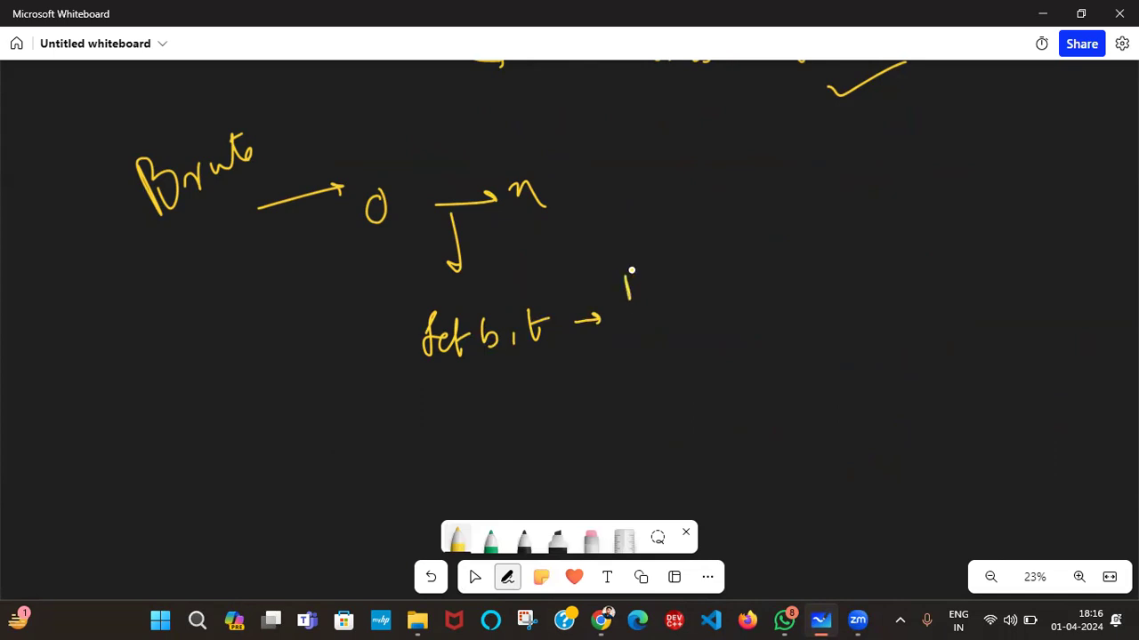
drag(631, 270, 637, 303)
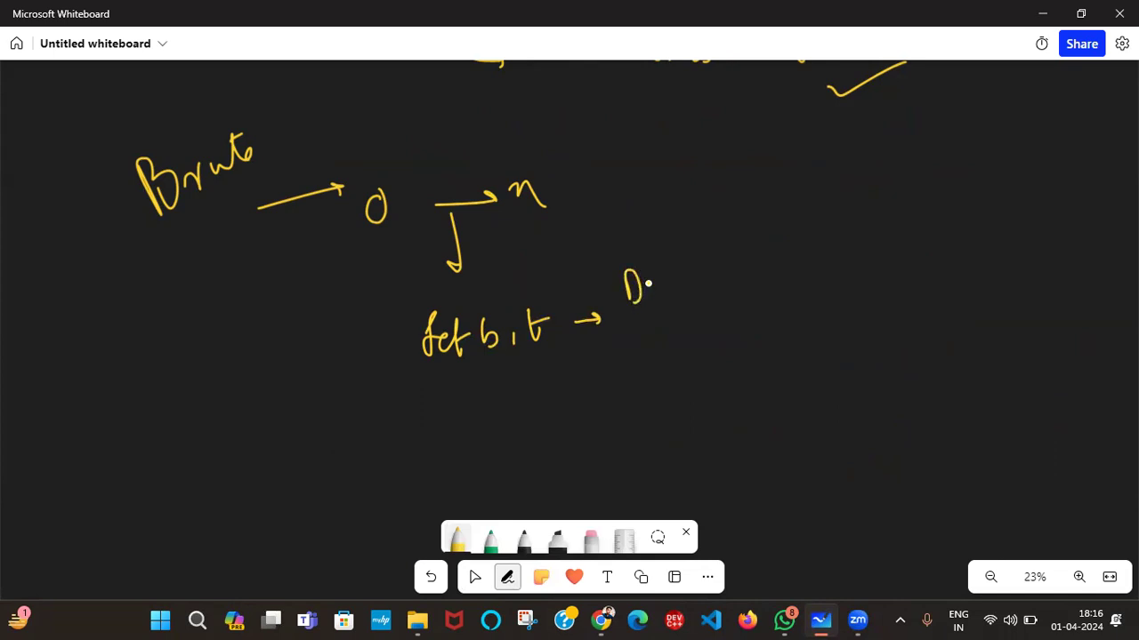
drag(641, 284, 698, 285)
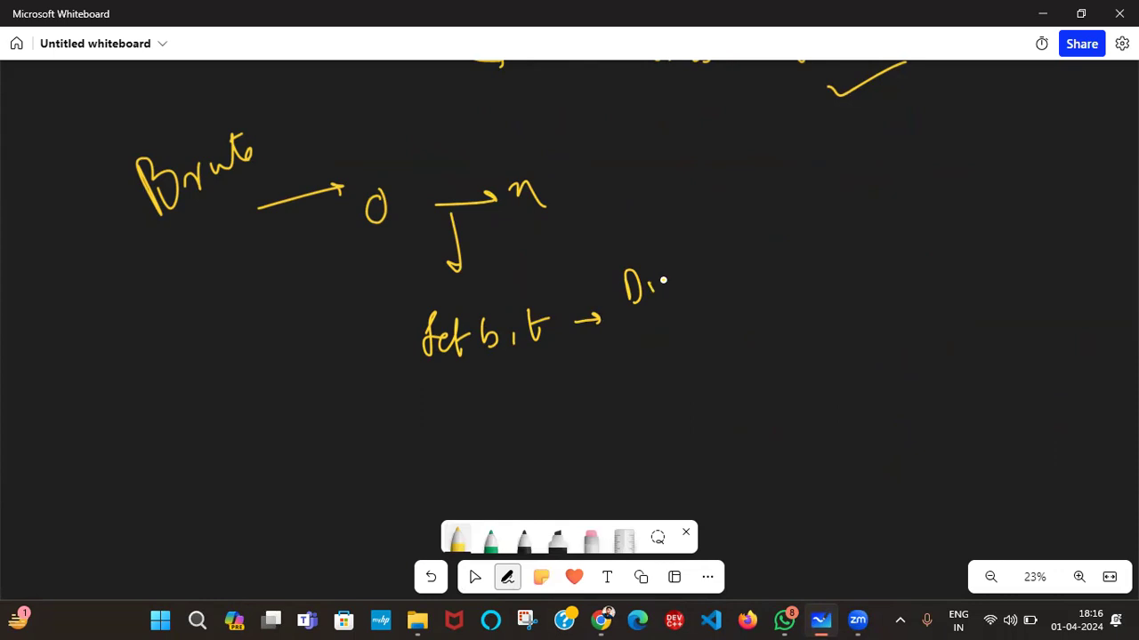
drag(641, 284, 733, 276)
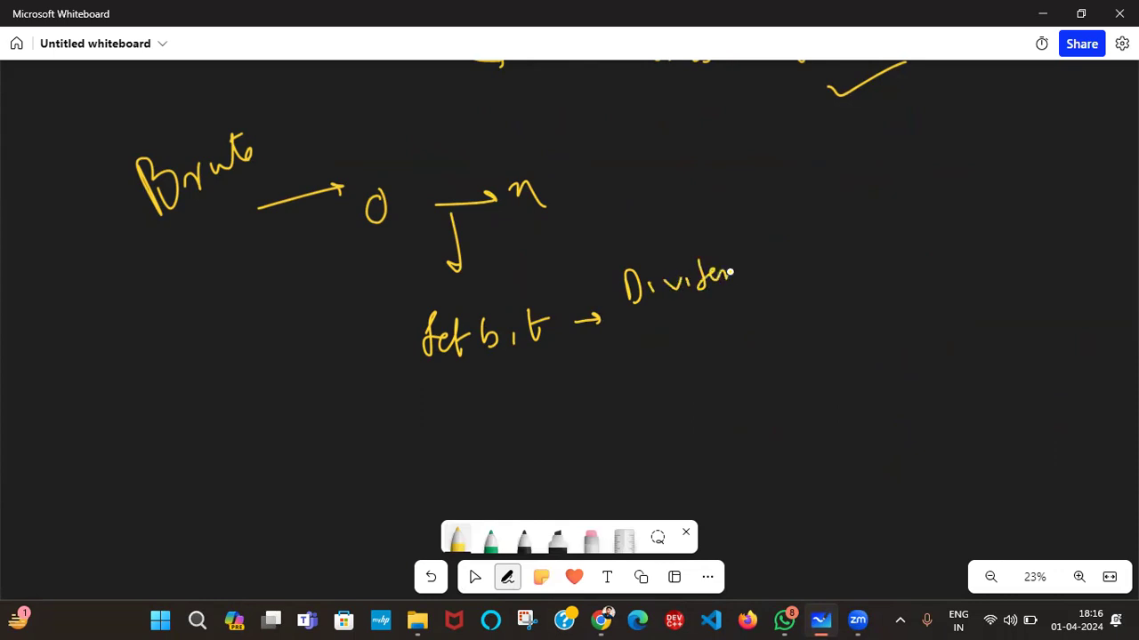
drag(733, 276, 750, 267)
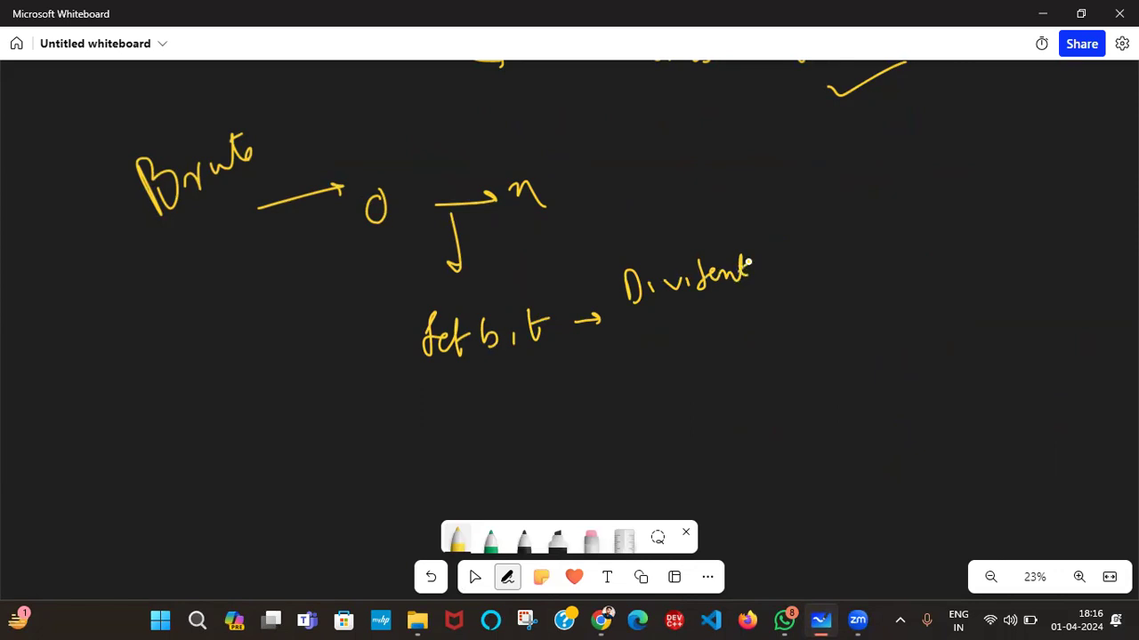
drag(751, 263, 779, 258)
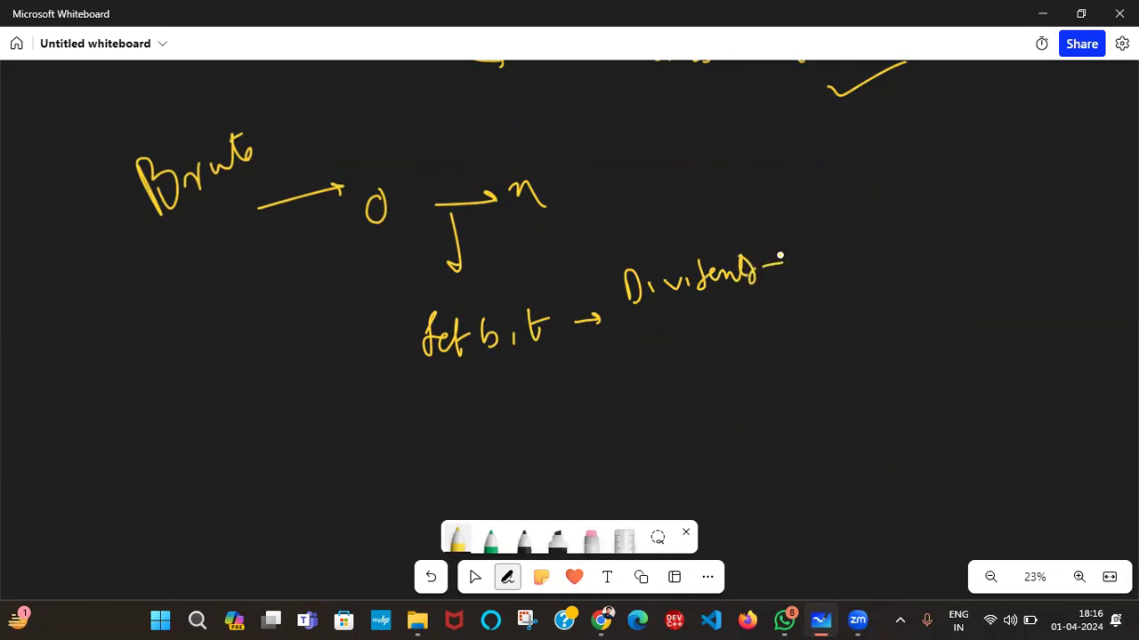
drag(783, 258, 854, 252)
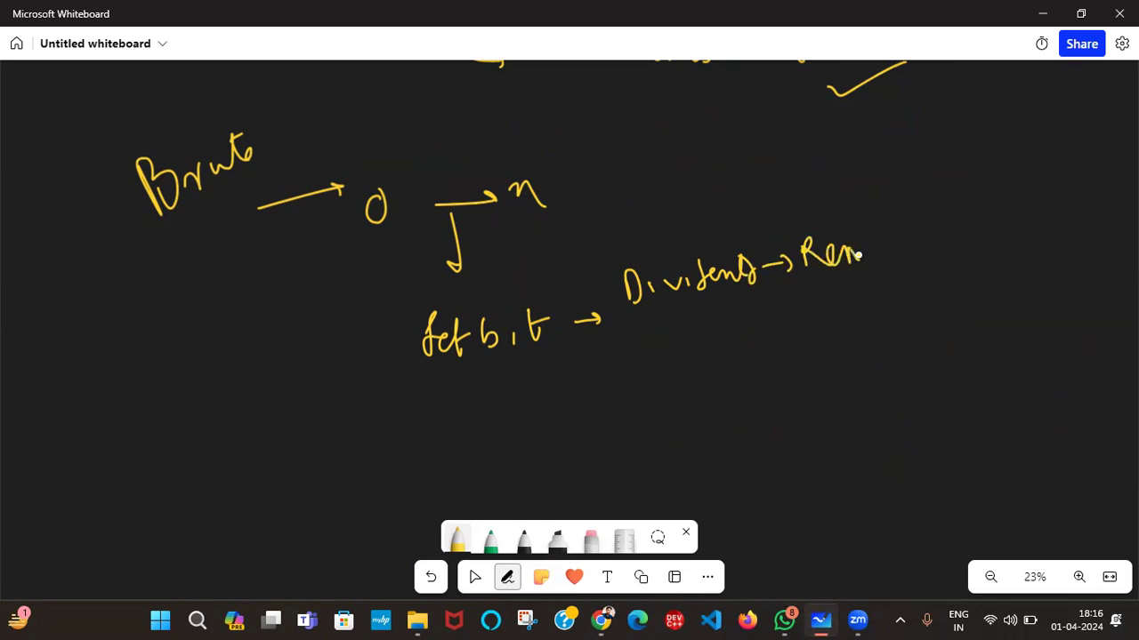
drag(858, 258, 925, 240)
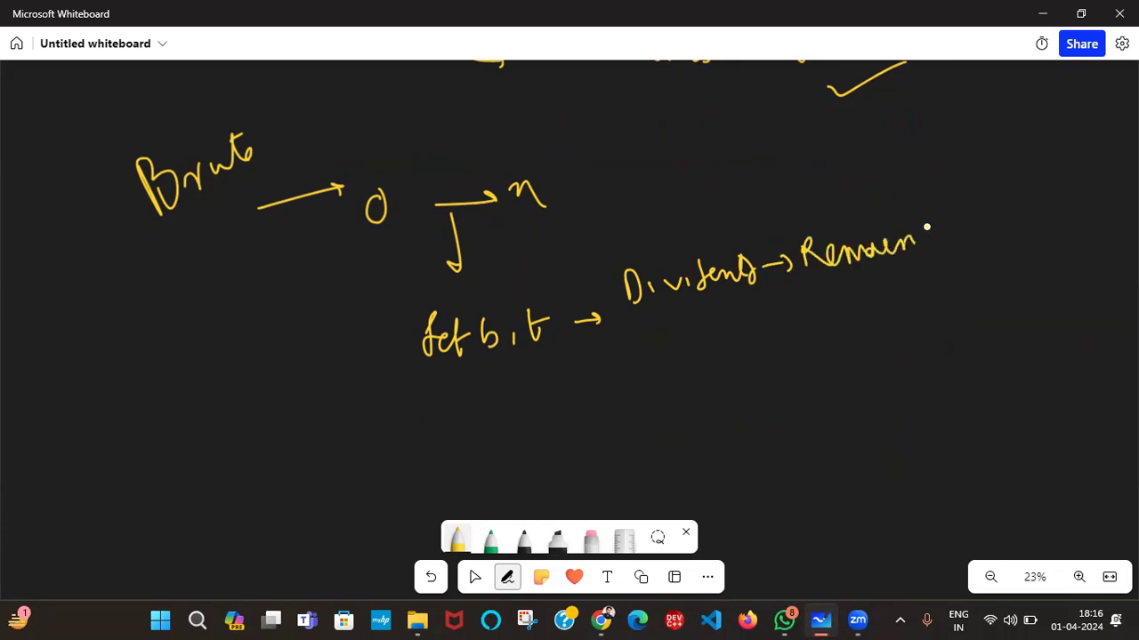
Add the second branch: built-in popcount(i) with a tick
drag(917, 240, 959, 258)
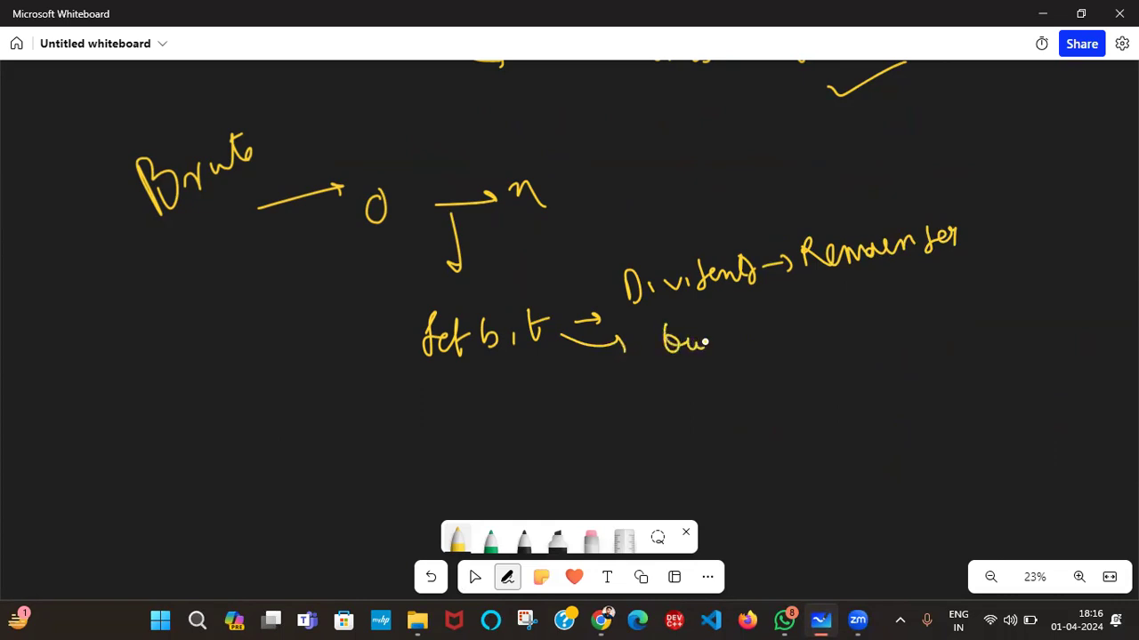
drag(708, 341, 765, 334)
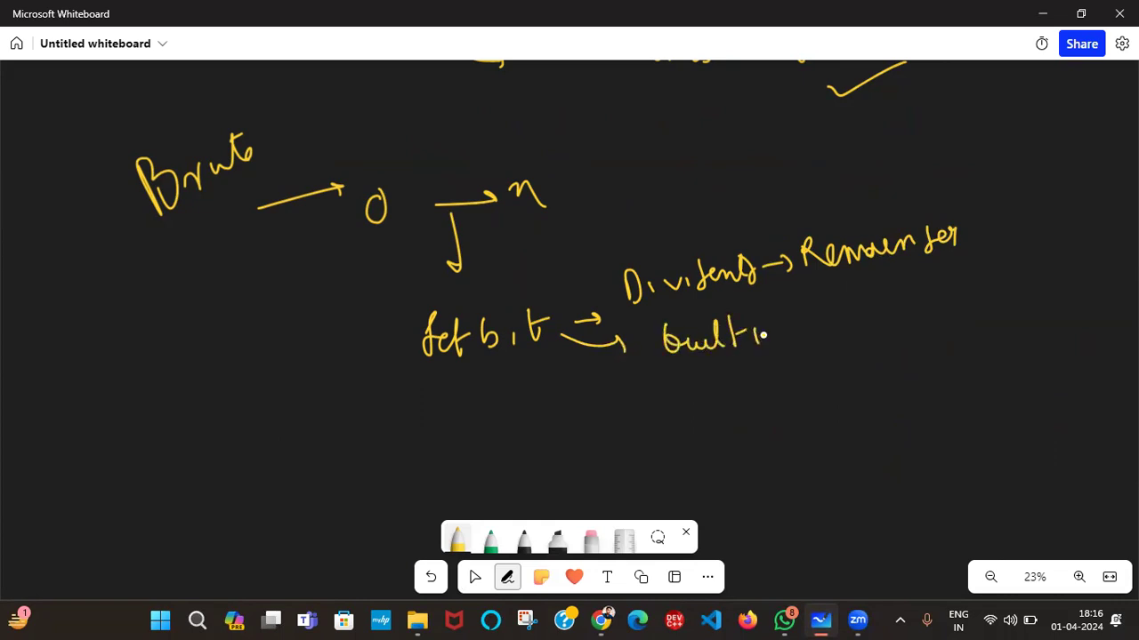
drag(768, 336, 819, 336)
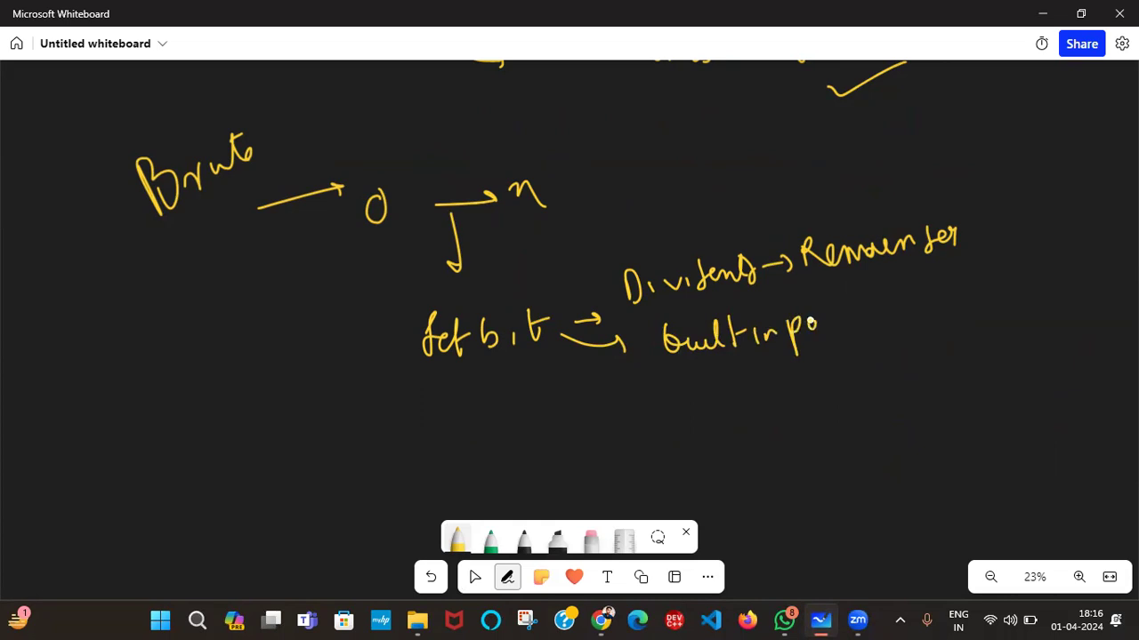
drag(797, 334, 875, 334)
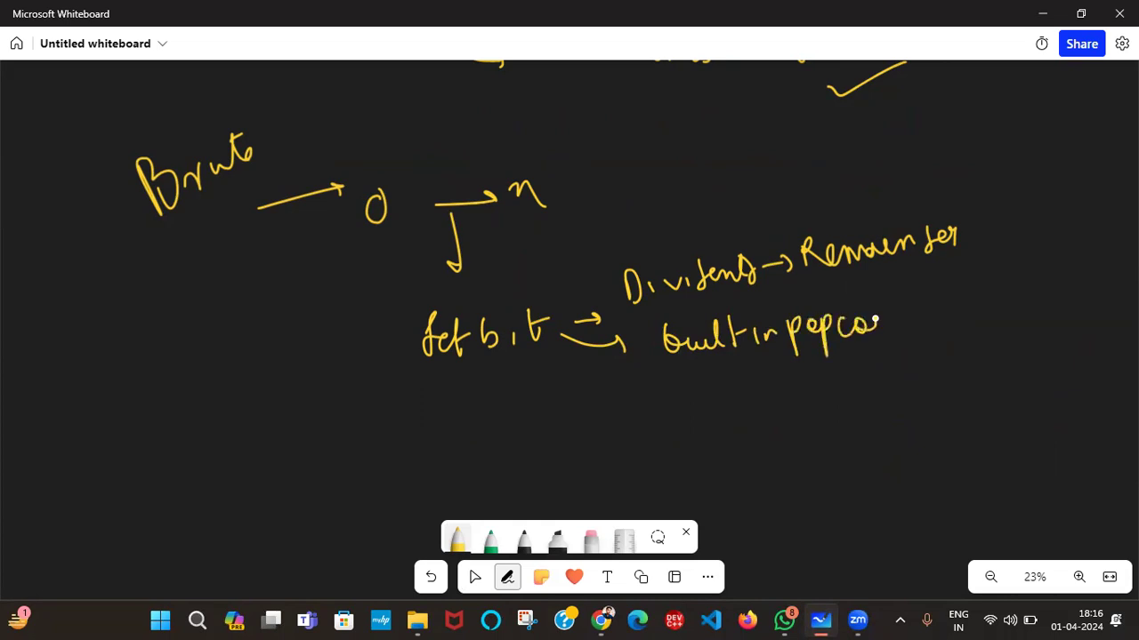
drag(880, 329, 929, 320)
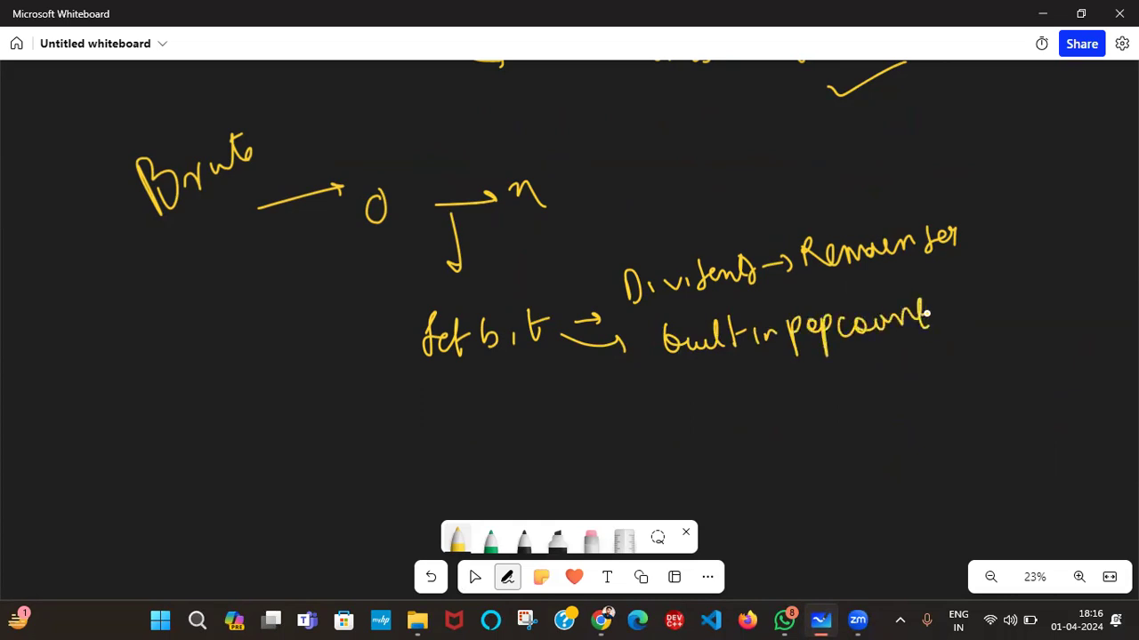
drag(934, 320, 970, 320)
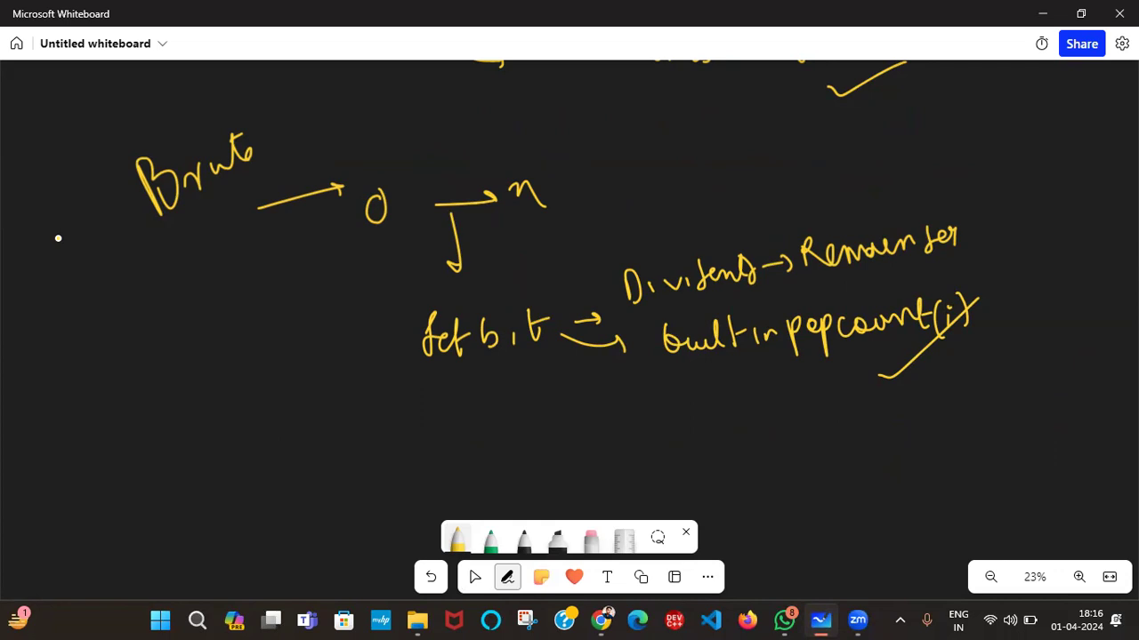
Note the n log n complexity under Brute and 'push in vector' below popcount
drag(133, 121, 61, 245)
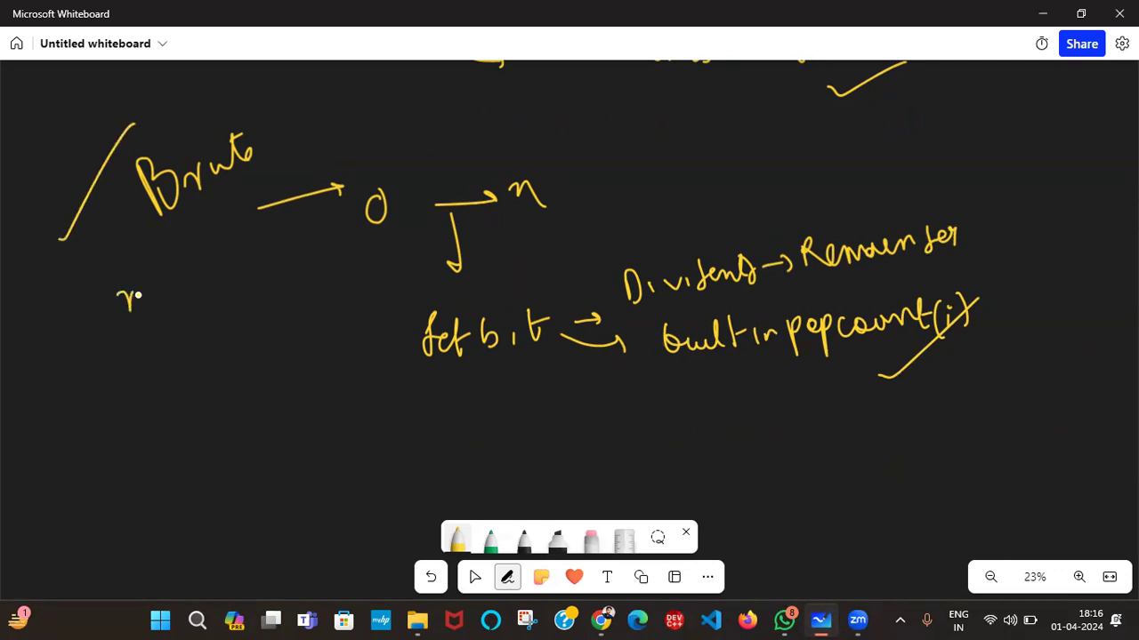
drag(116, 299, 222, 299)
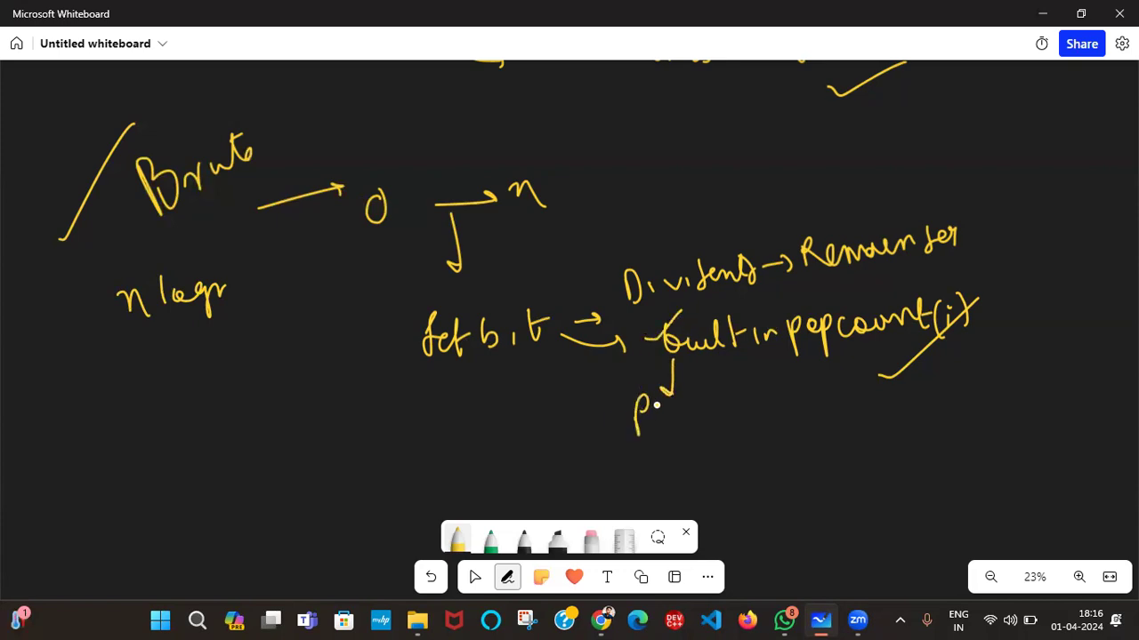
drag(637, 409, 751, 410)
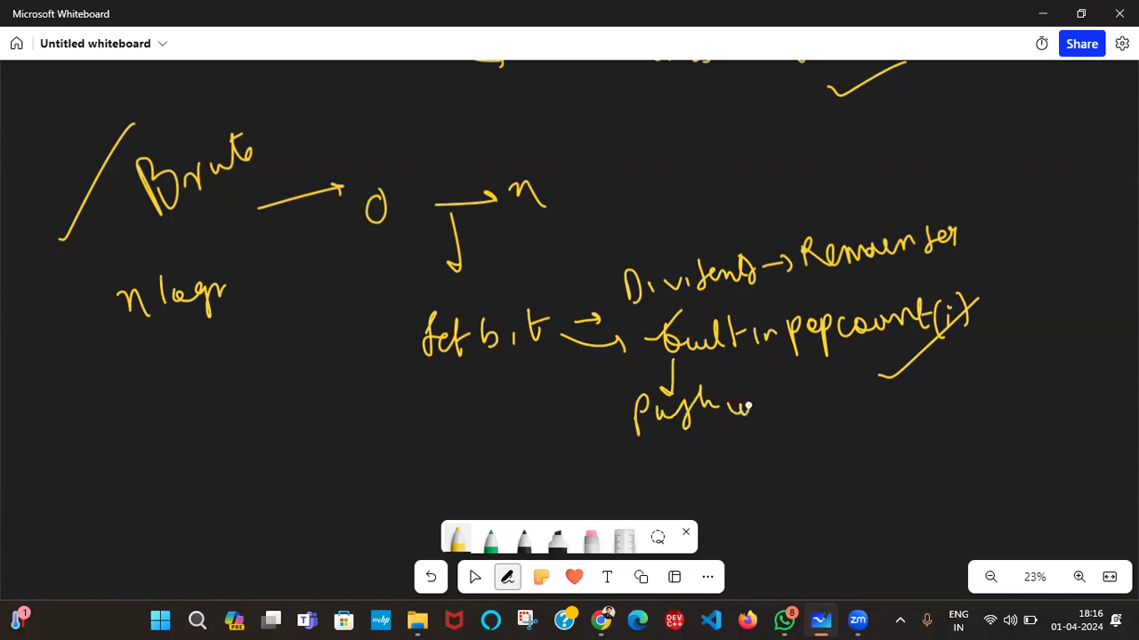
drag(750, 407, 804, 402)
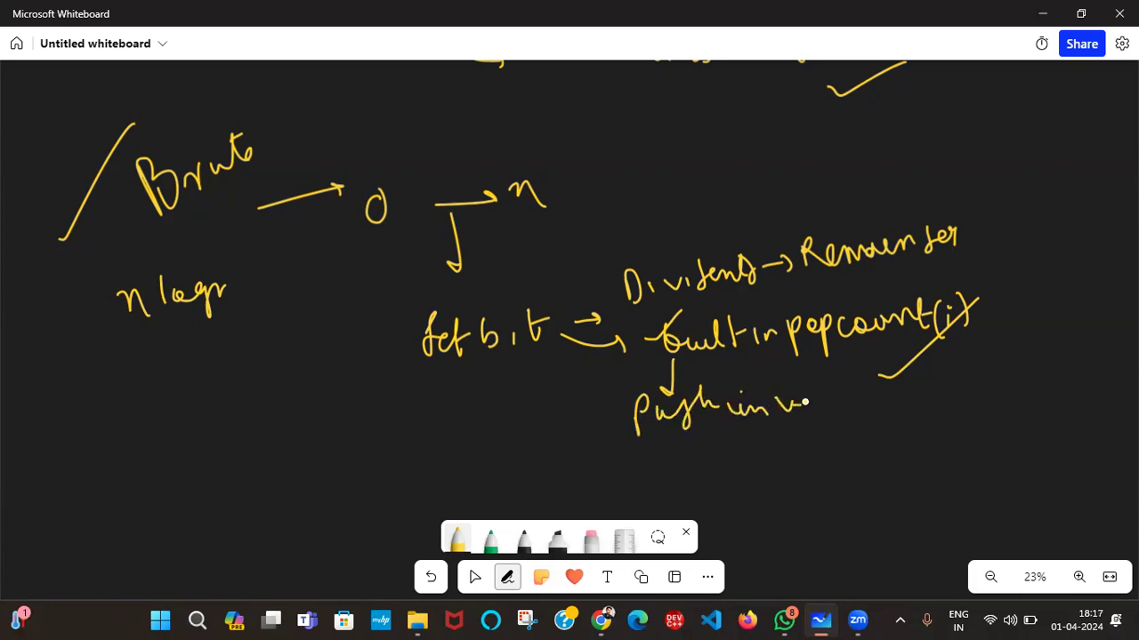
drag(804, 406, 868, 406)
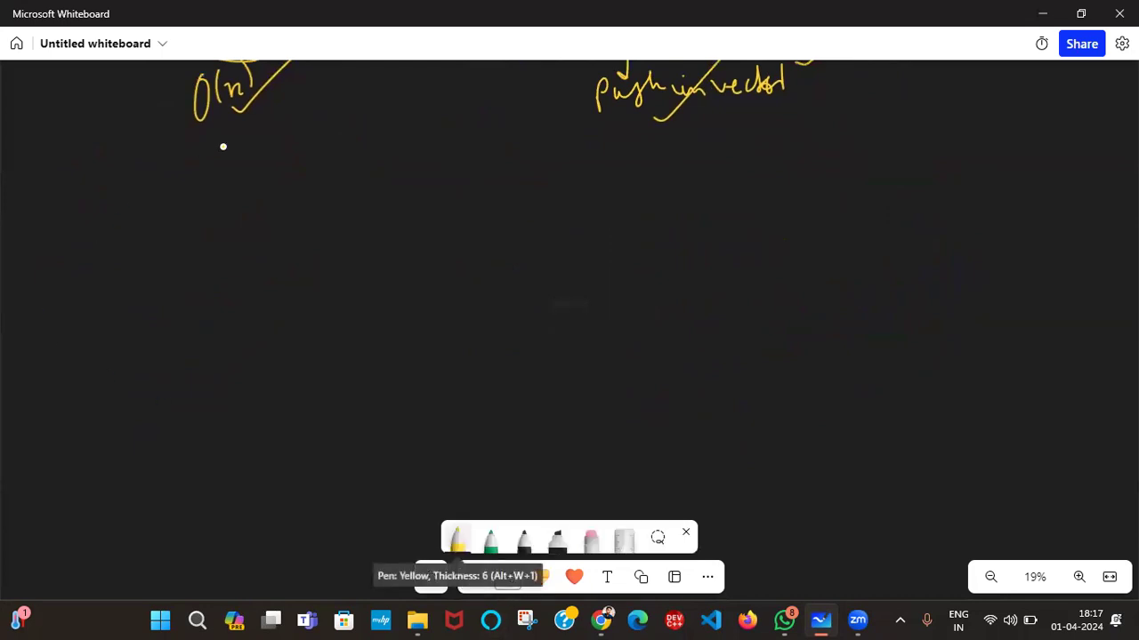
Write the numbers 1 to 10 in a column under O(n), with an arrow beside the first
drag(220, 133, 220, 164)
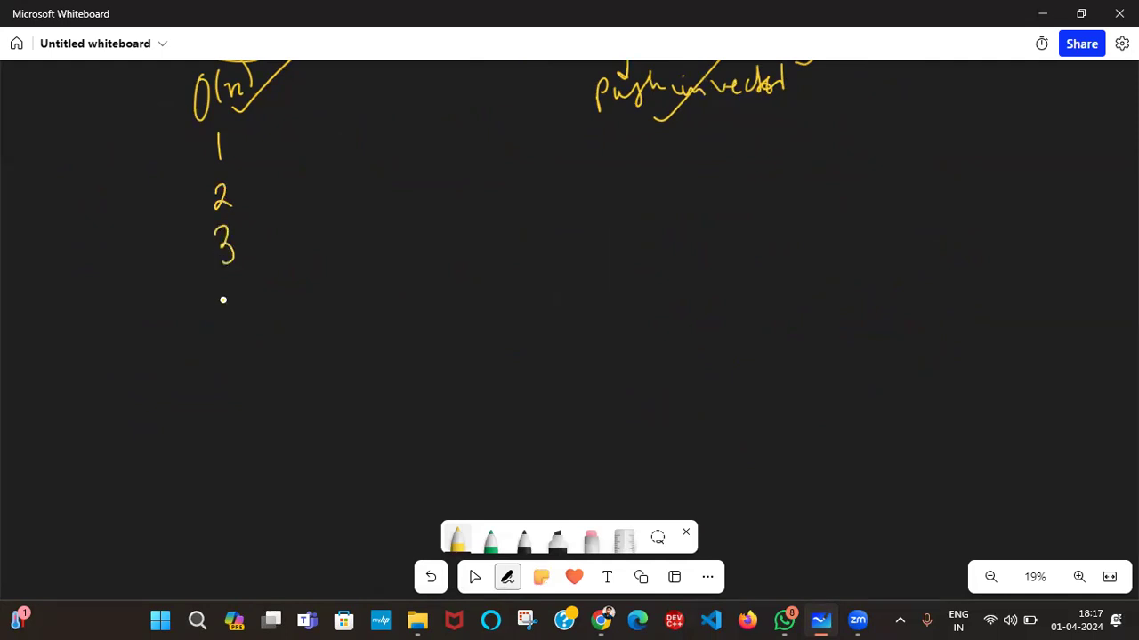
drag(221, 288, 231, 312)
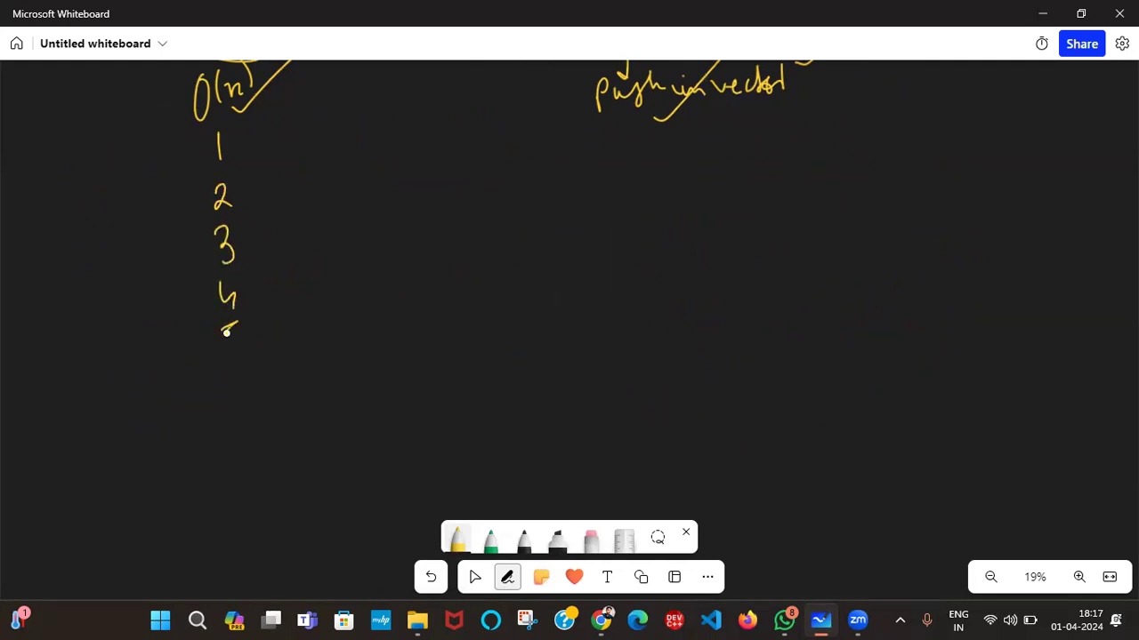
drag(228, 334, 231, 436)
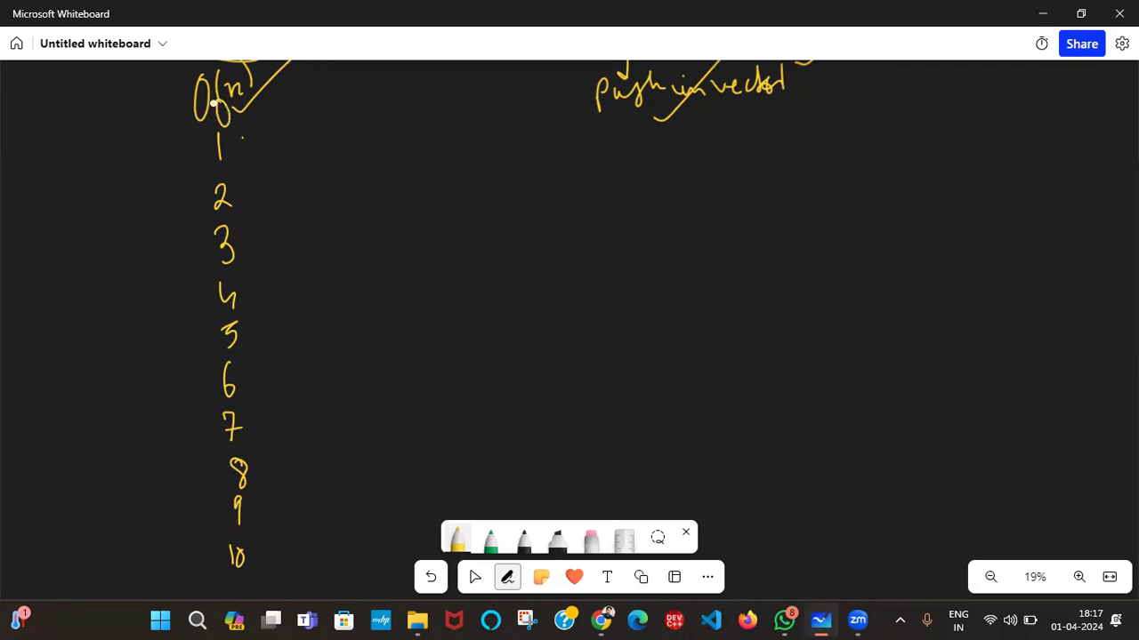
drag(252, 100, 320, 92)
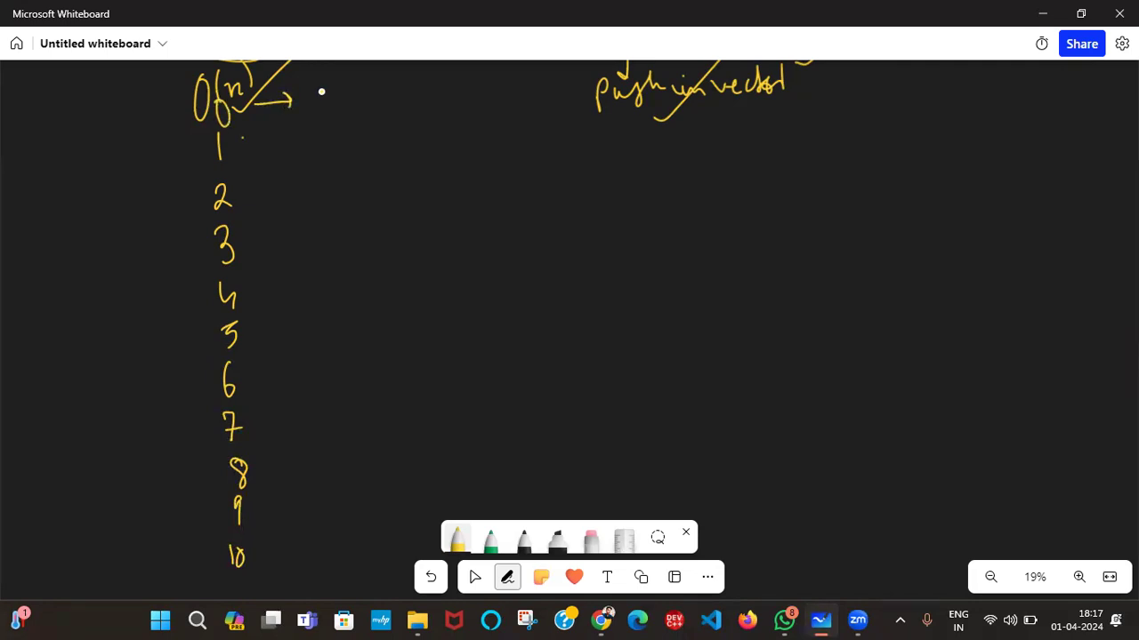
Write binaries 0, 100, 110, 111 beside their numbers, with an arrow from 4
drag(320, 101, 329, 89)
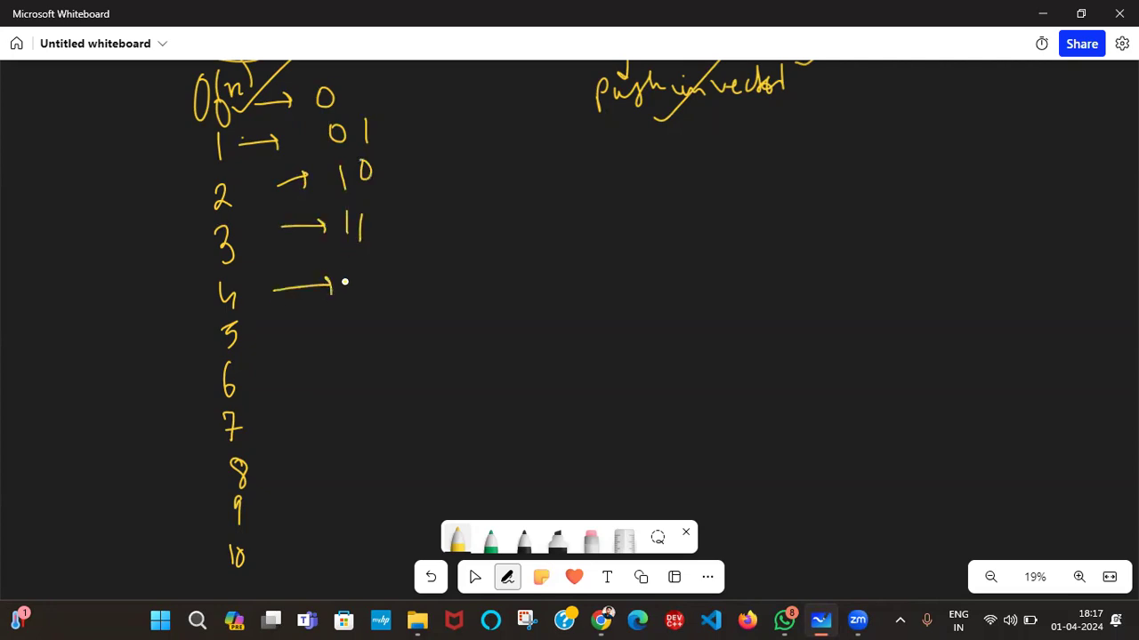
drag(338, 276, 382, 285)
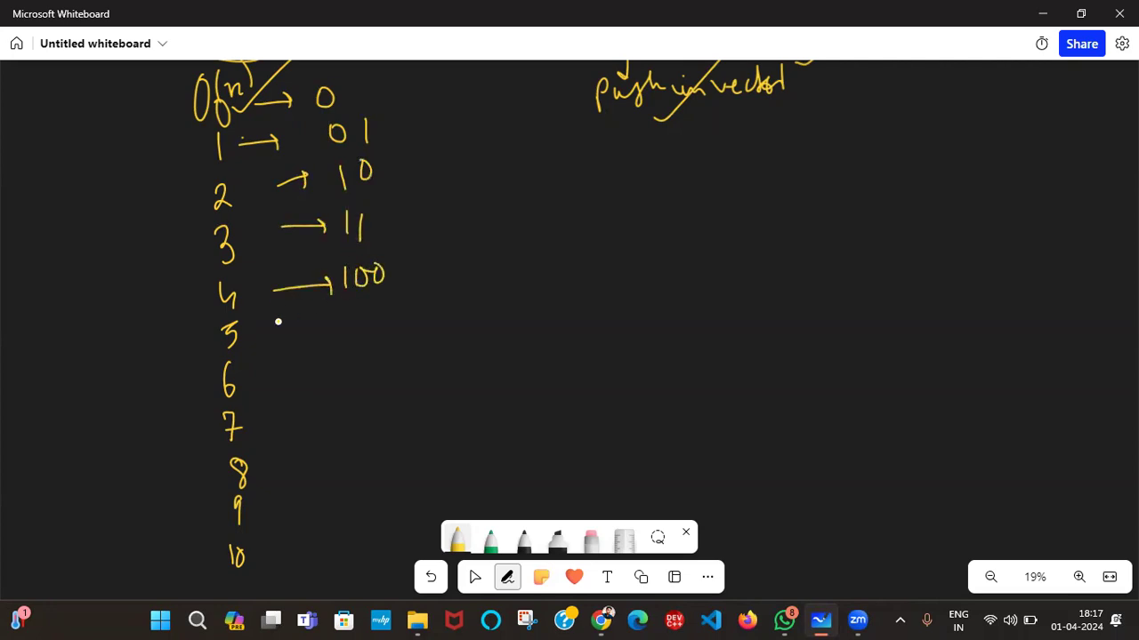
drag(276, 322, 364, 322)
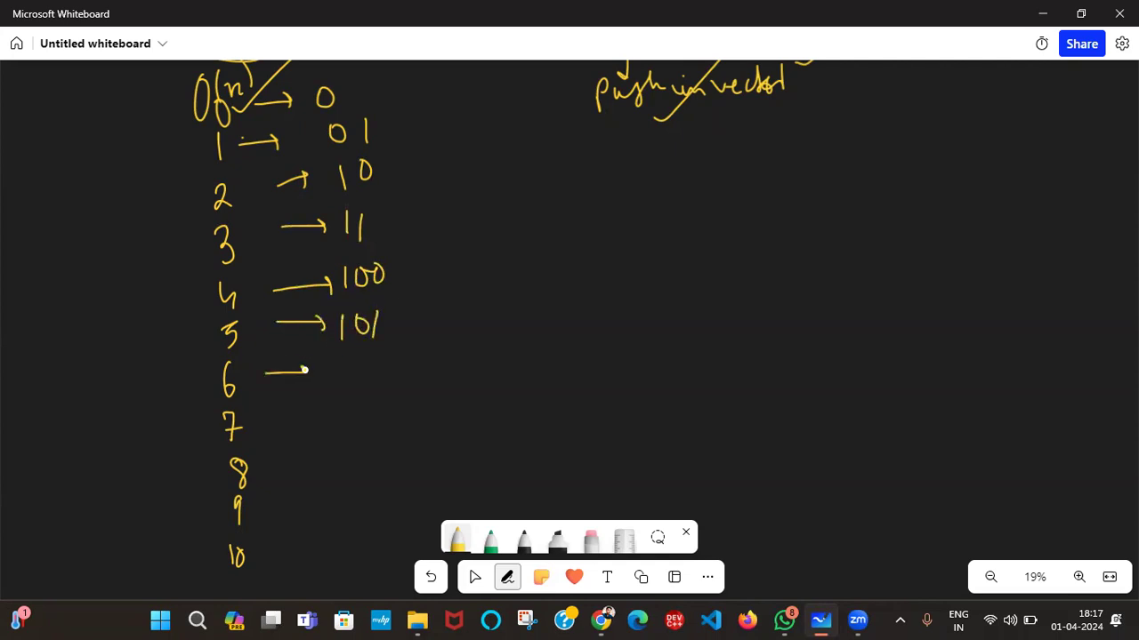
drag(311, 371, 378, 372)
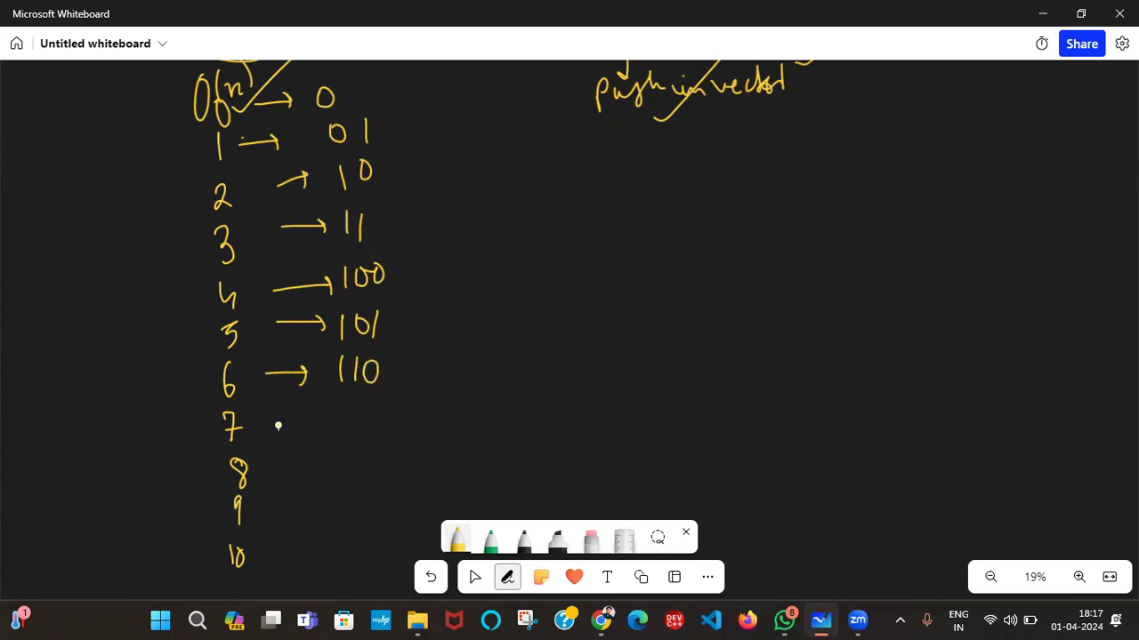
drag(275, 424, 373, 418)
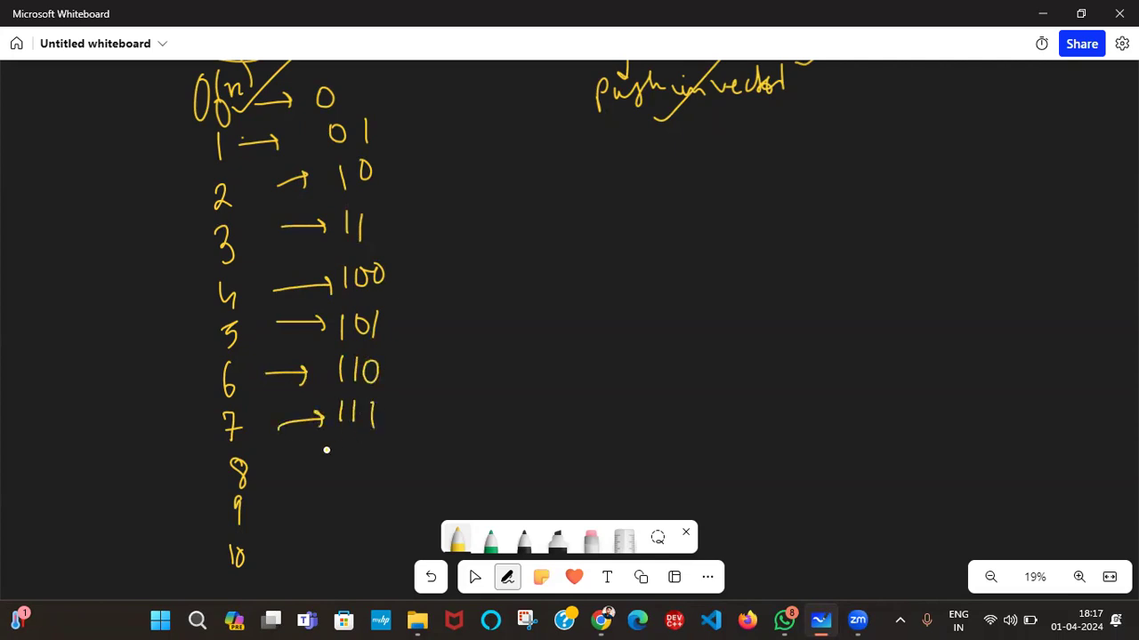
Add arrows and binaries 1000, 1001, 1010 beside 8, 9 and 10
drag(267, 470, 303, 467)
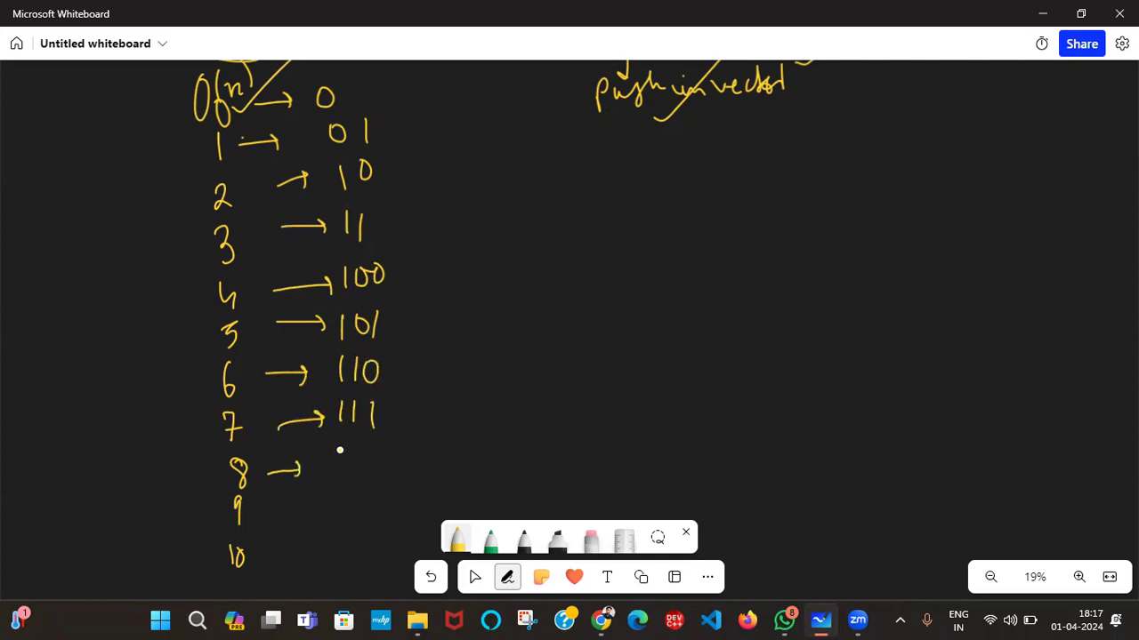
drag(338, 459, 392, 459)
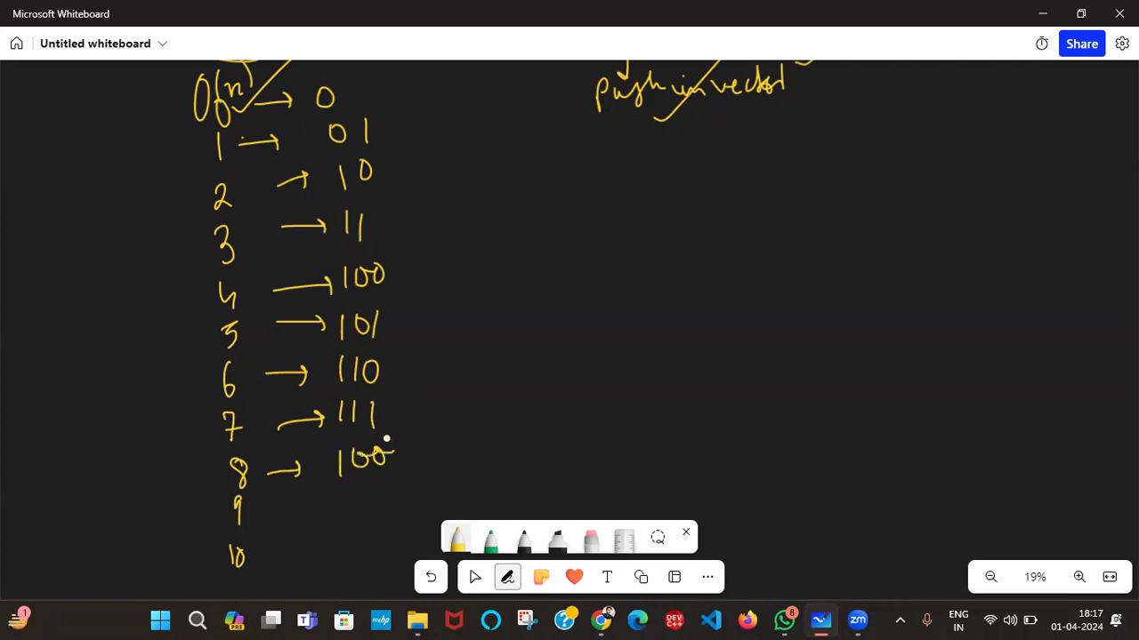
drag(285, 507, 334, 505)
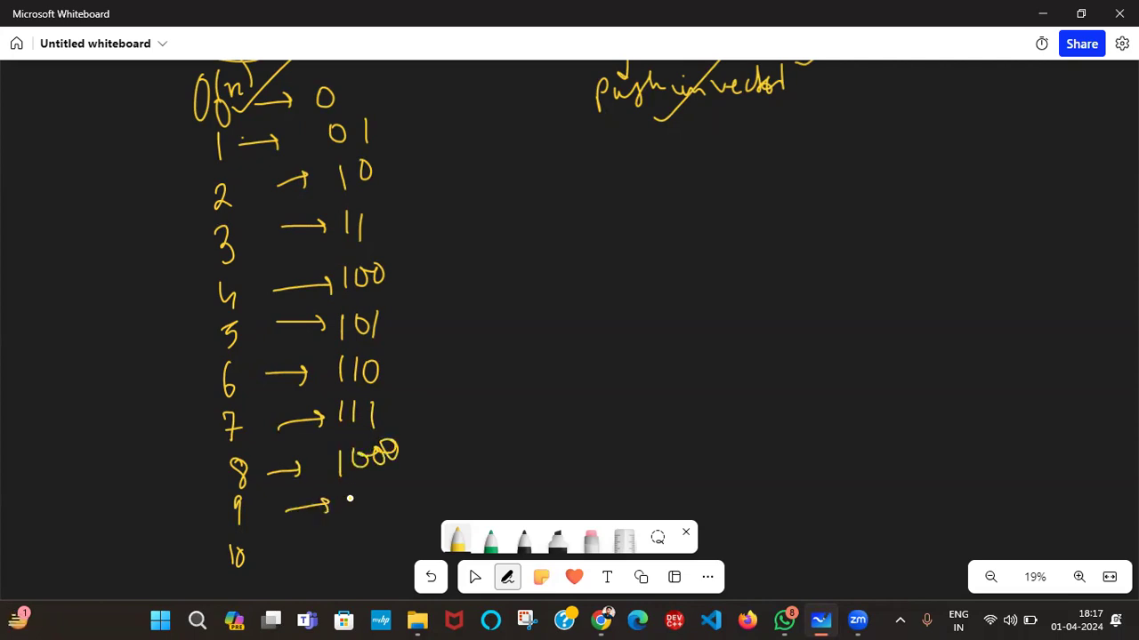
drag(342, 512, 347, 498)
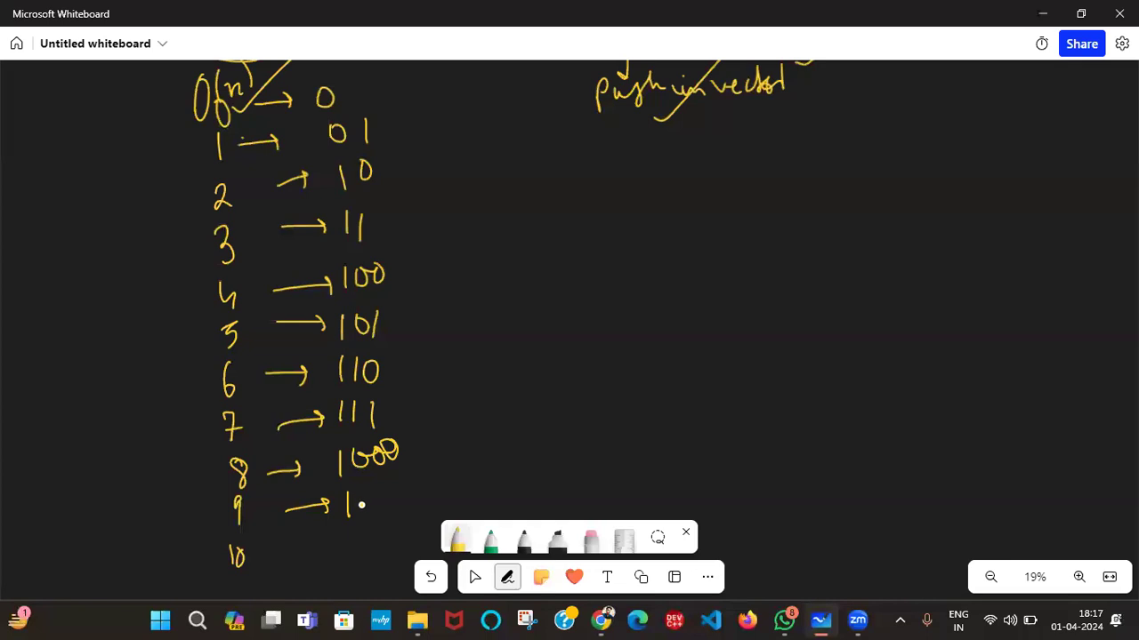
drag(347, 498, 395, 507)
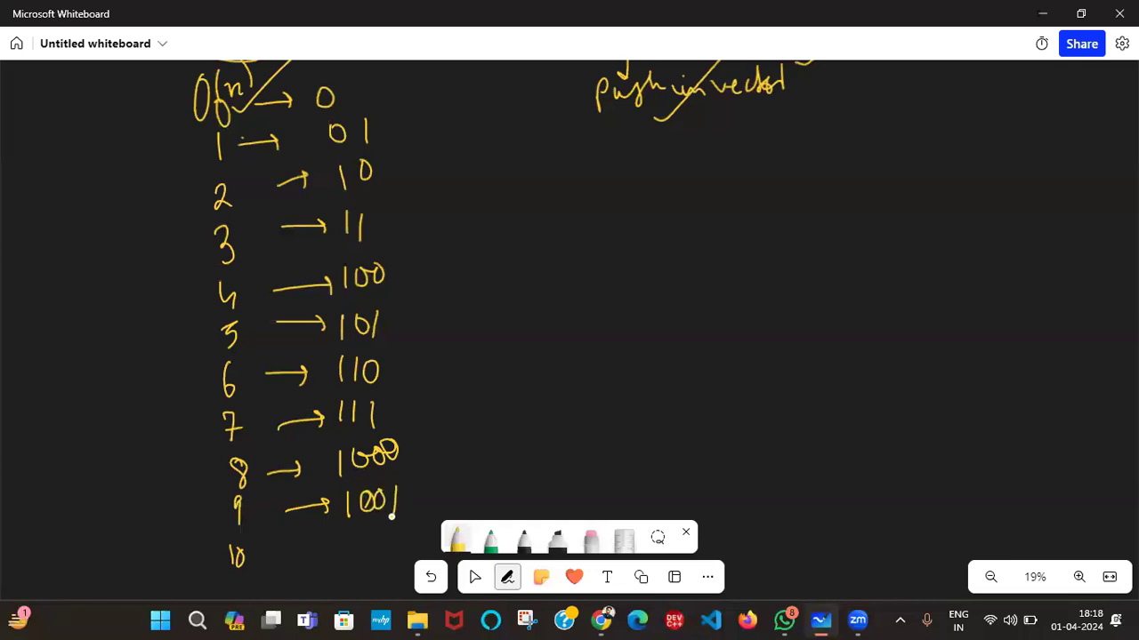
drag(284, 543, 359, 542)
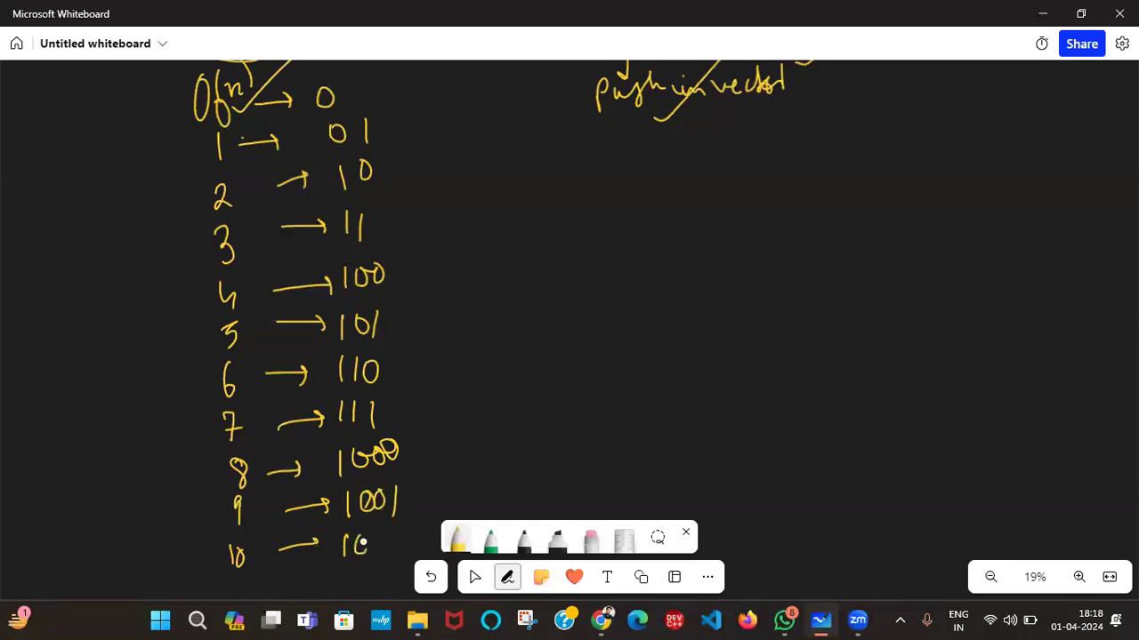
drag(356, 543, 382, 543)
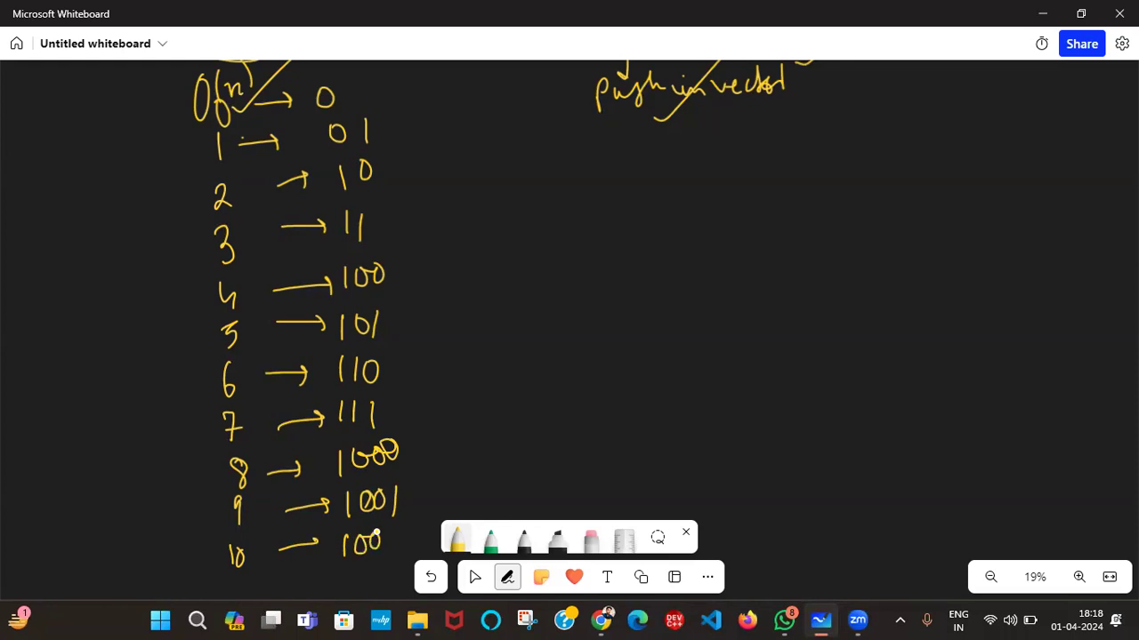
drag(342, 542, 400, 550)
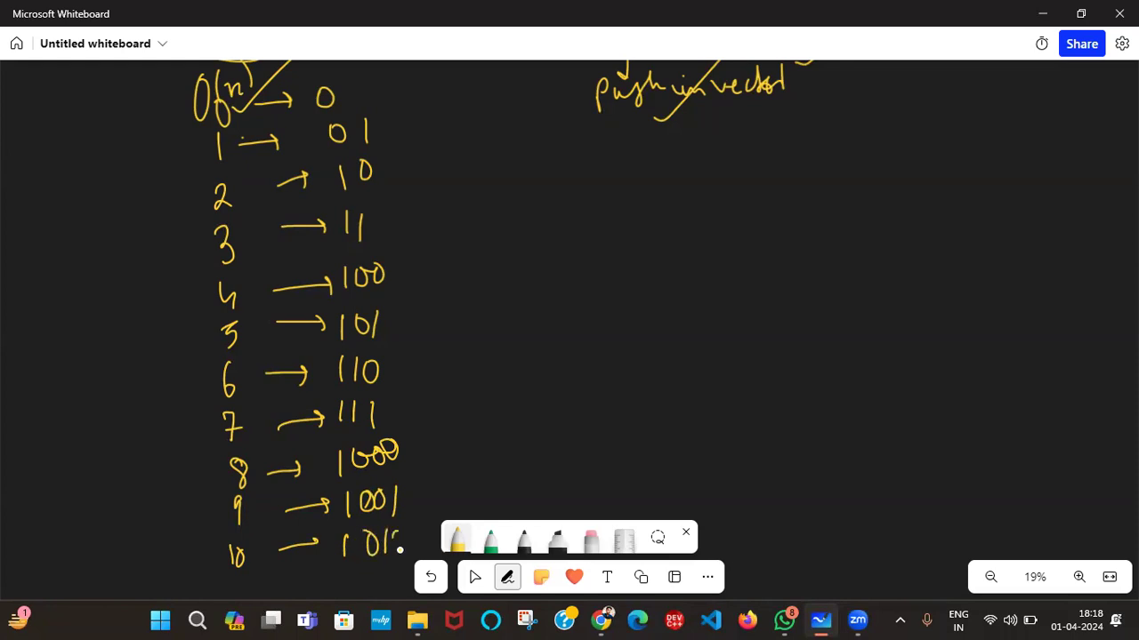
Write 'odd' with an LSB note and bit-position dashes, then circle 'odd'
click(474, 576)
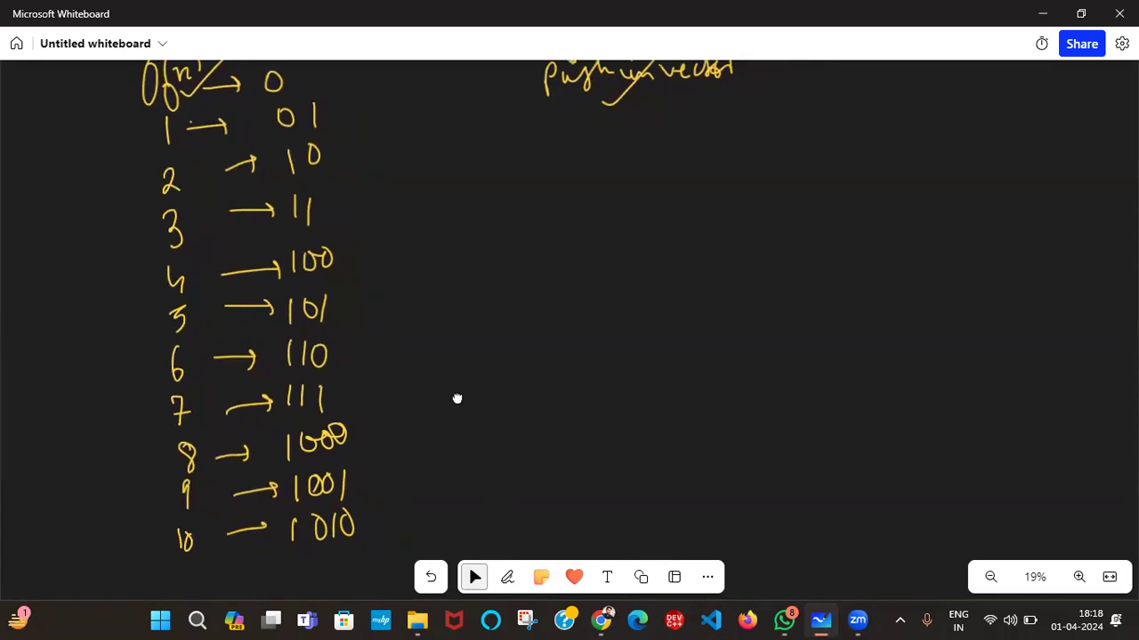
click(507, 576)
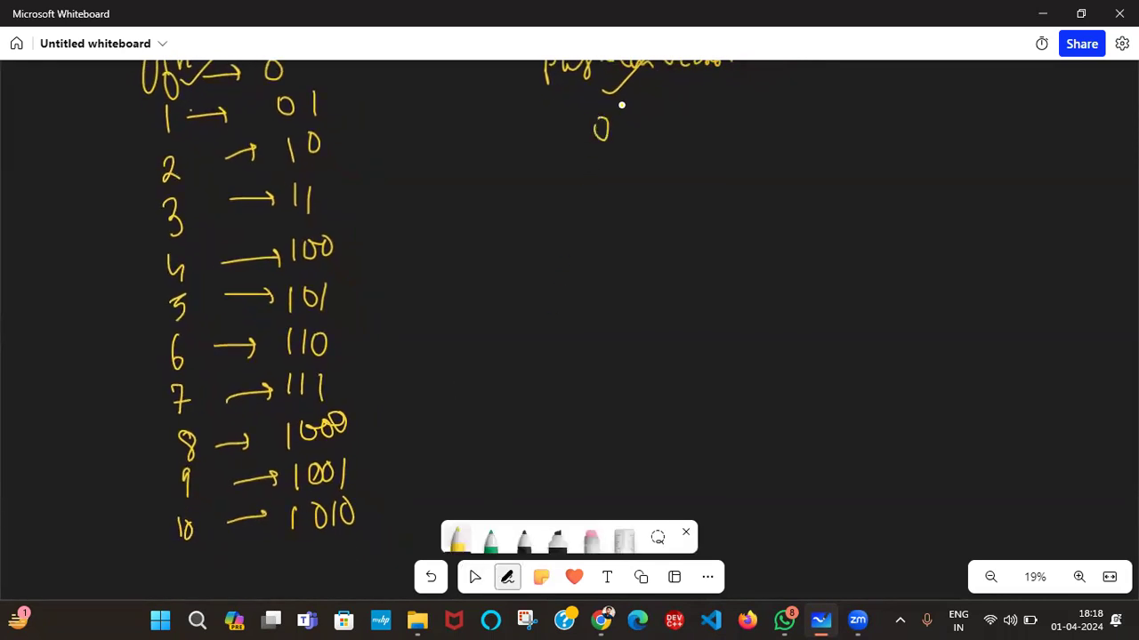
drag(605, 124, 662, 132)
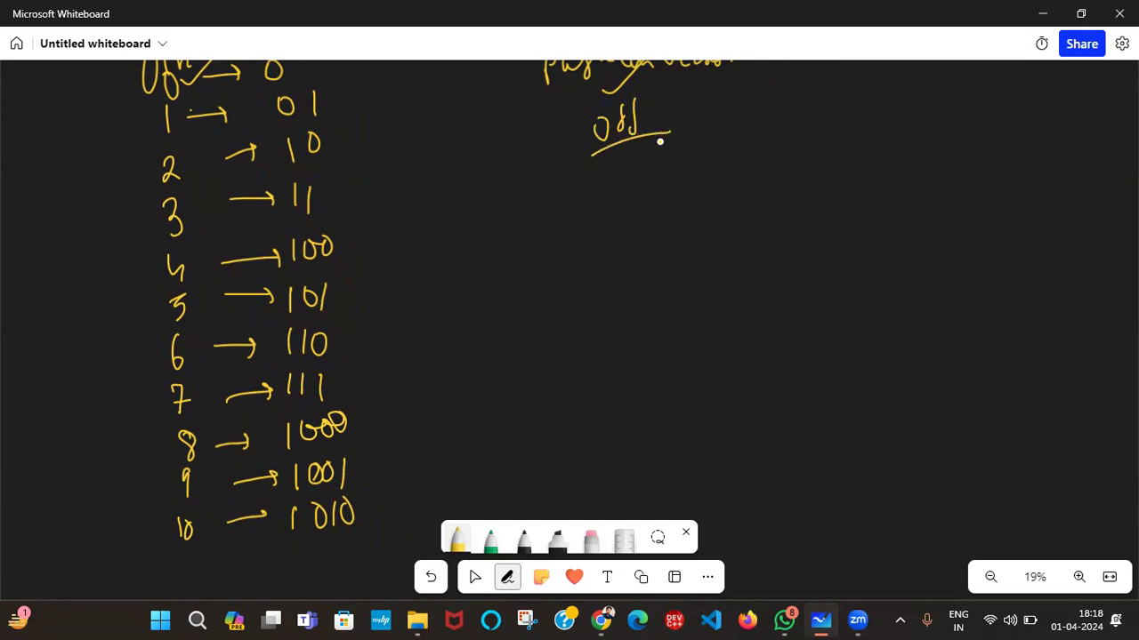
drag(690, 160, 730, 175)
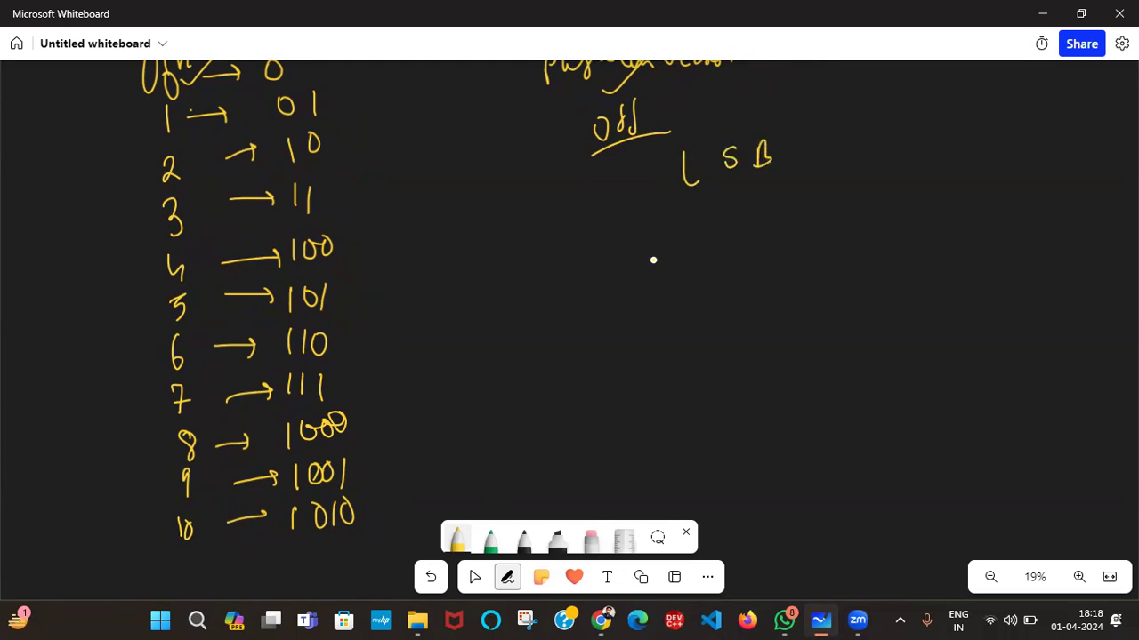
drag(637, 270, 730, 271)
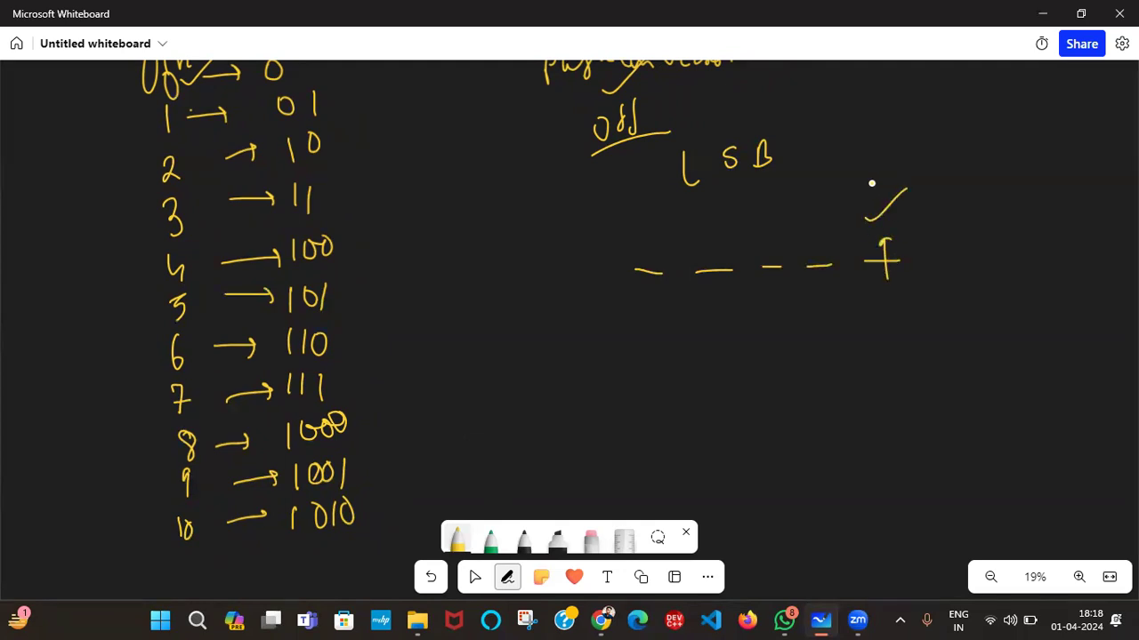
drag(640, 75, 534, 107)
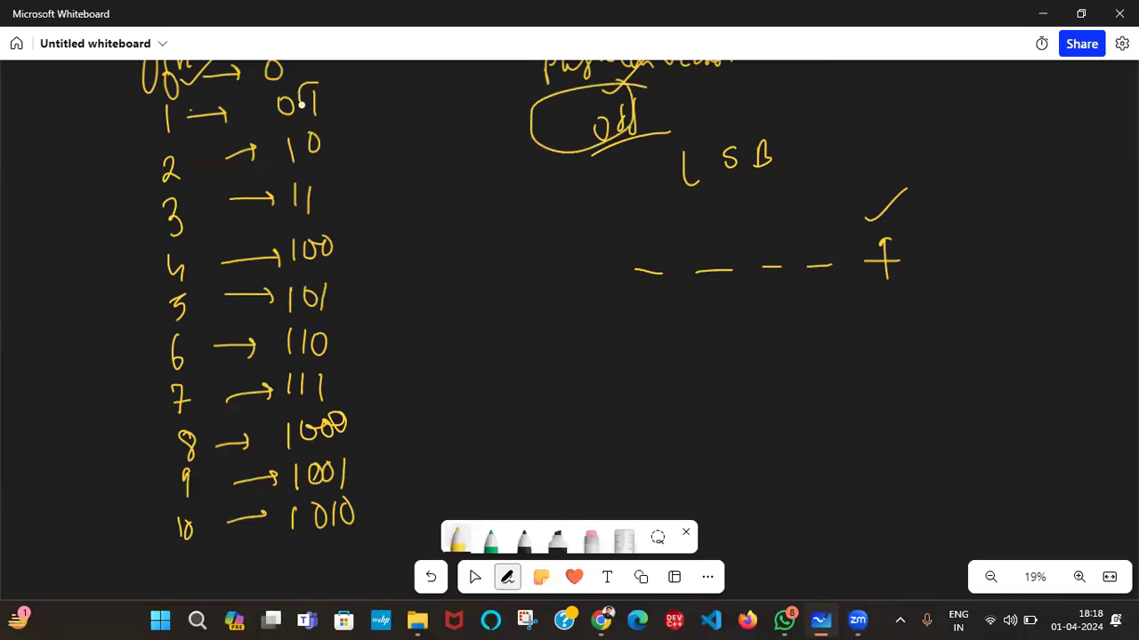
Tick the odd entries 1, 3, 5, 7 in green, removing extra marks
drag(306, 89, 311, 107)
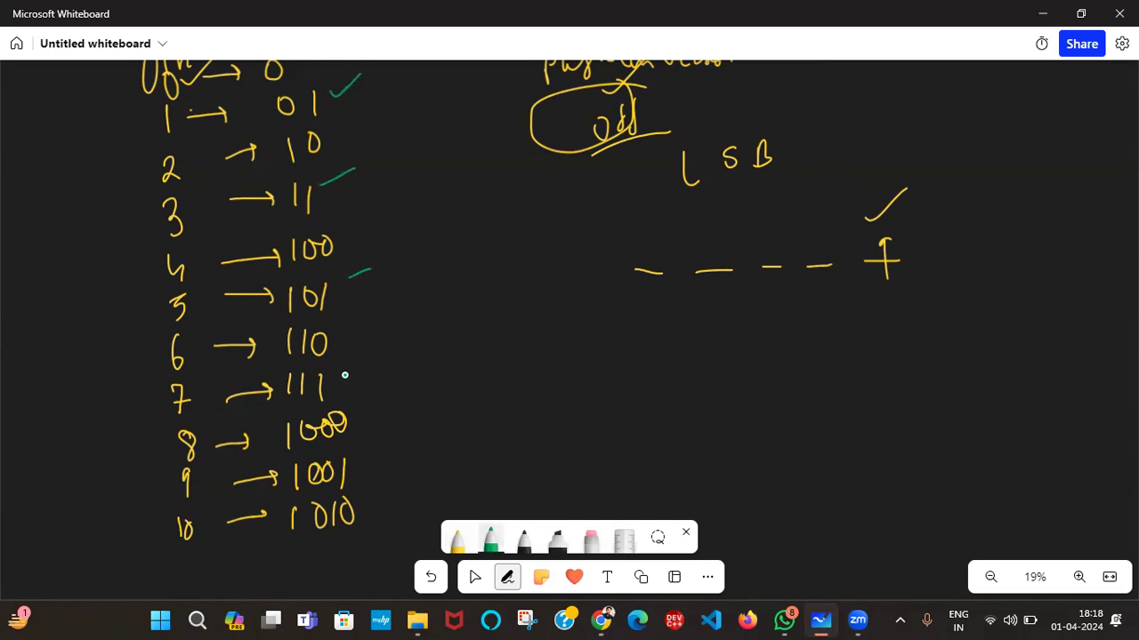
drag(335, 391, 388, 369)
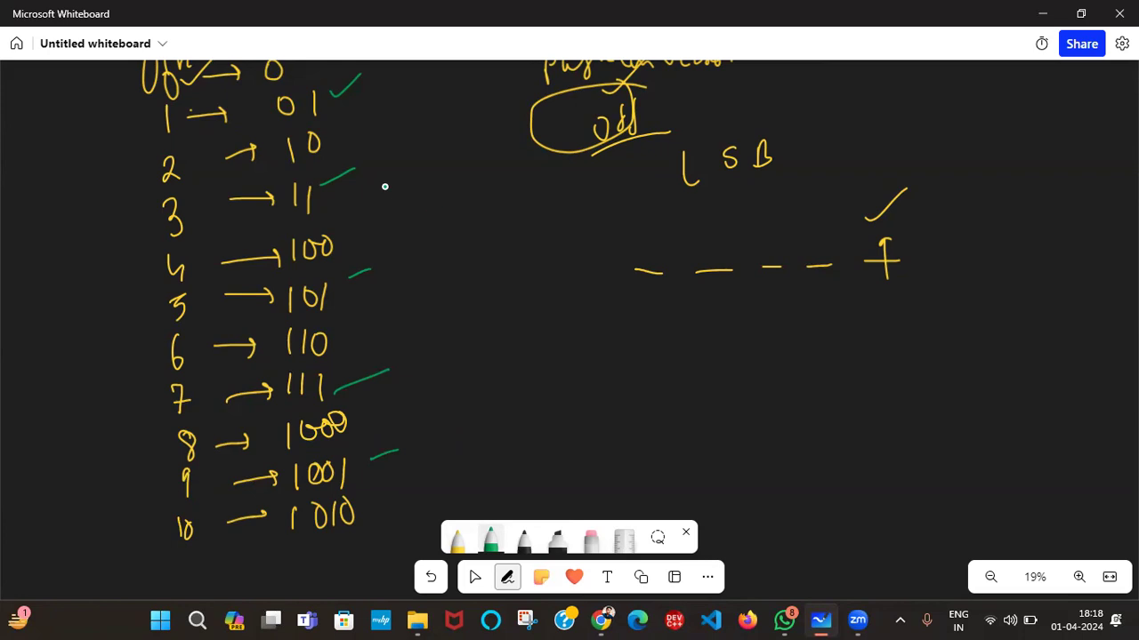
drag(337, 141, 349, 128)
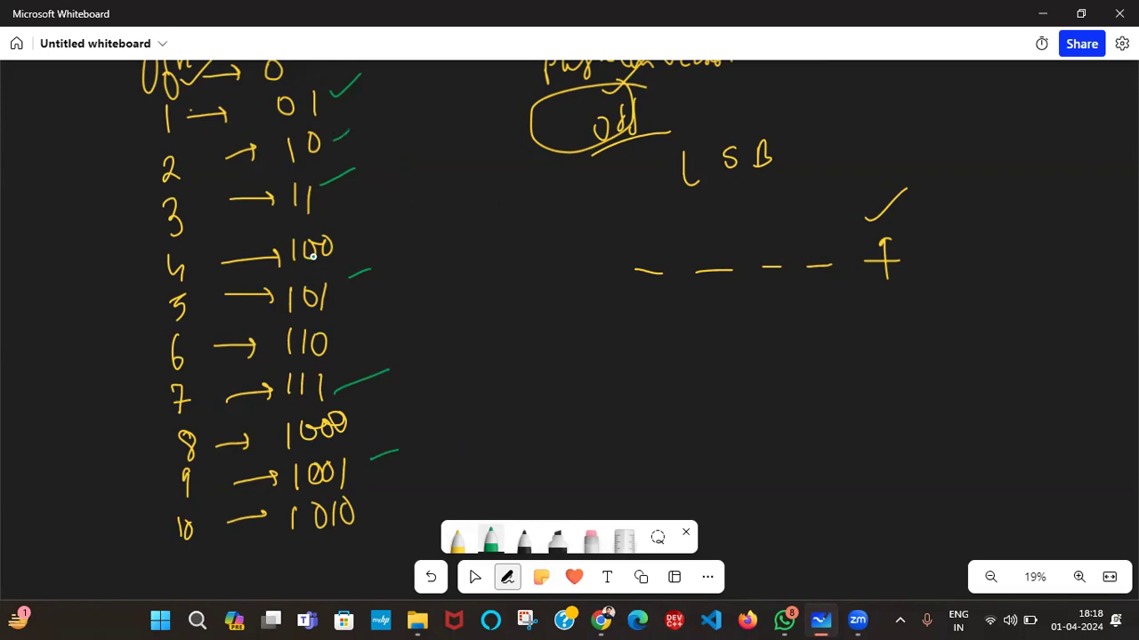
drag(327, 341, 365, 320)
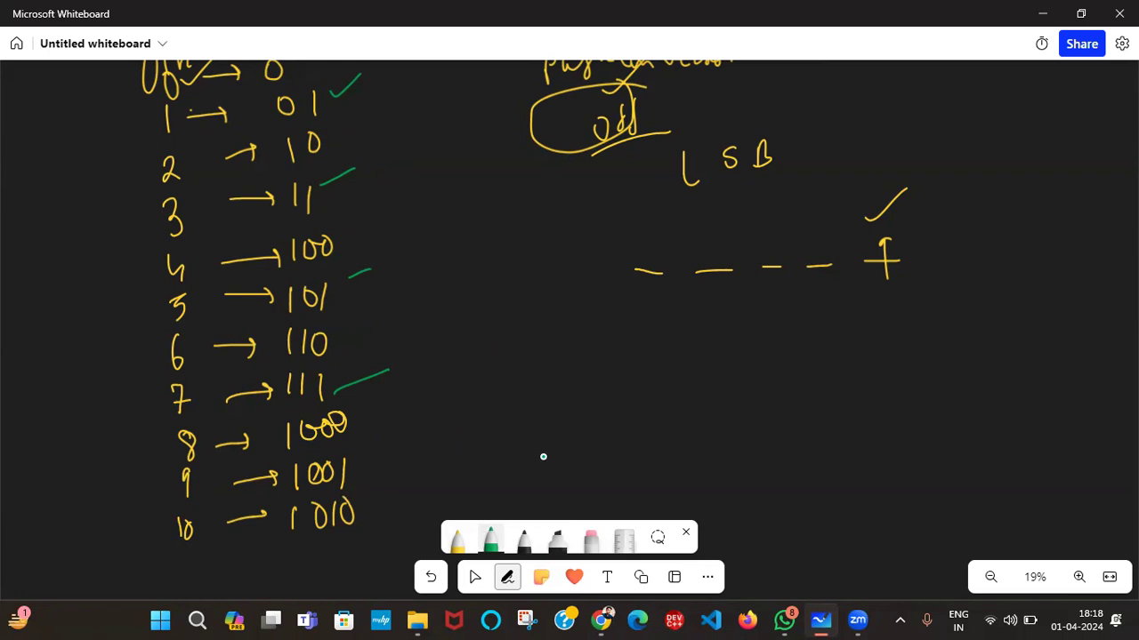
mouse_move(839, 335)
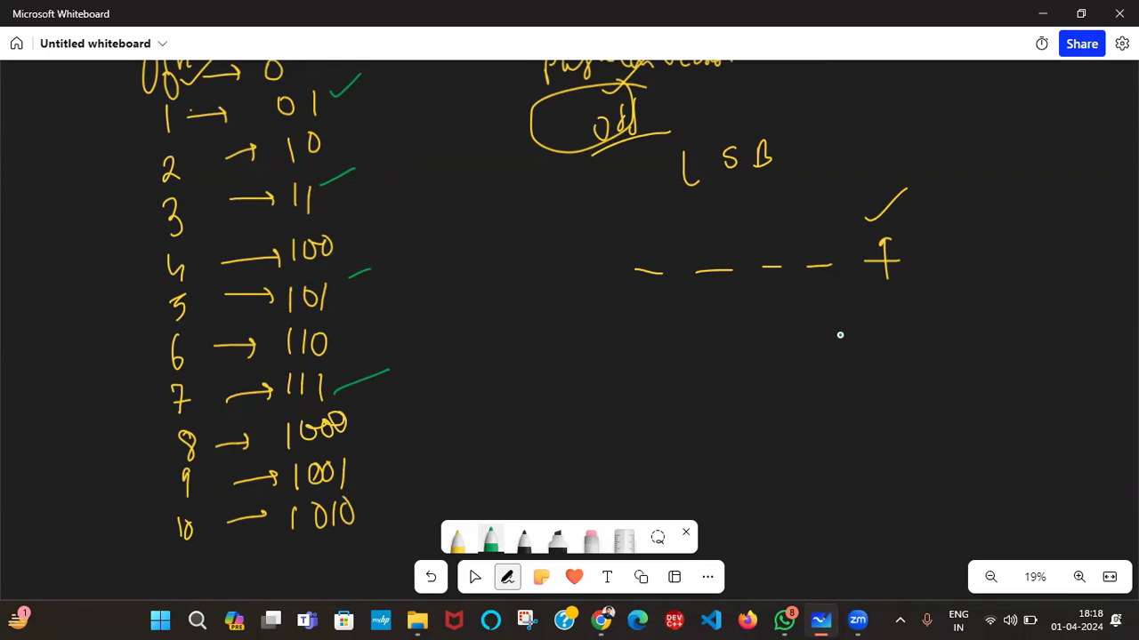
mouse_move(648, 332)
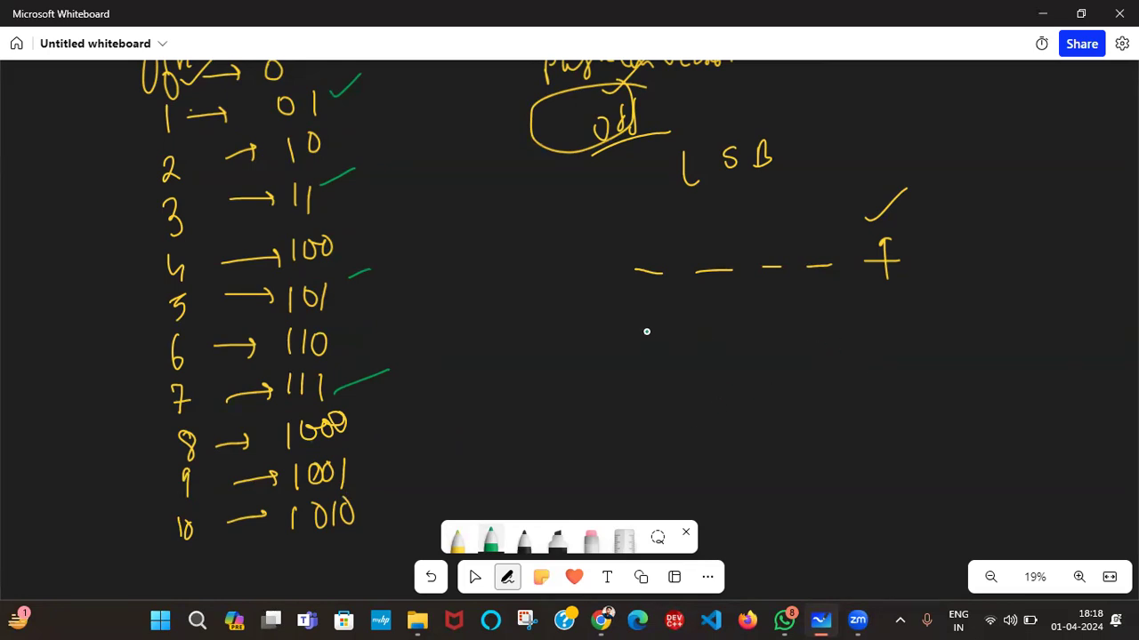
List powers of two 2, 4, 8, 16 with binaries 10, 100, 1000, 10000 below
drag(560, 334, 590, 382)
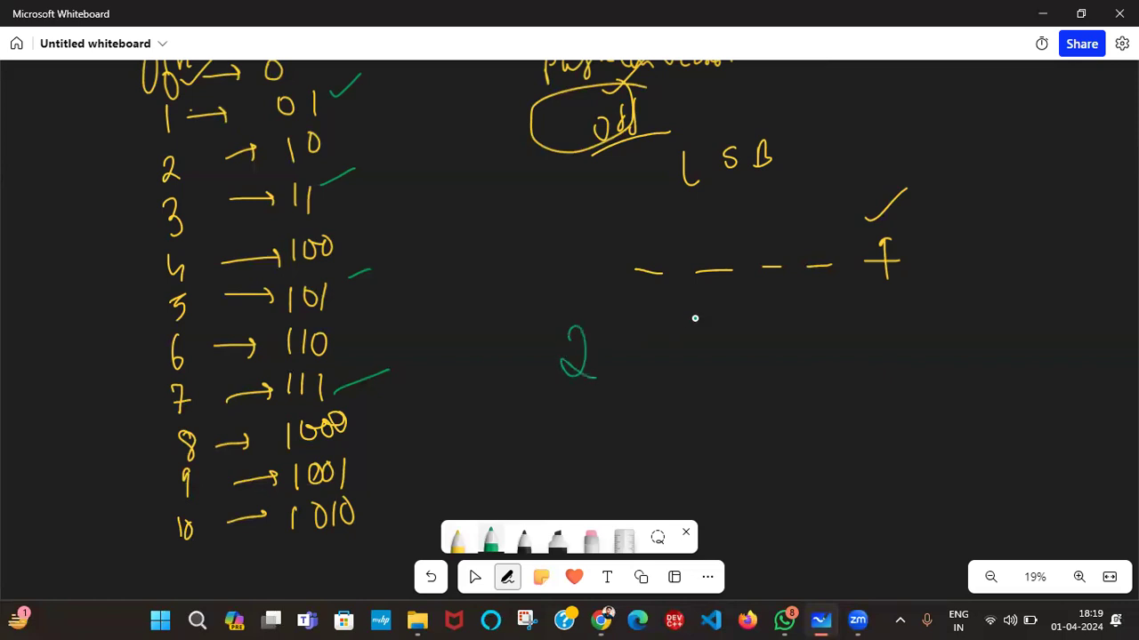
drag(694, 320, 810, 365)
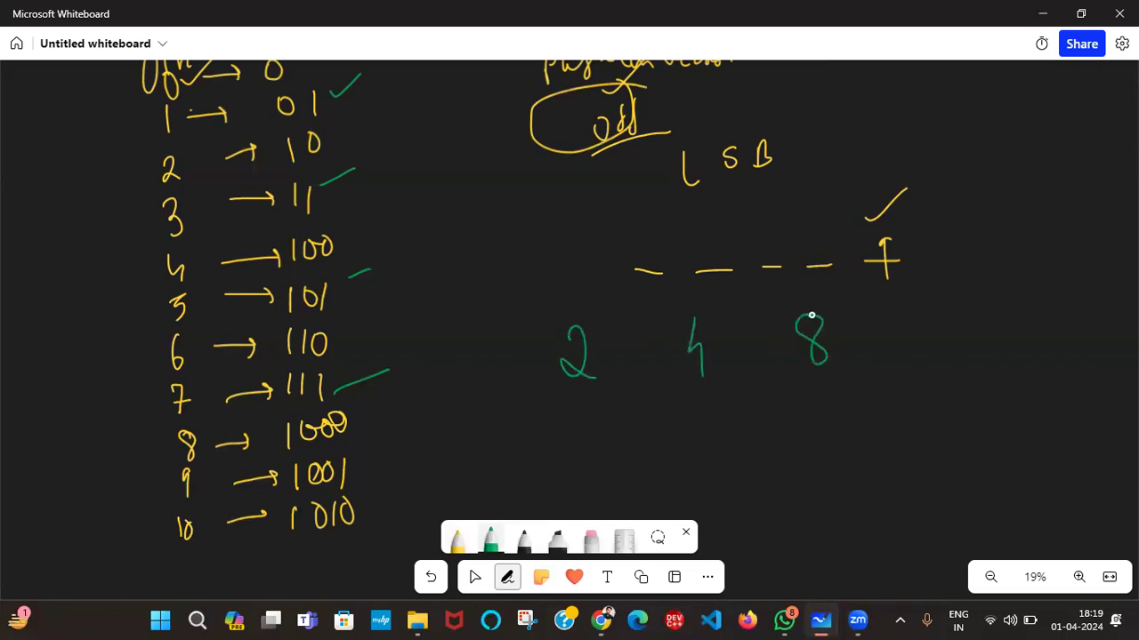
drag(898, 320, 943, 355)
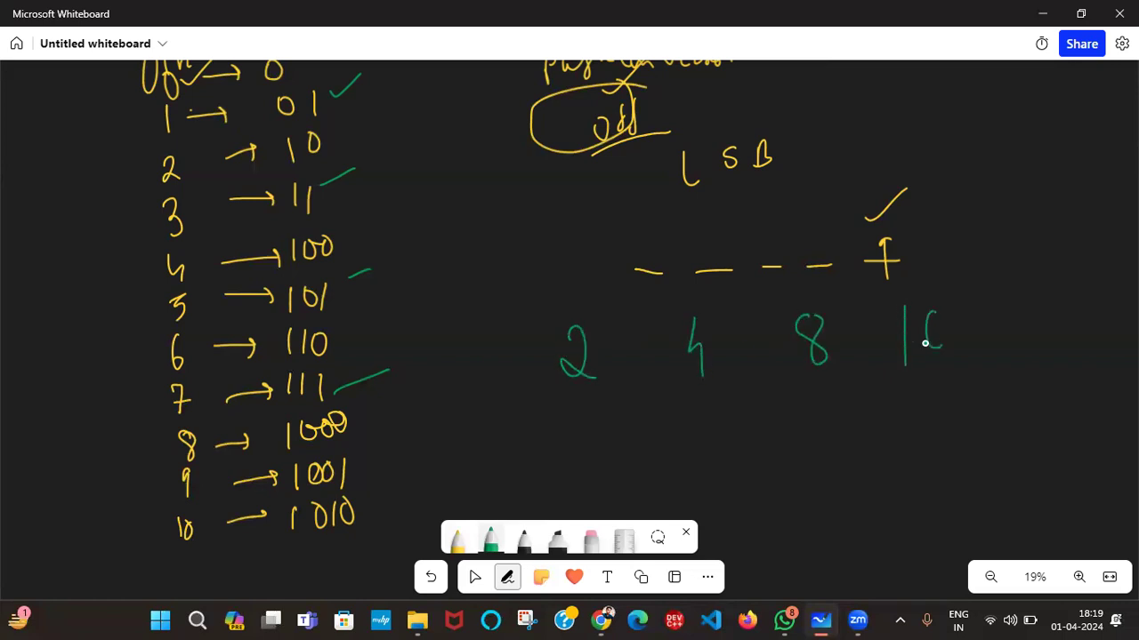
drag(579, 382, 512, 476)
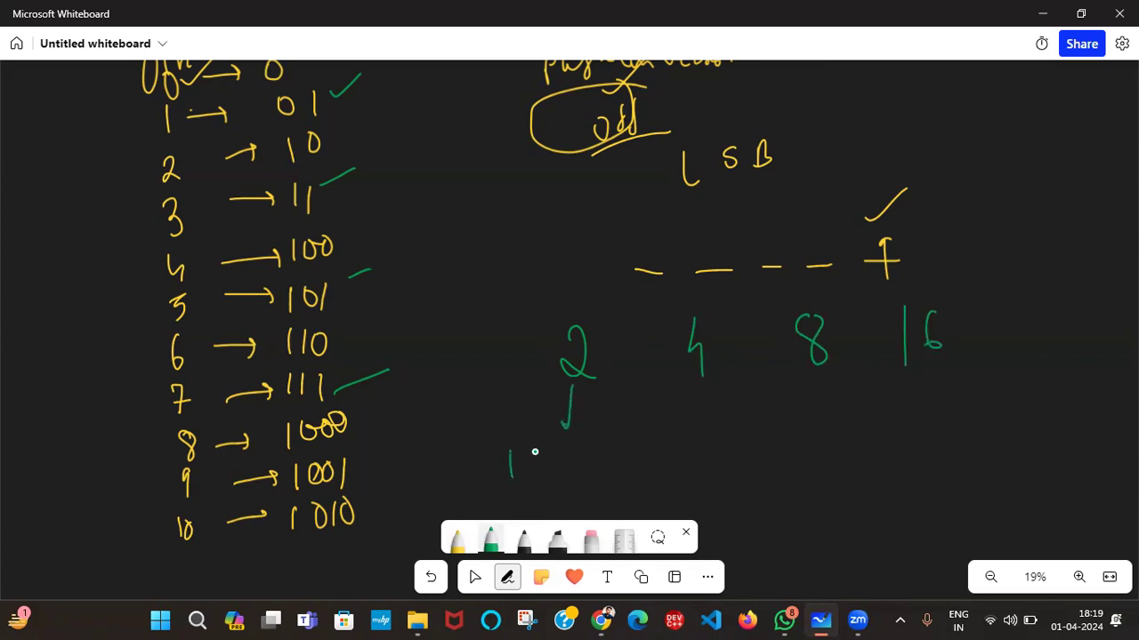
drag(516, 463, 548, 480)
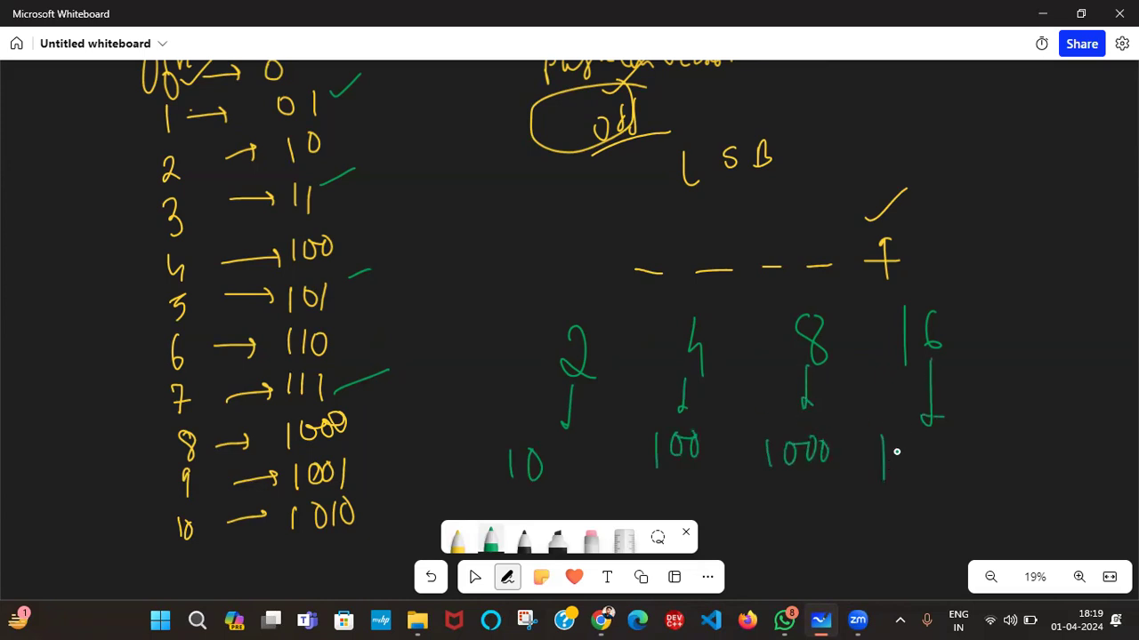
drag(899, 449, 978, 453)
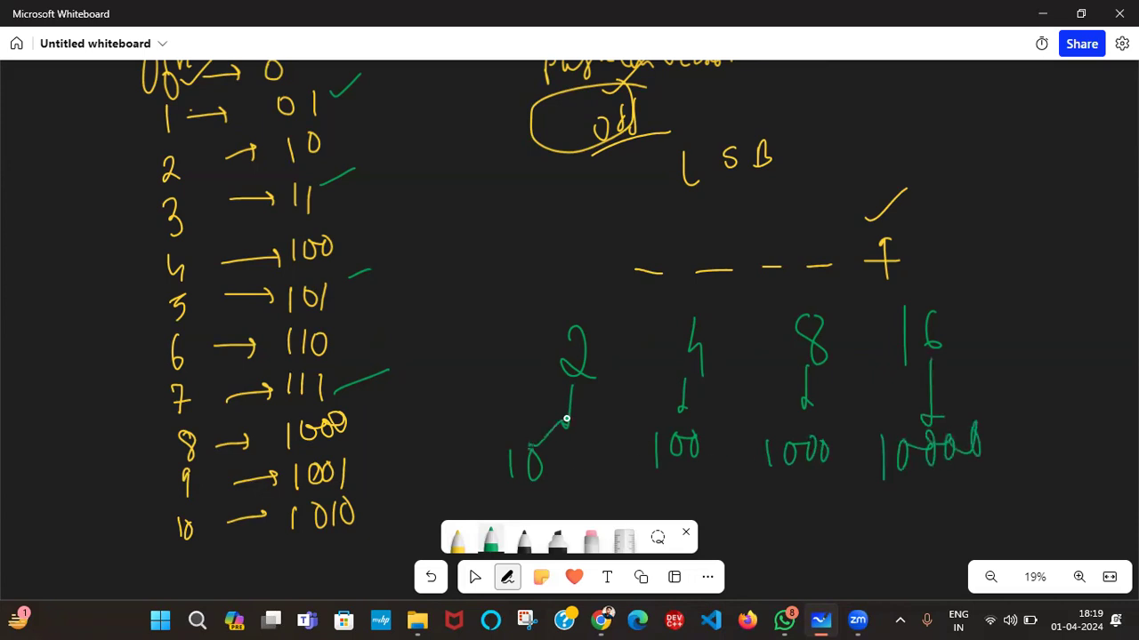
Draw arrows linking 100 back to 10 and 1000 back to 100
drag(566, 418, 551, 453)
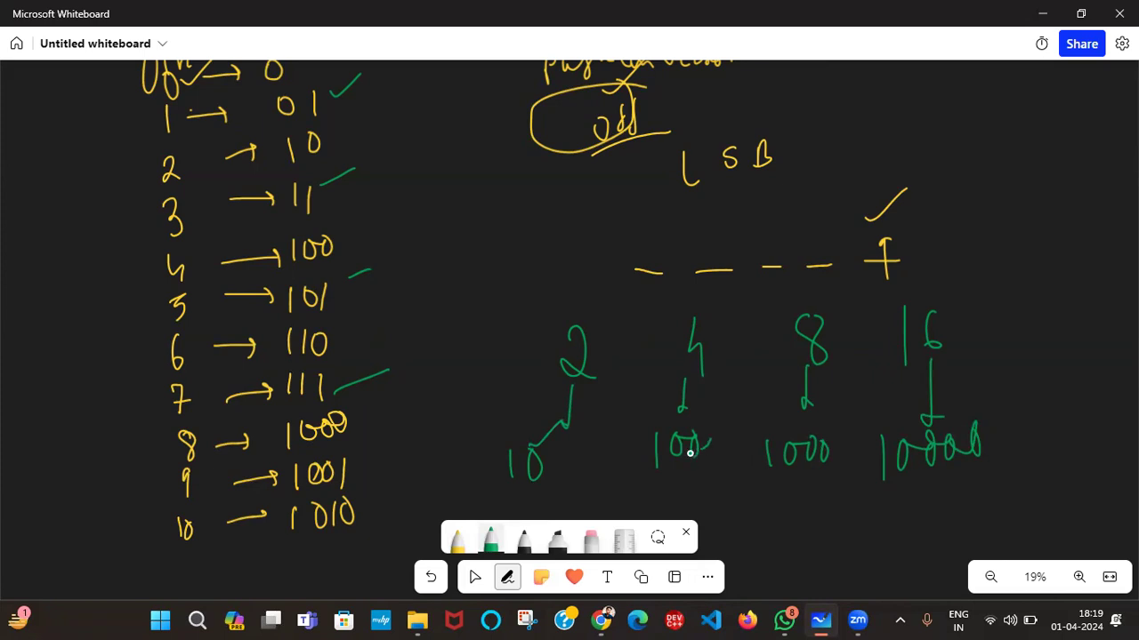
drag(679, 467, 703, 484)
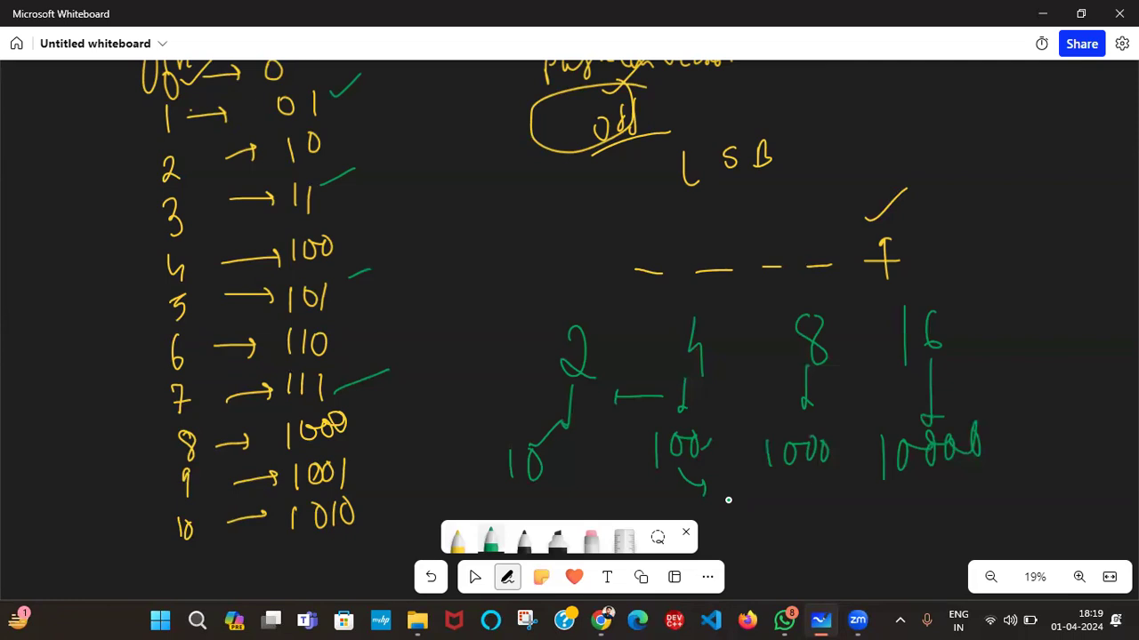
drag(729, 498, 720, 530)
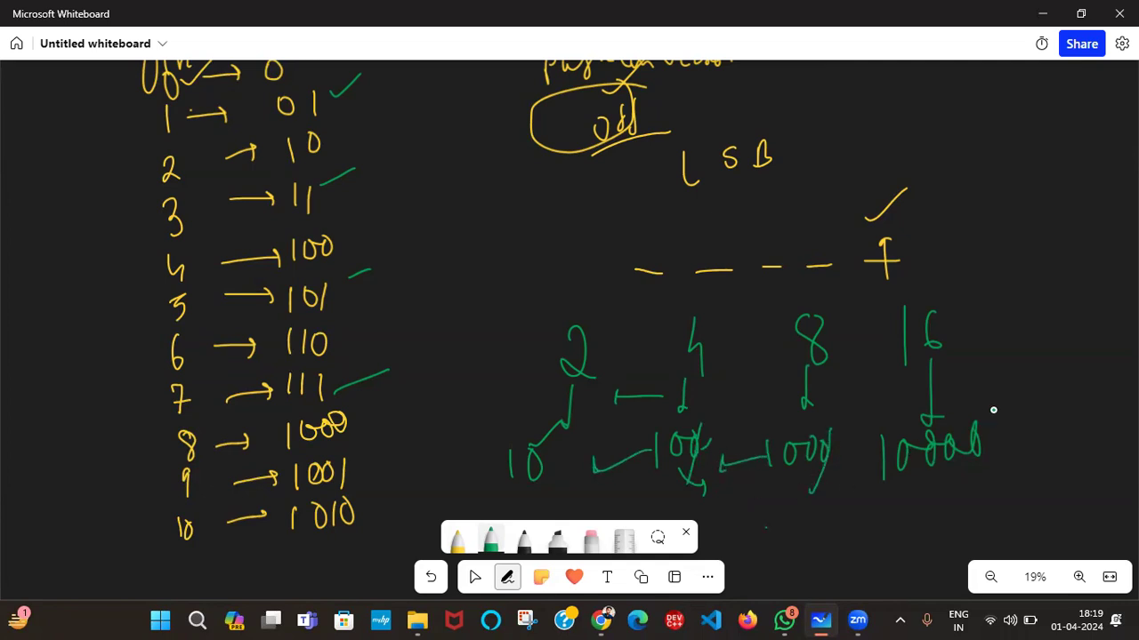
drag(992, 409, 958, 487)
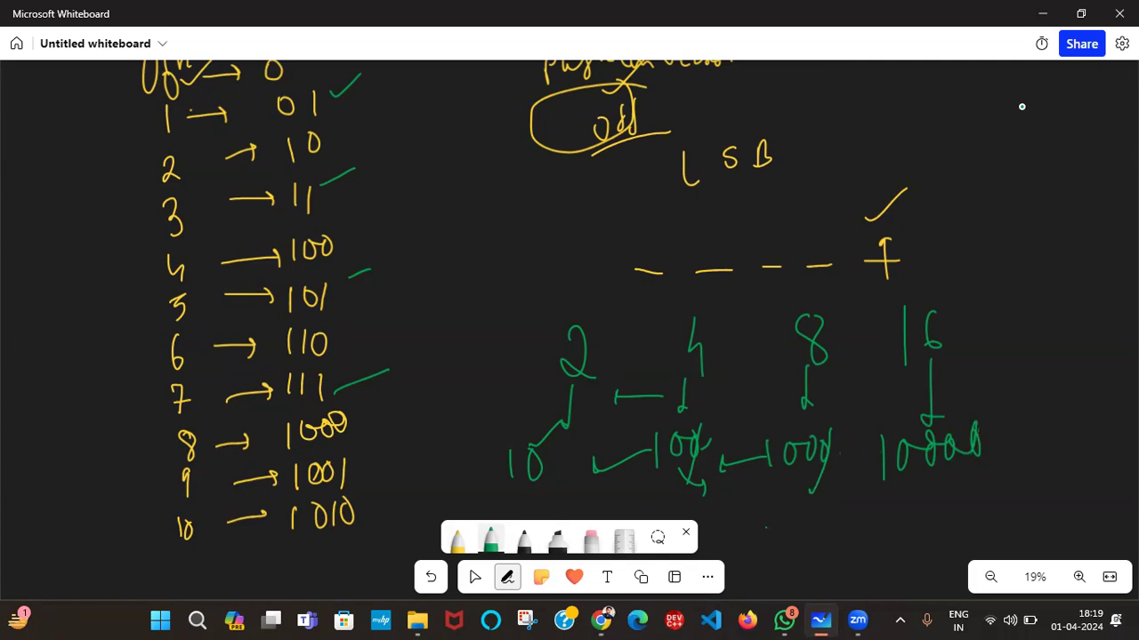
Label the even case with 'even' and a 0 beneath it
drag(982, 125, 1067, 125)
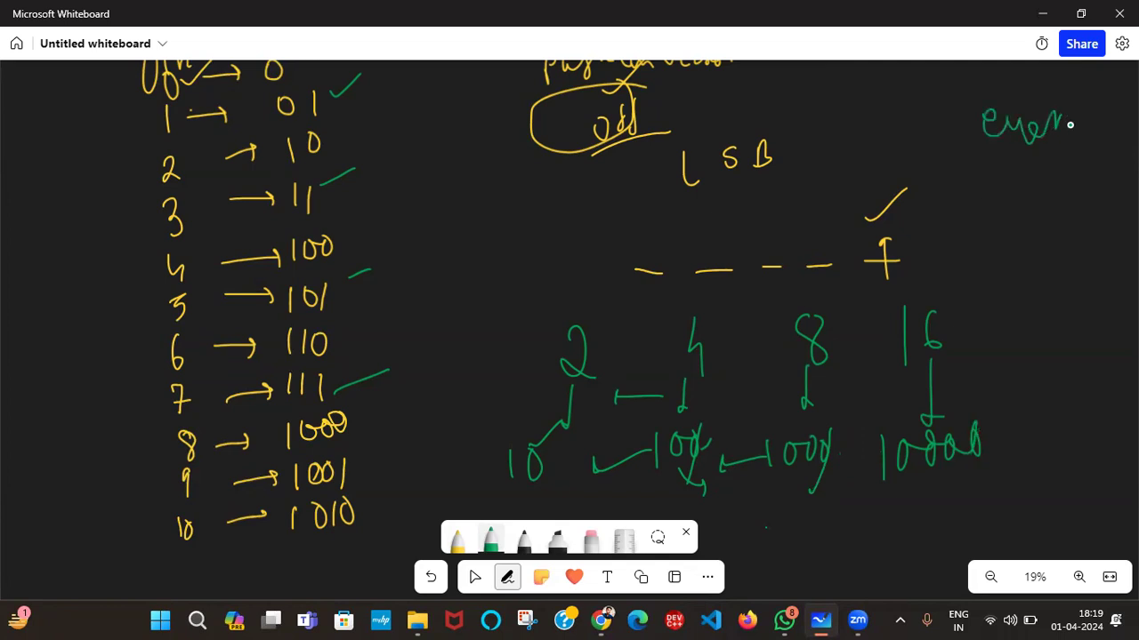
drag(1069, 124, 1014, 189)
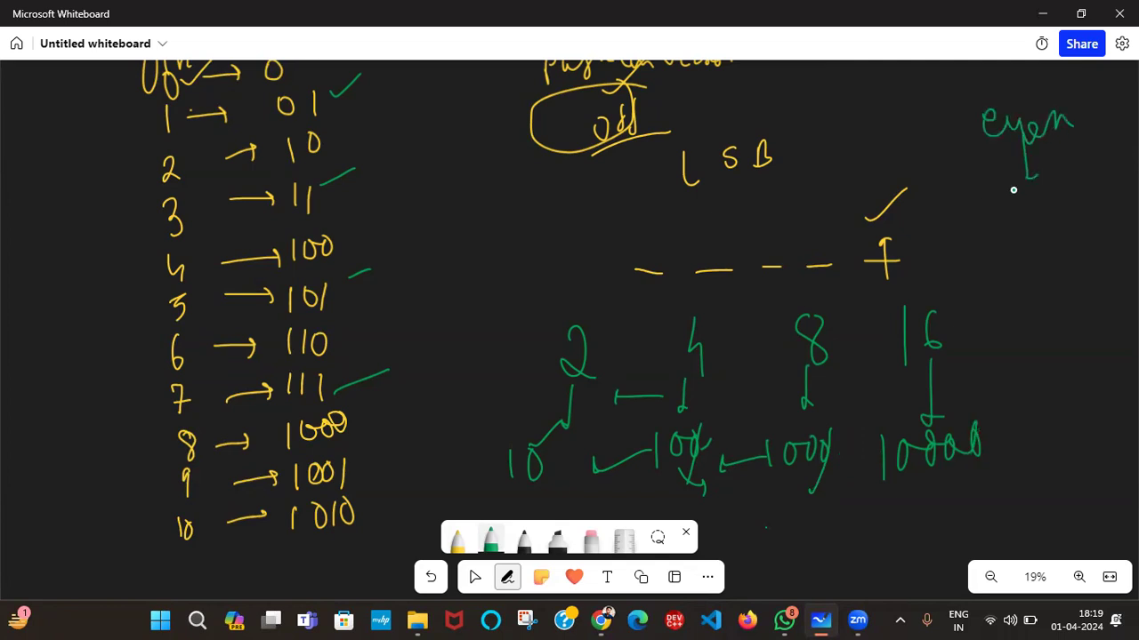
drag(997, 186, 1017, 222)
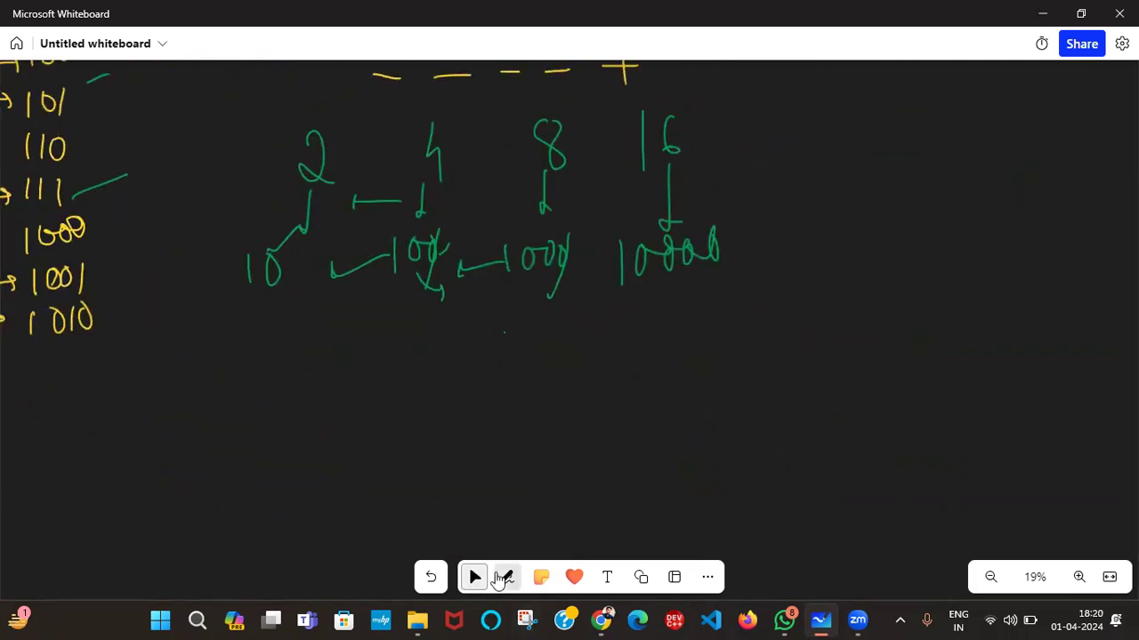
Handwrite the even-number condition if(i%2==0) below the powers-of-two diagram
click(507, 577)
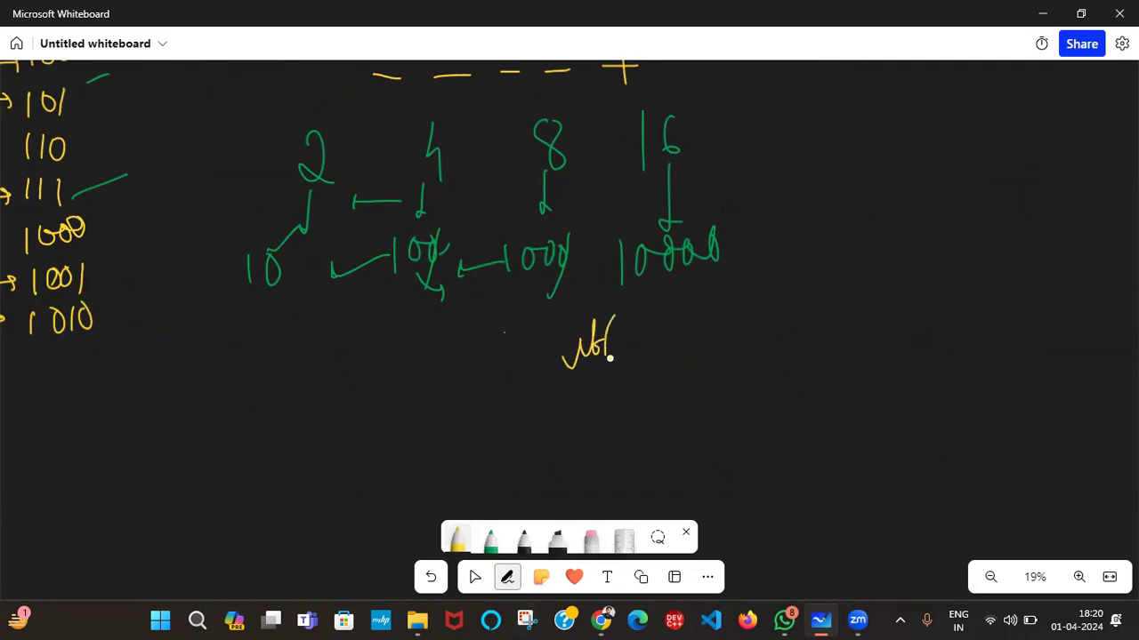
drag(614, 347, 676, 347)
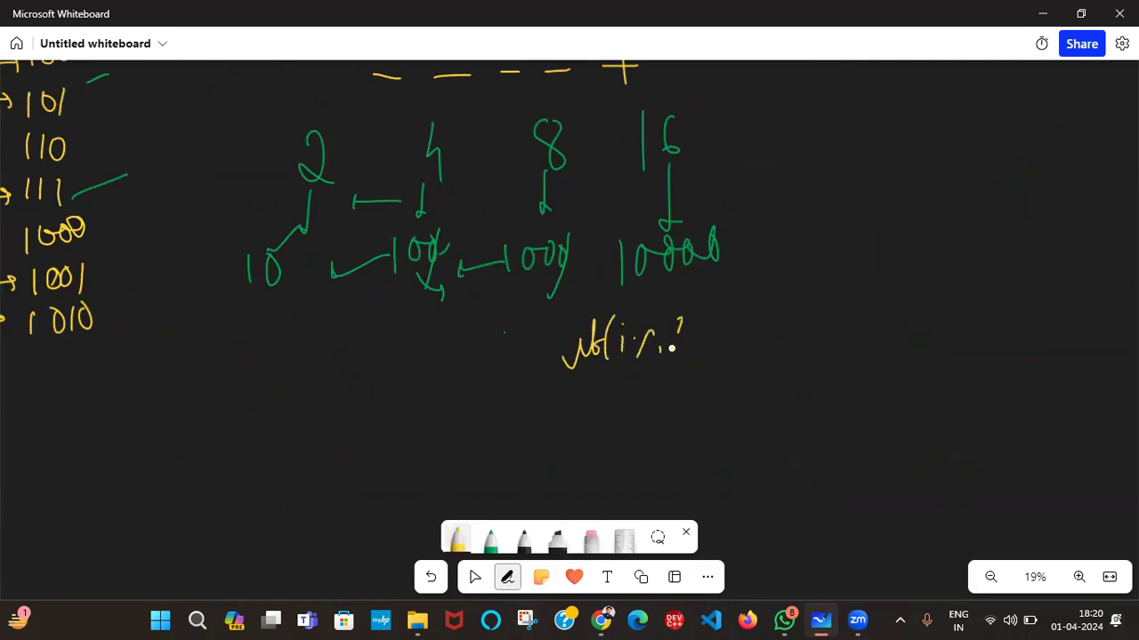
drag(685, 335, 768, 335)
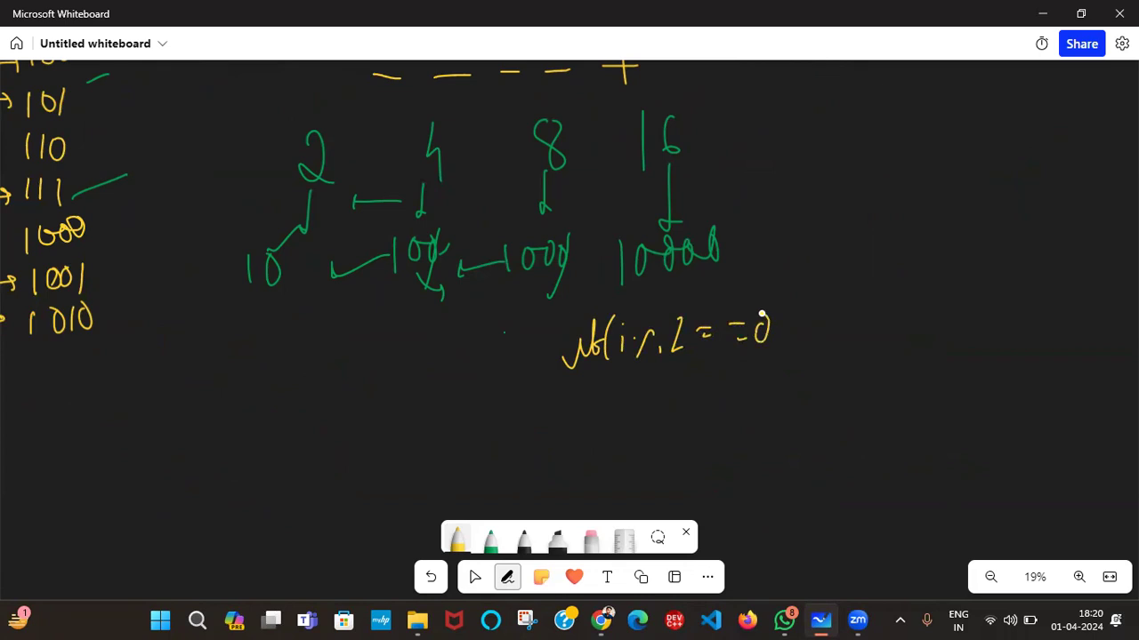
drag(640, 400, 649, 412)
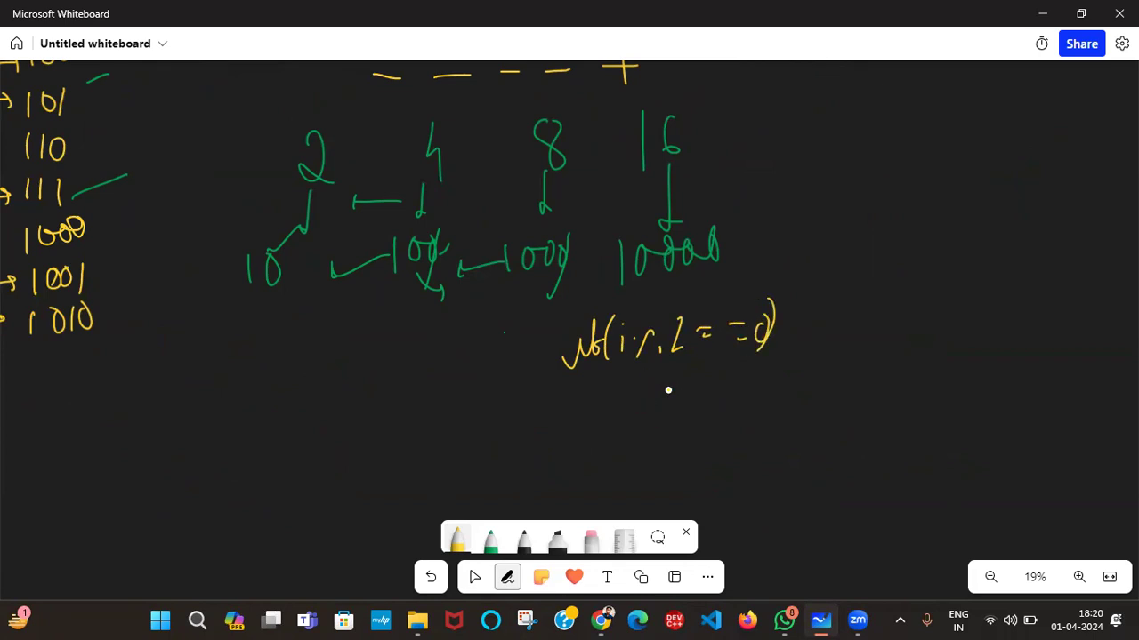
drag(605, 392, 676, 391)
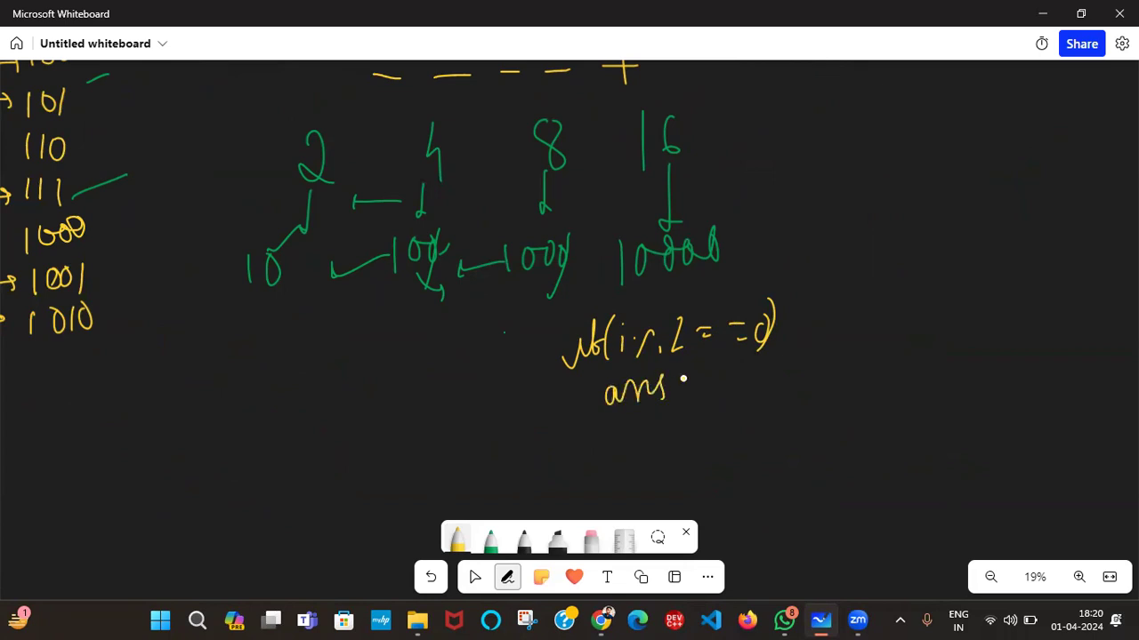
Write the rule body ans[i] = ans[i/2] on the line beneath the condition
drag(679, 377, 715, 395)
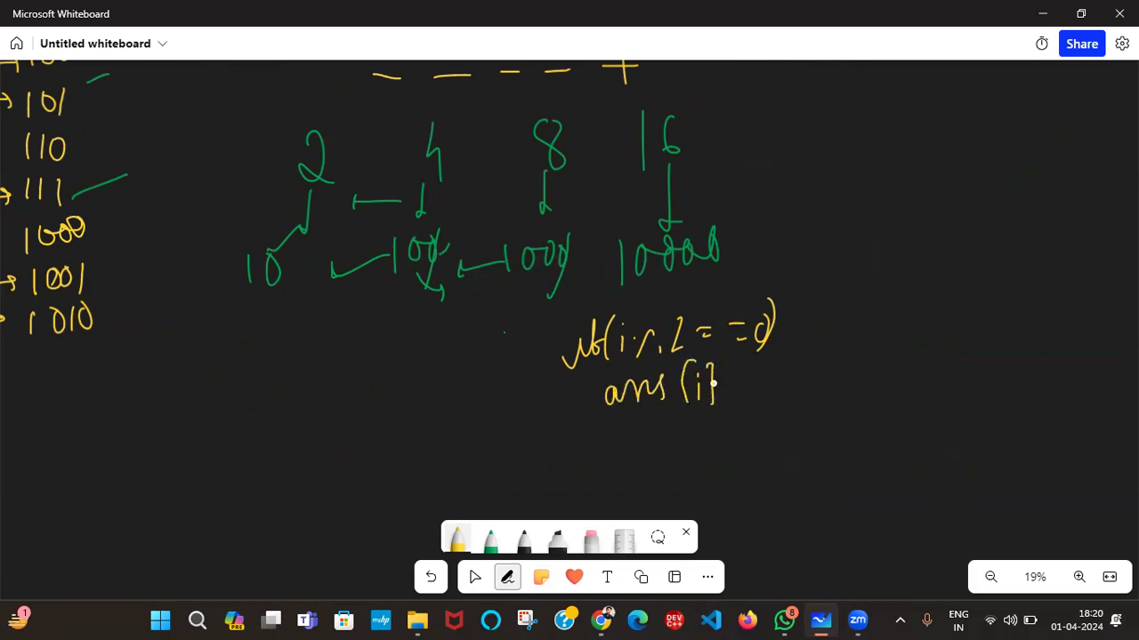
drag(726, 388, 769, 387)
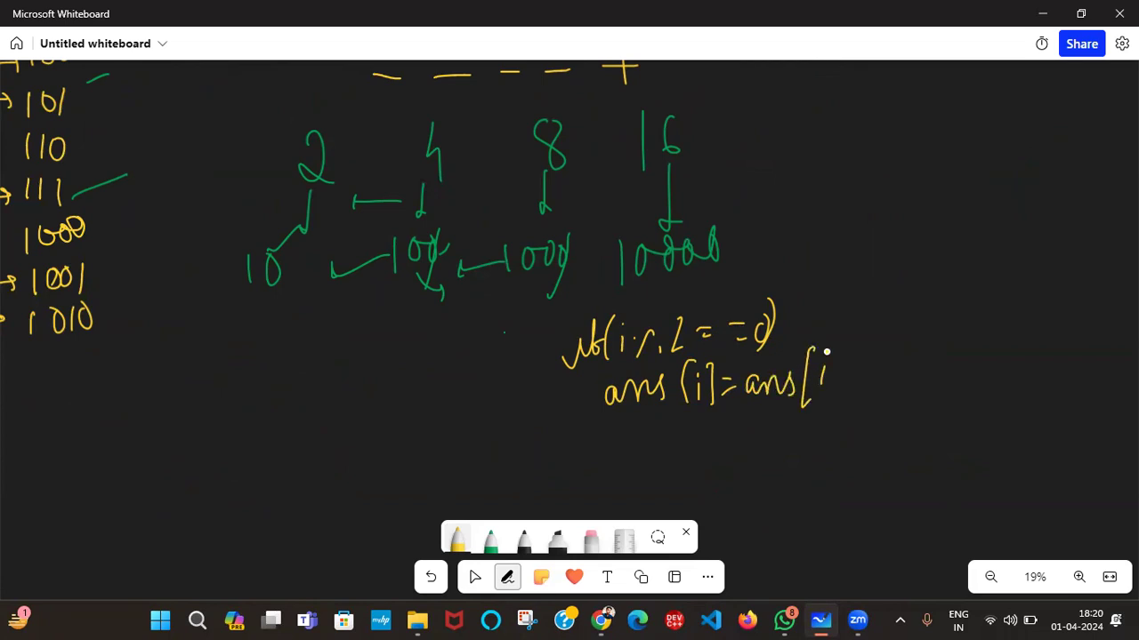
drag(827, 382, 875, 400)
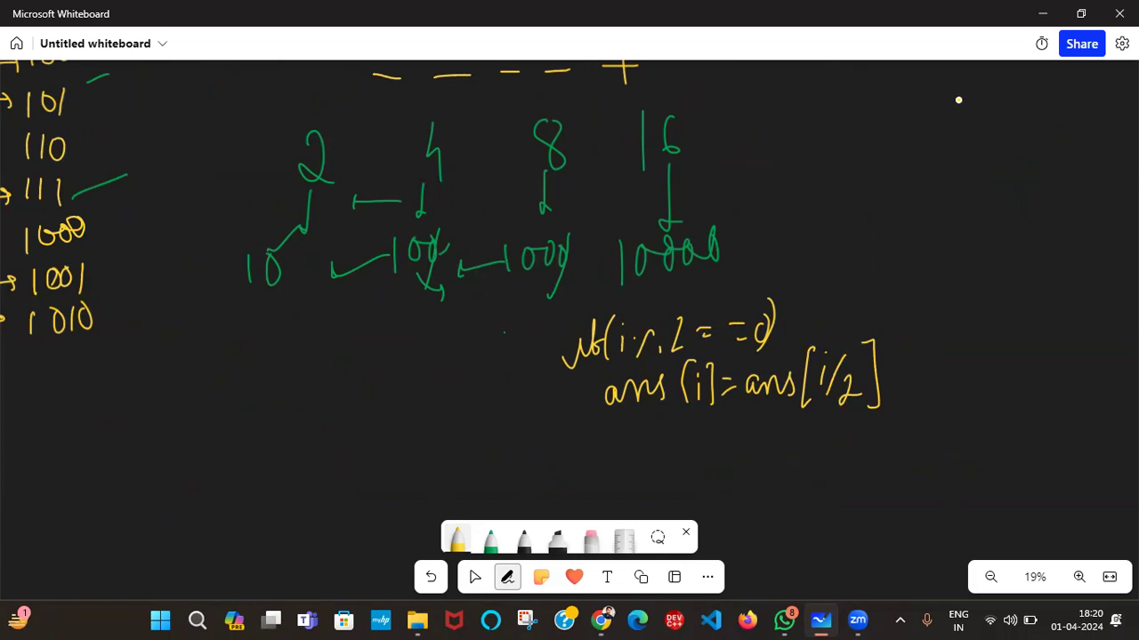
drag(957, 98, 982, 125)
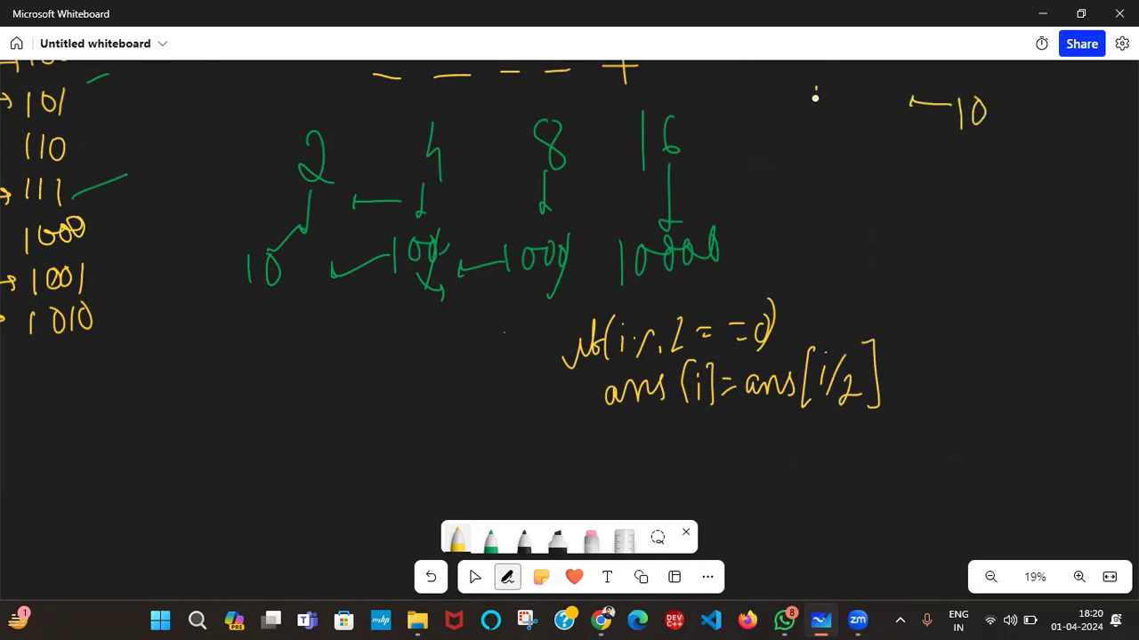
Write 1010 (10) halving to 101 and its value 5 with a check mark
drag(815, 98, 890, 116)
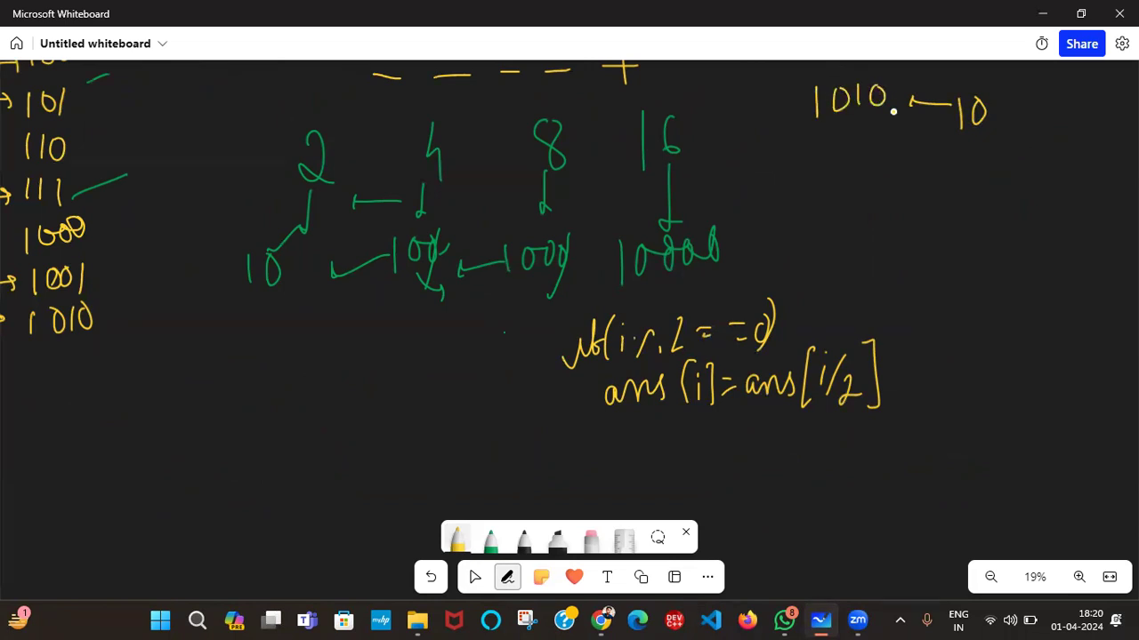
mouse_move(885, 75)
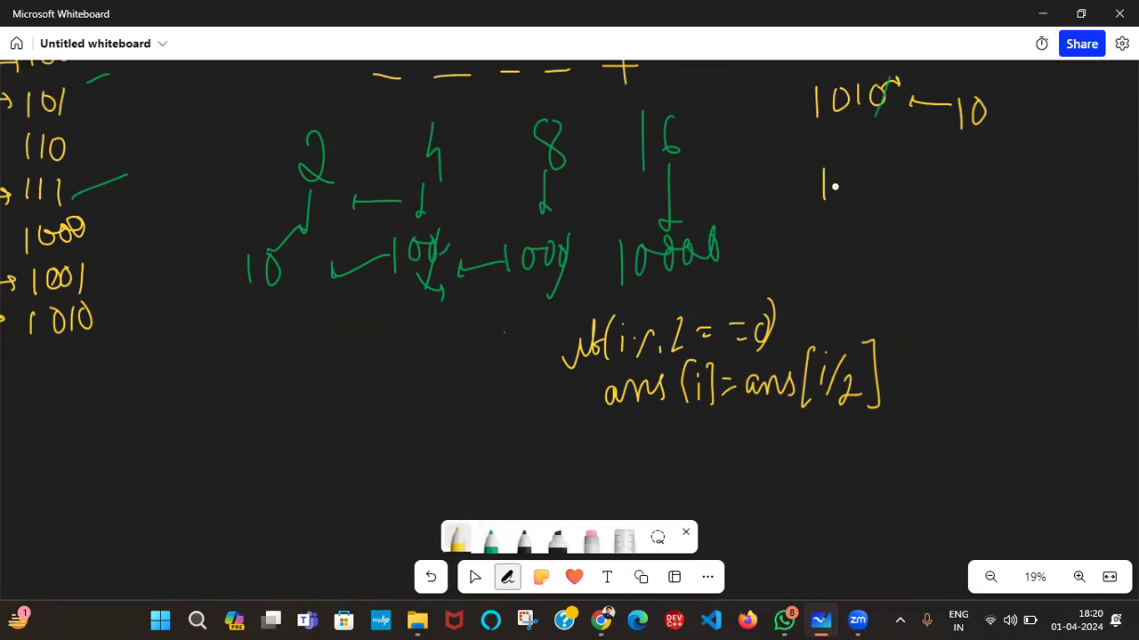
drag(822, 187, 893, 187)
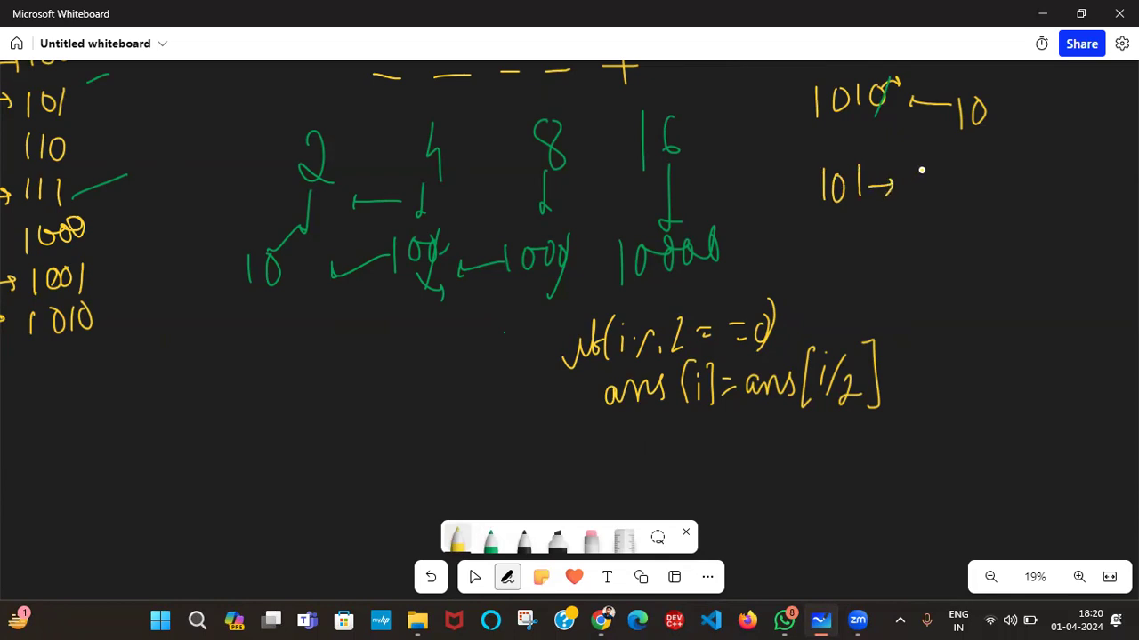
drag(925, 178, 862, 249)
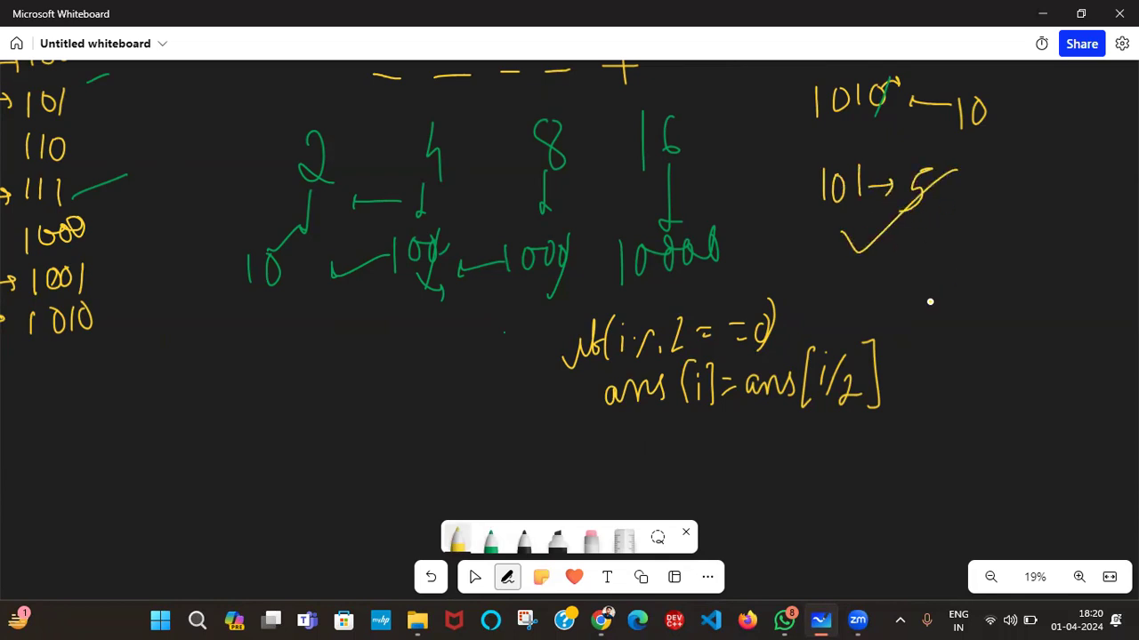
drag(889, 267, 921, 374)
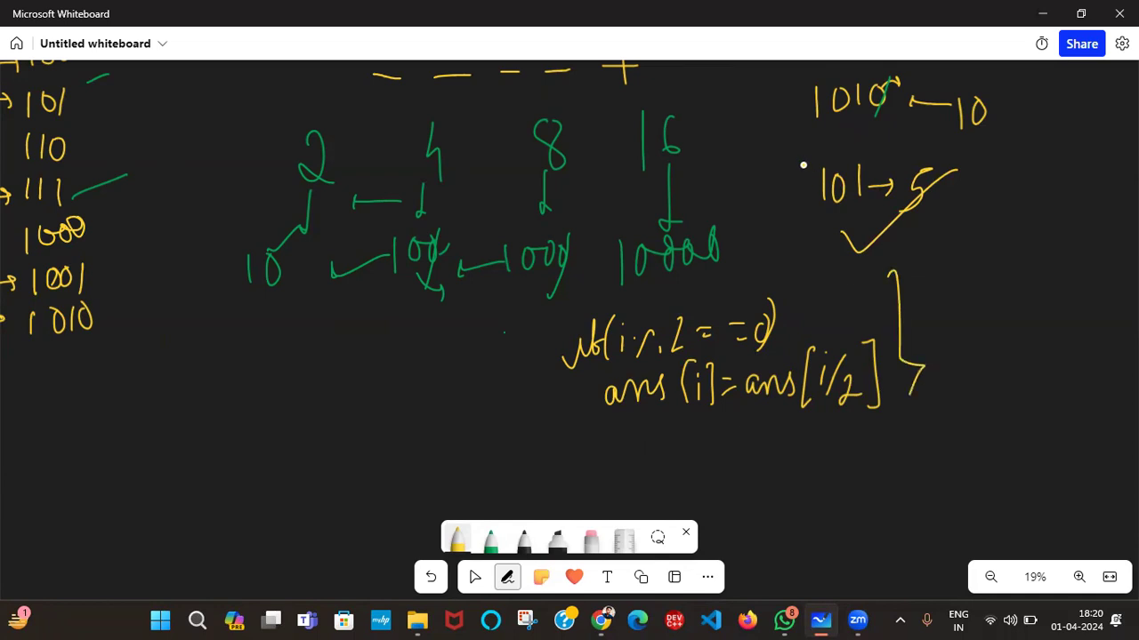
Draw halving arcs labelled 2 and enclose the even-case rule in braces
drag(818, 164, 1023, 192)
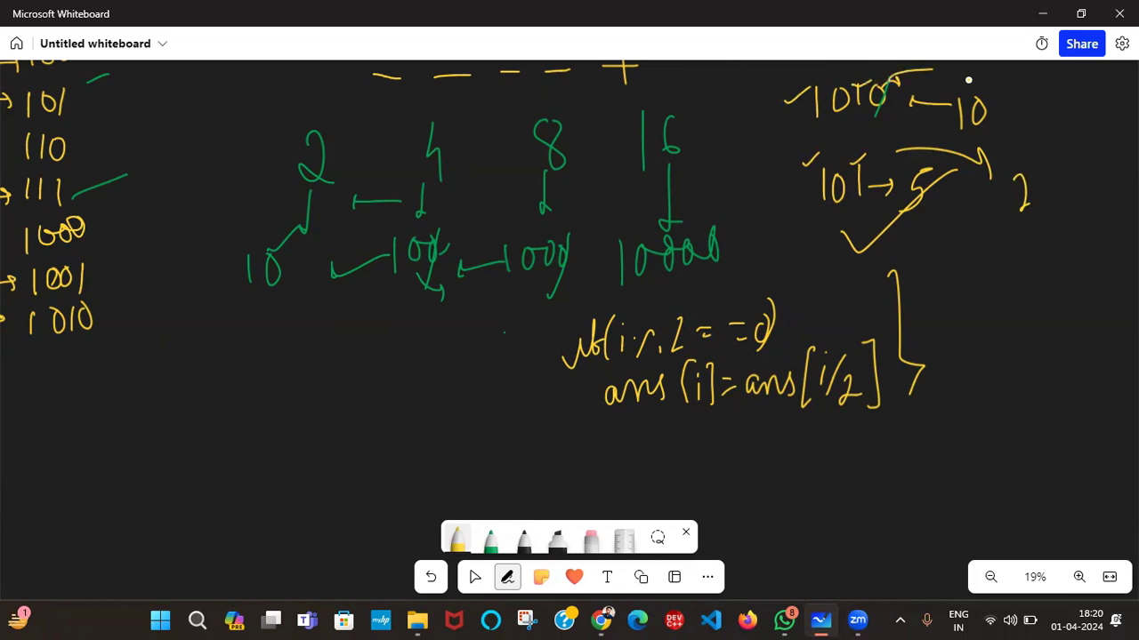
drag(969, 80, 1023, 146)
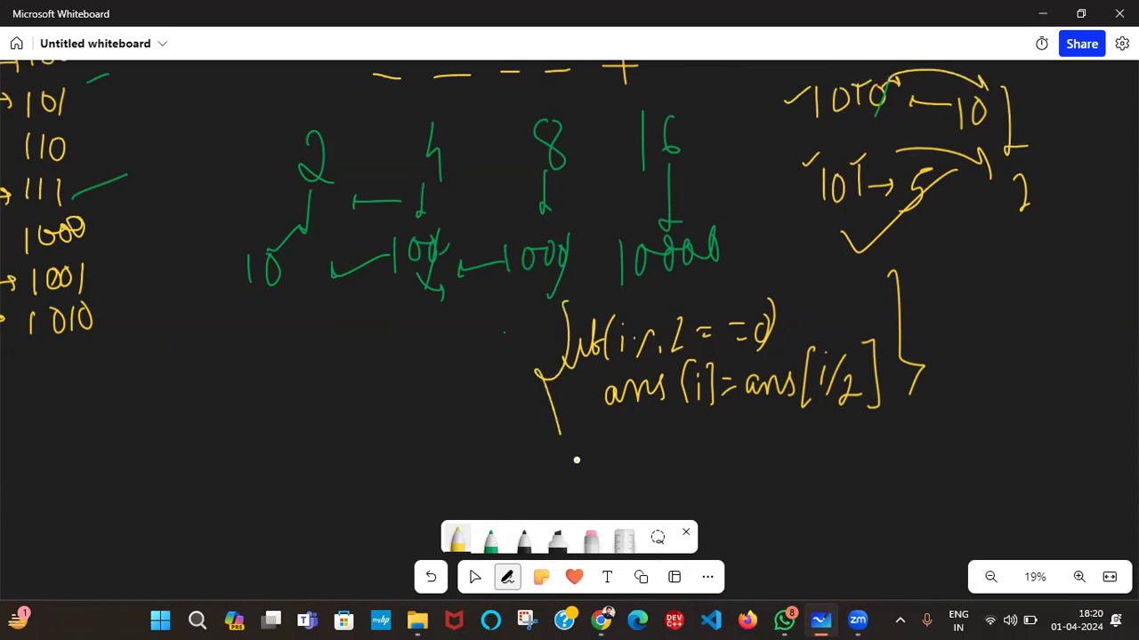
drag(943, 267, 934, 410)
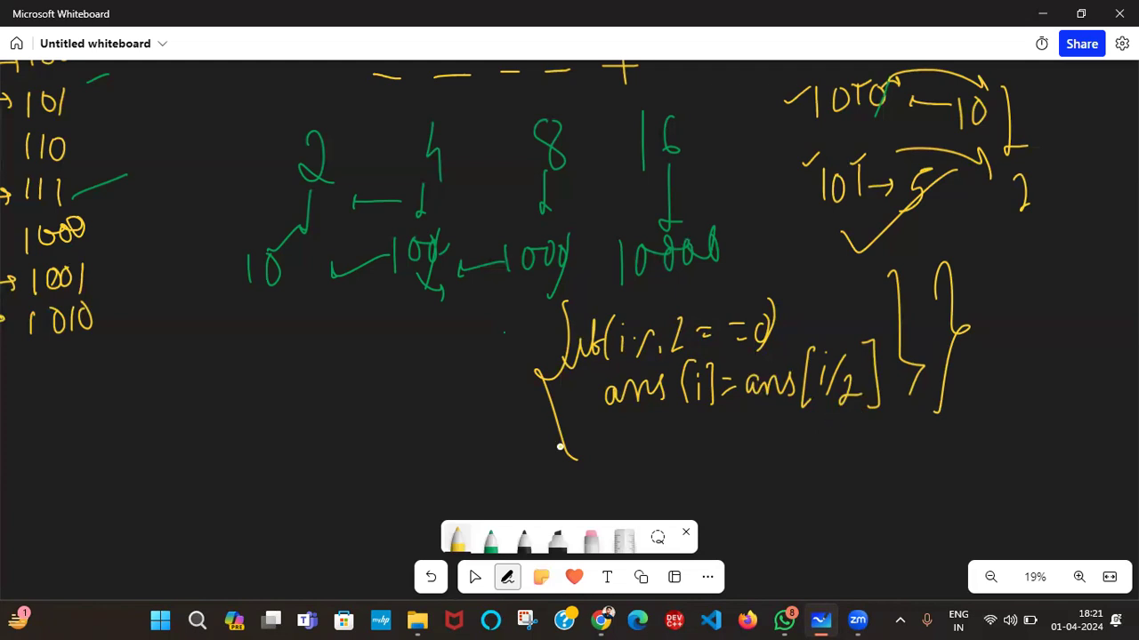
click(473, 577)
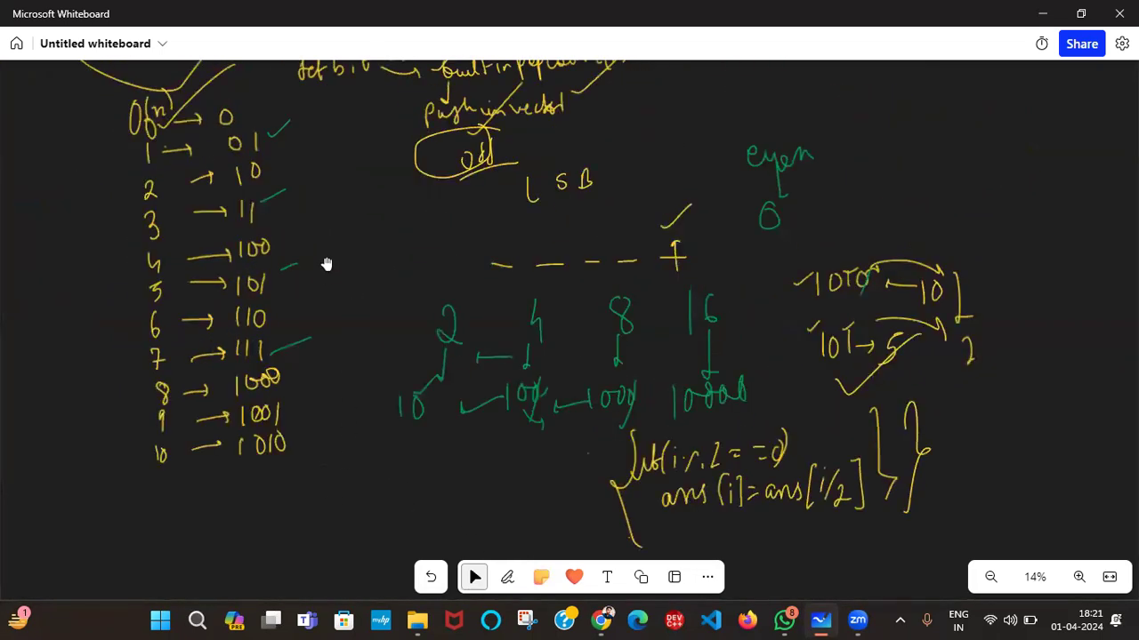
Return to freehand inking after viewing the whole derivation
click(507, 576)
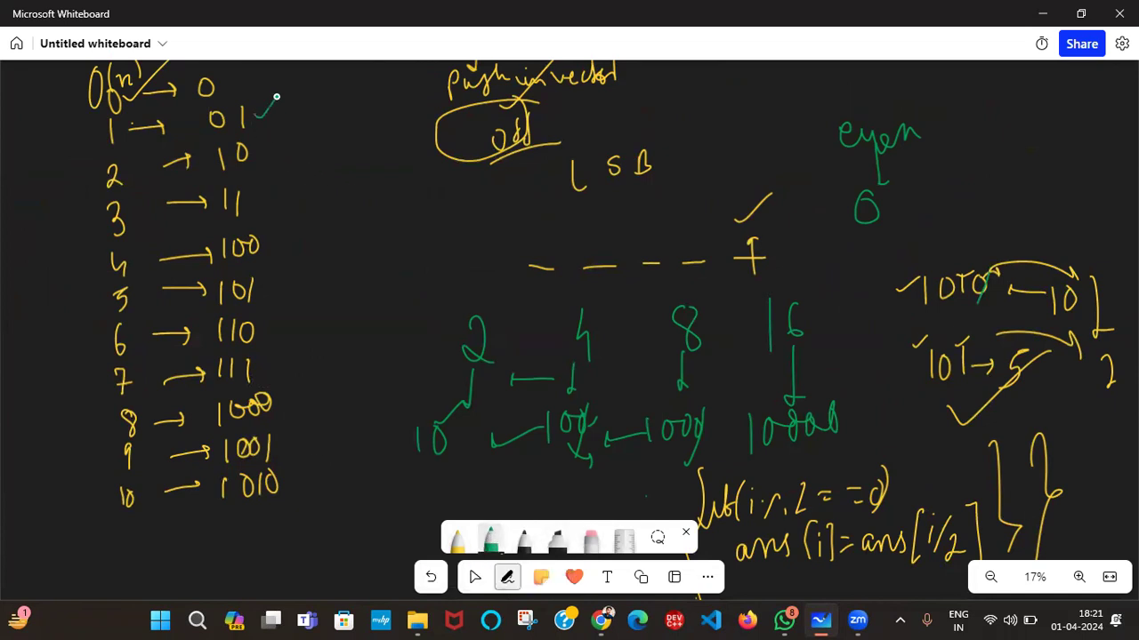
Write set-bit counts 0,1,1,2,1,2,2,3,1,2 beside the binary column for 0 through 9
drag(230, 82, 258, 82)
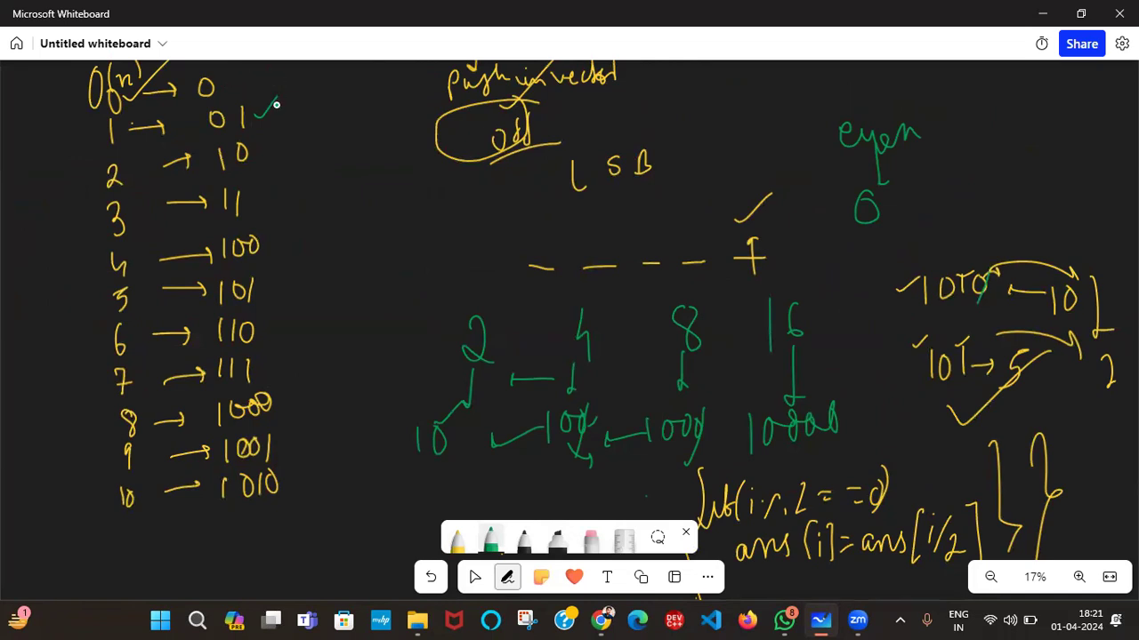
drag(253, 89, 284, 80)
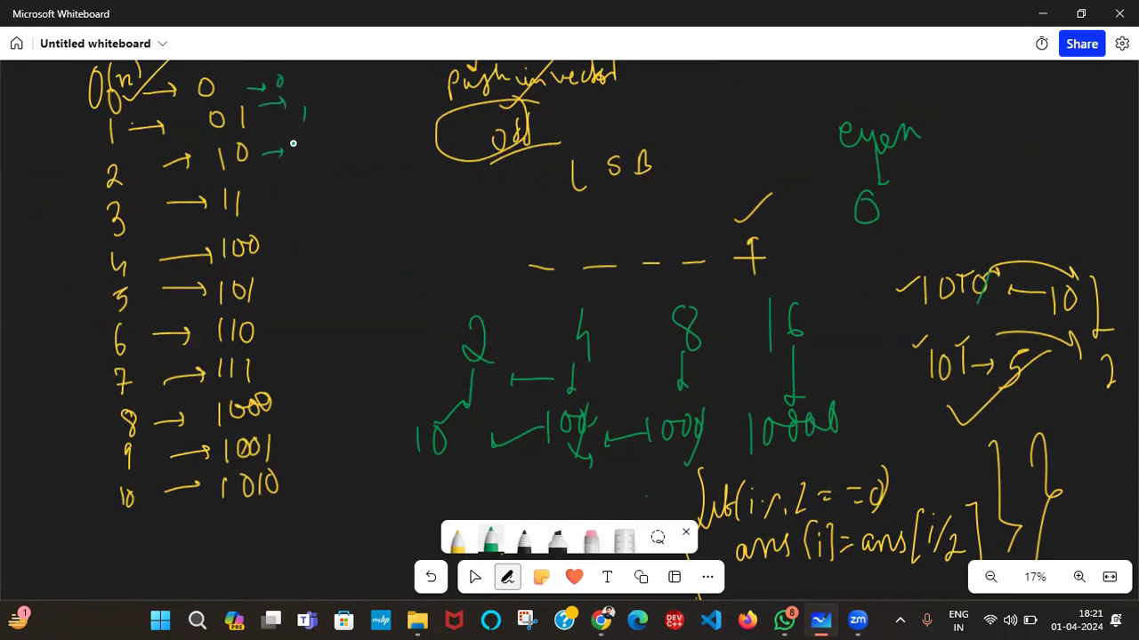
drag(267, 157, 289, 199)
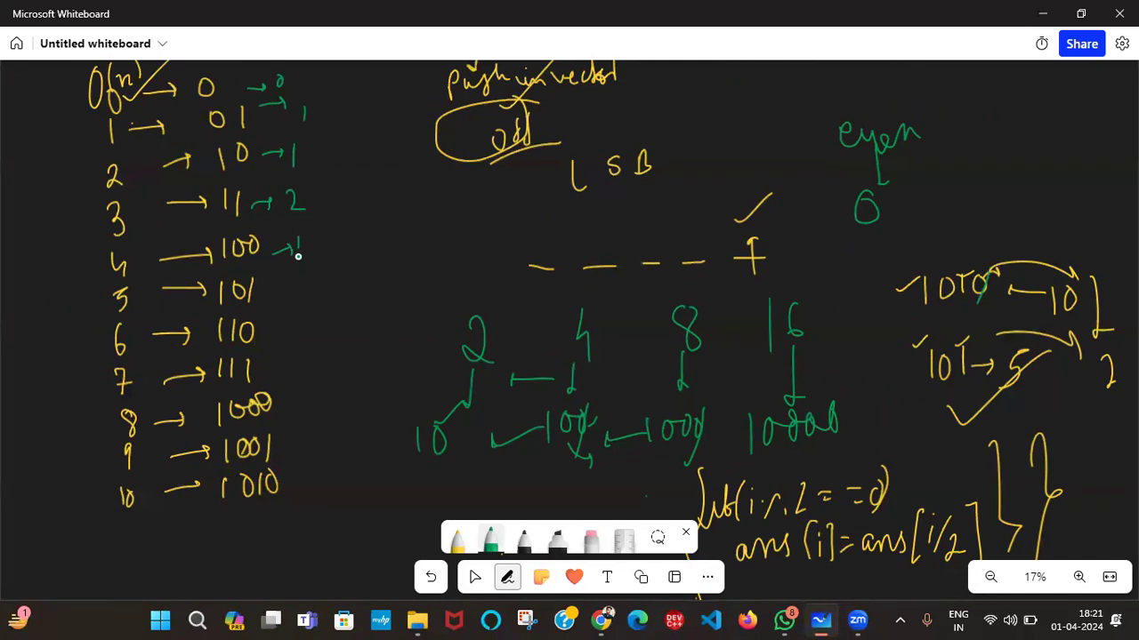
drag(267, 294, 294, 294)
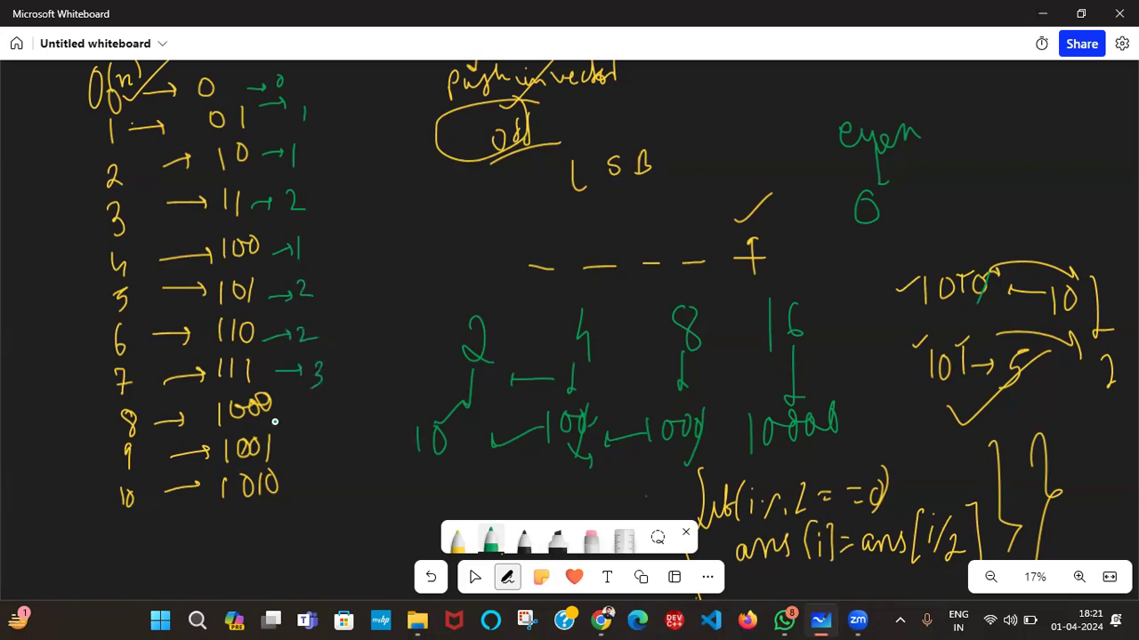
drag(276, 420, 321, 409)
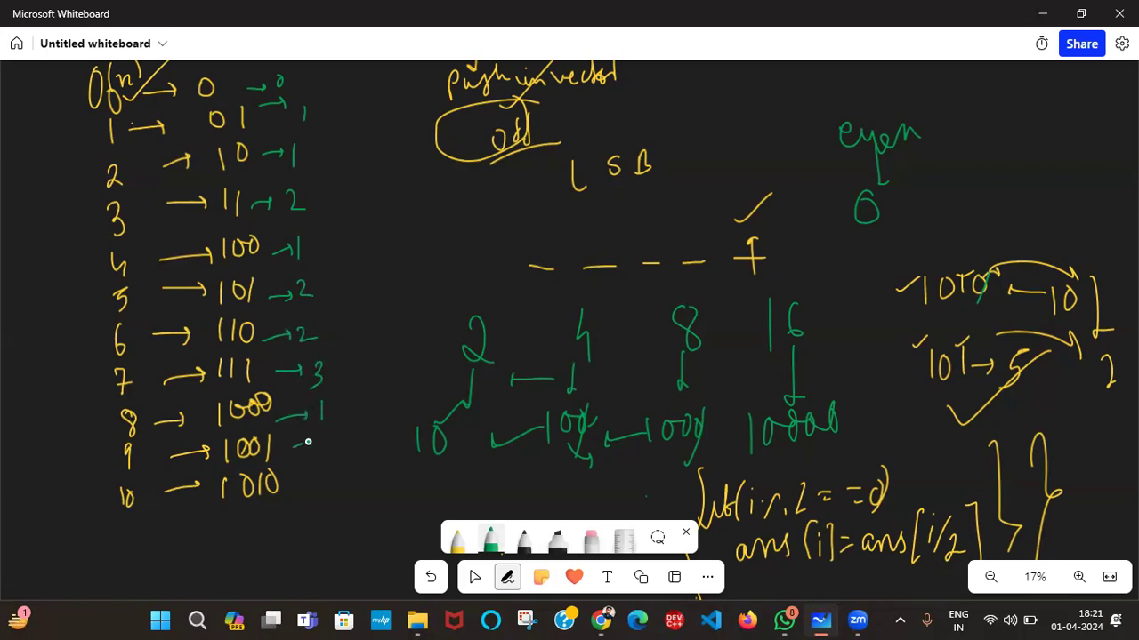
drag(311, 448, 341, 448)
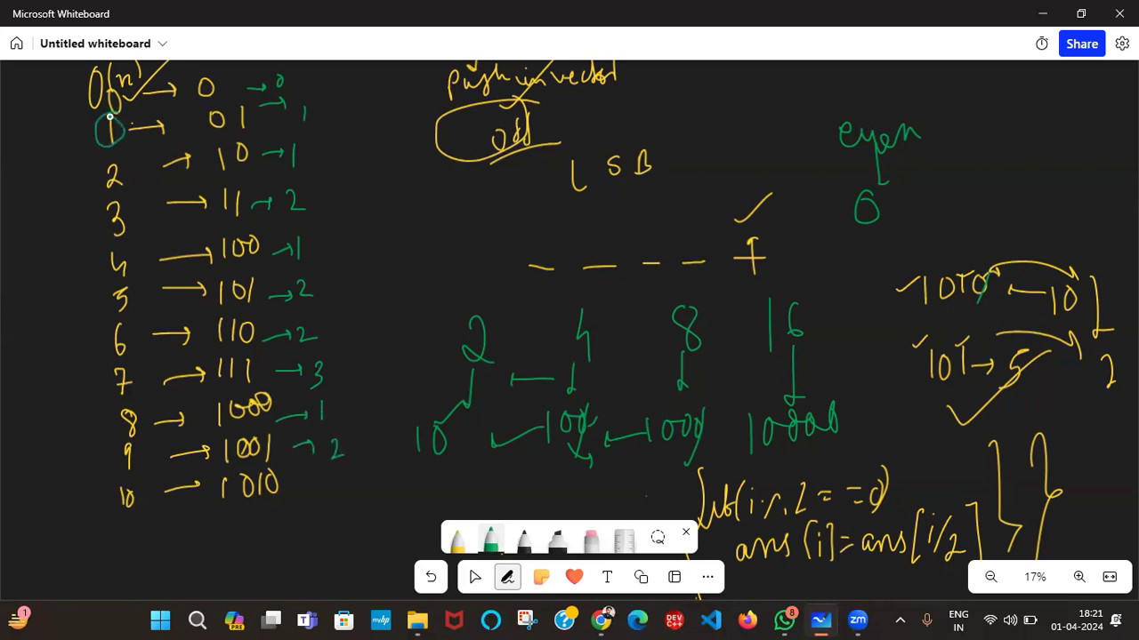
mouse_move(258, 108)
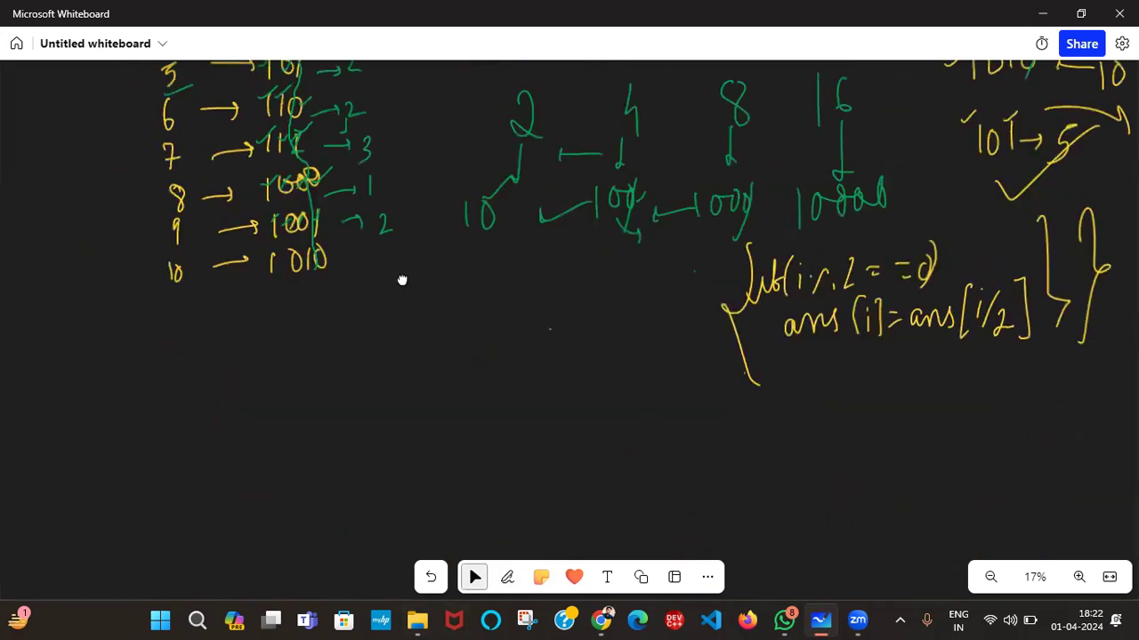
Write 10000 (16) and 10001 (17) below the earlier examples with an arrow from 17
click(507, 576)
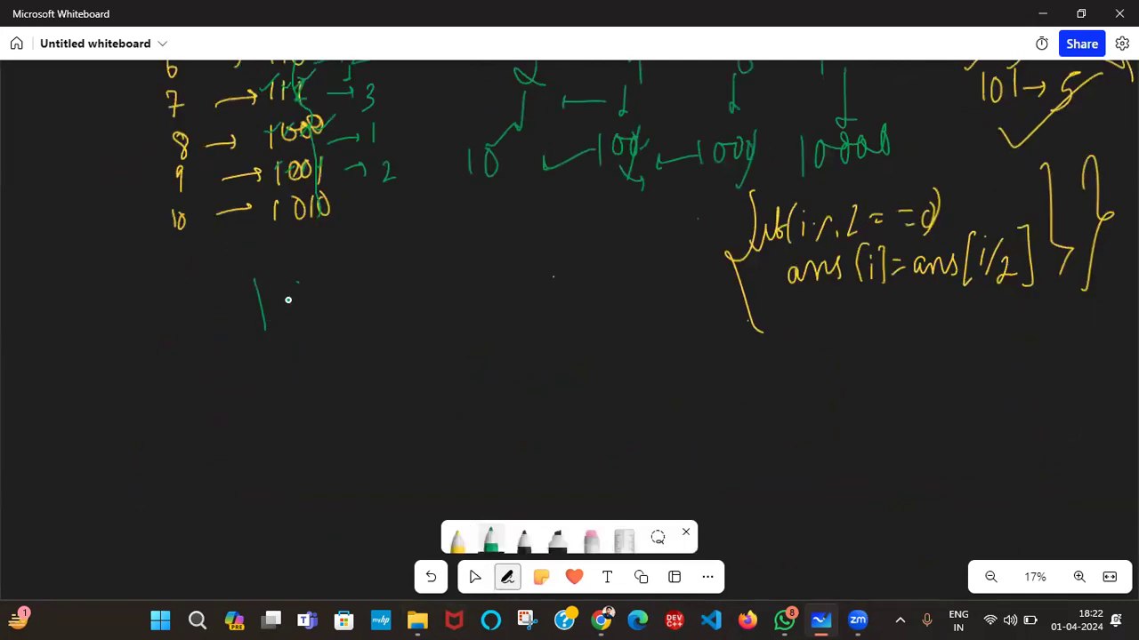
drag(288, 299, 410, 294)
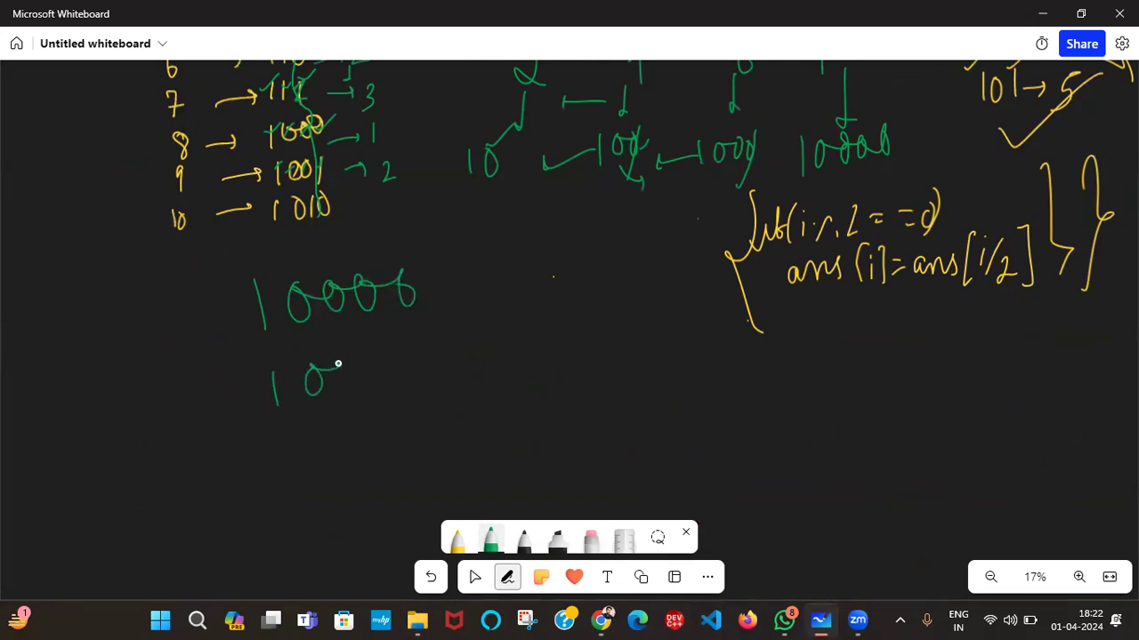
drag(338, 365, 459, 302)
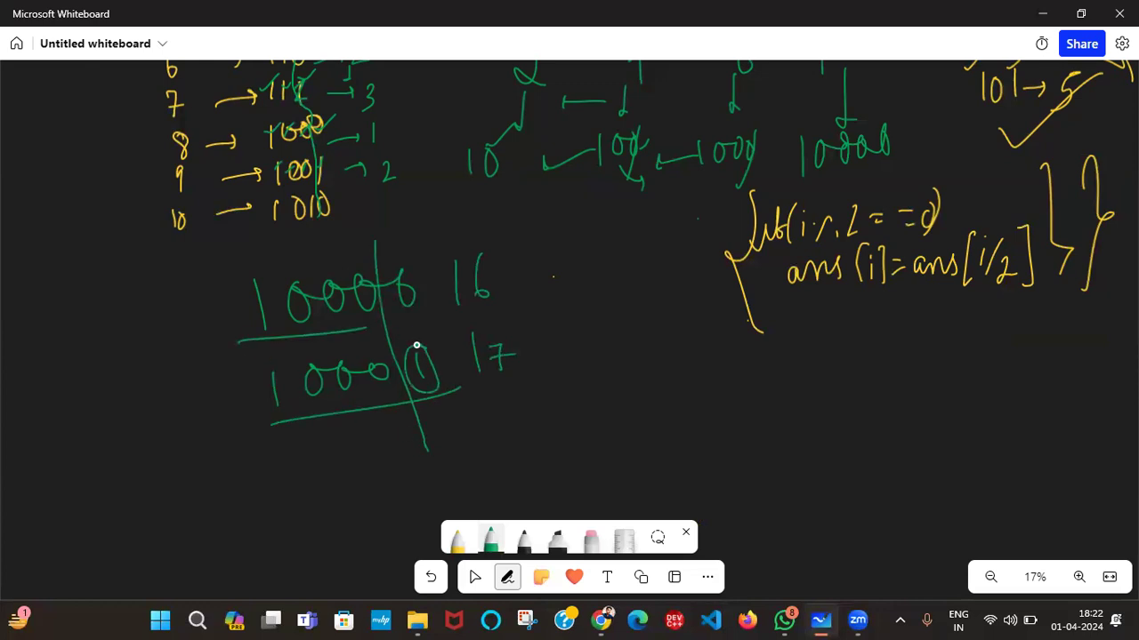
mouse_move(525, 406)
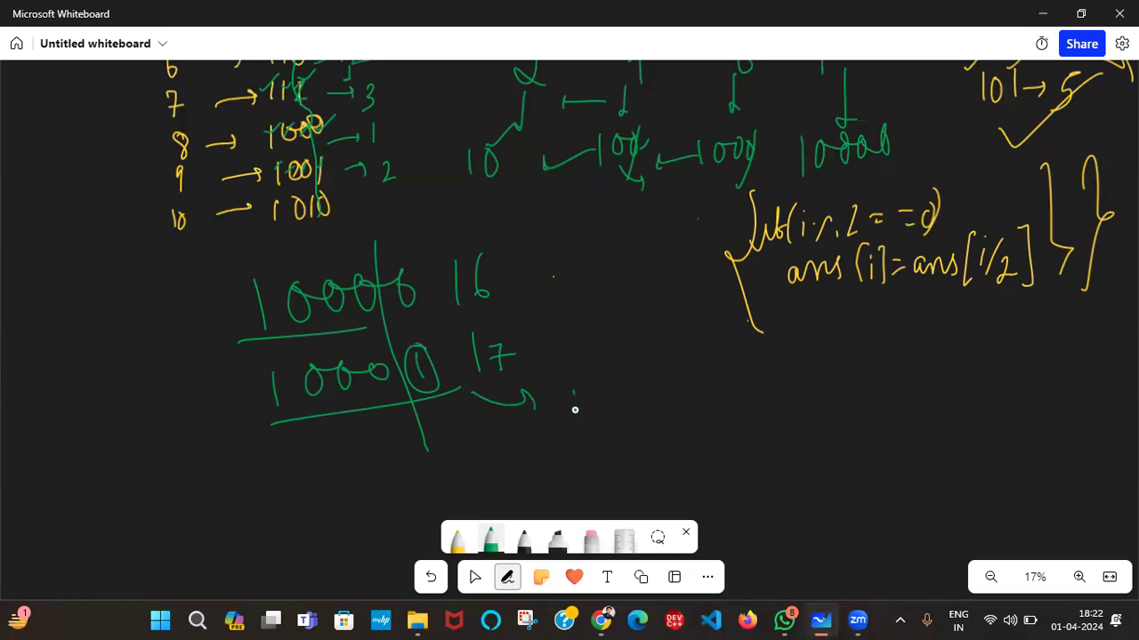
drag(590, 406, 623, 395)
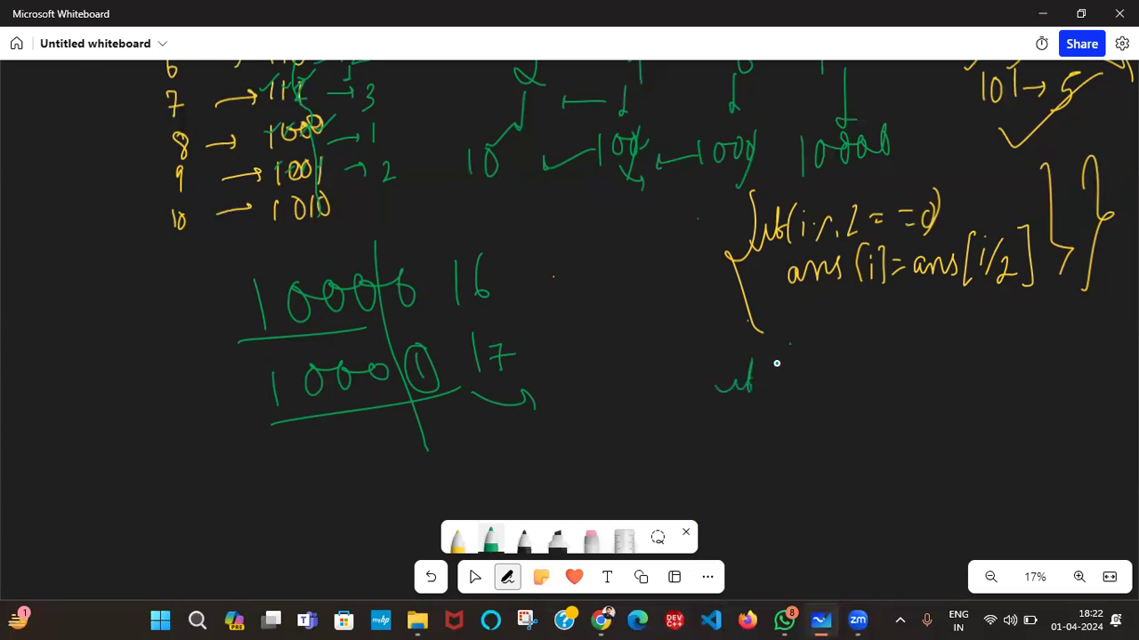
Handwrite the odd rule if(i%2==1) ans[i] = ans[i-1]+1 and tick it
drag(774, 392, 840, 365)
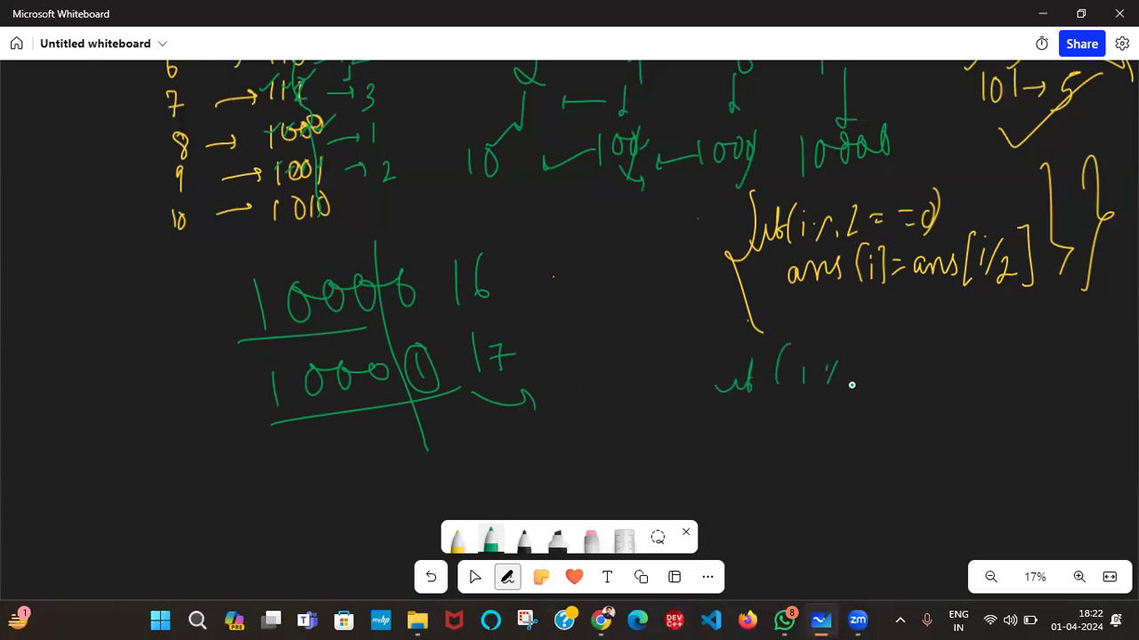
drag(868, 377, 934, 368)
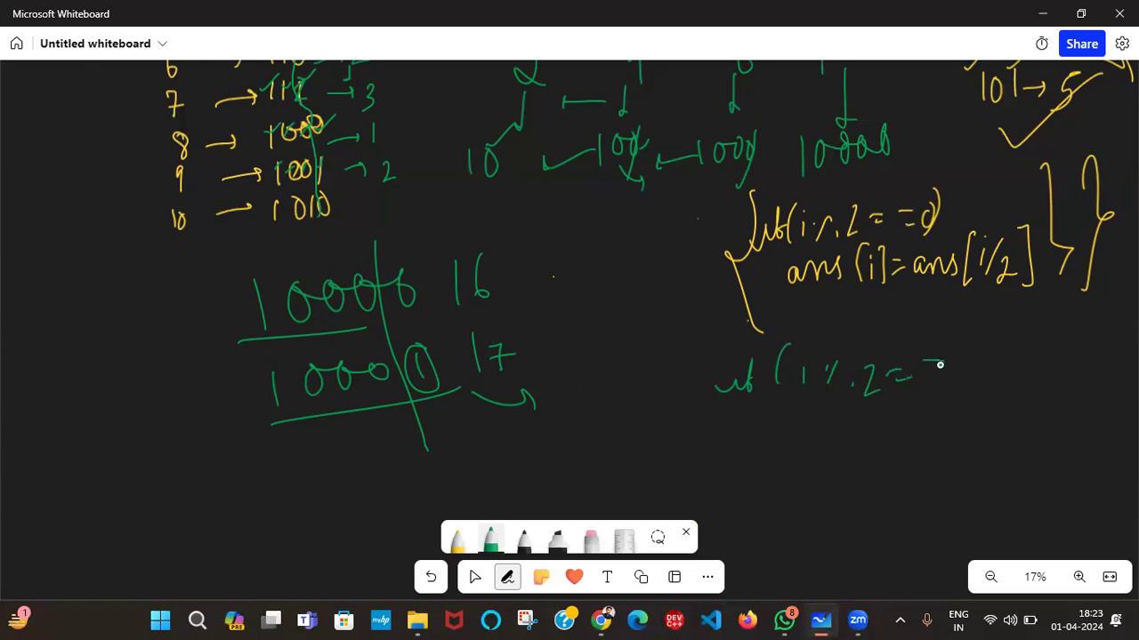
drag(925, 365, 975, 400)
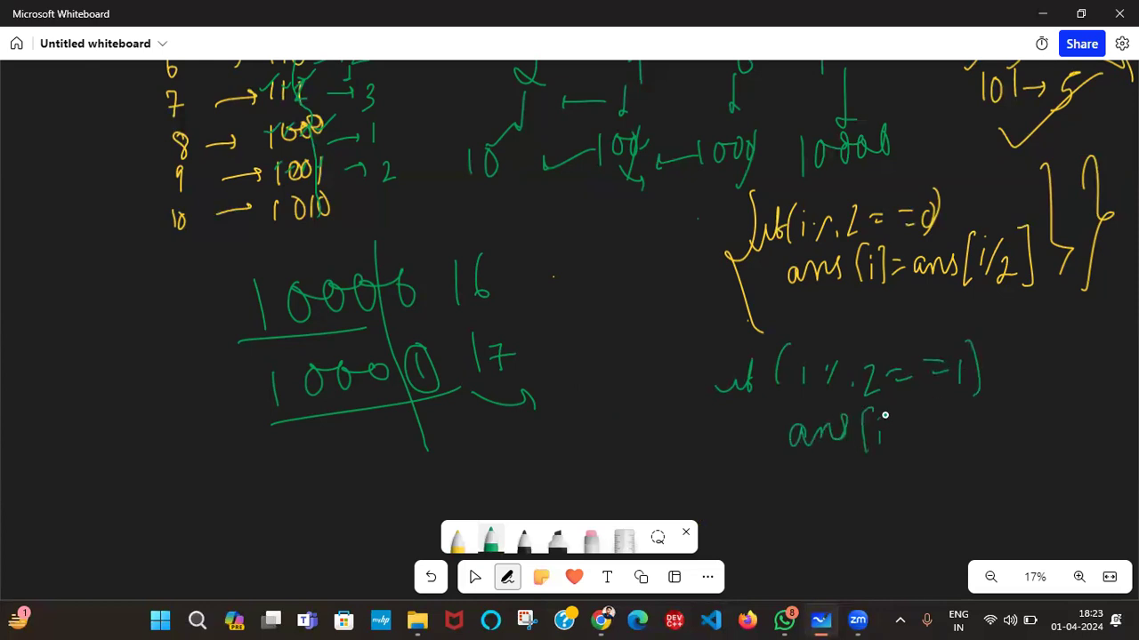
drag(886, 432, 934, 433)
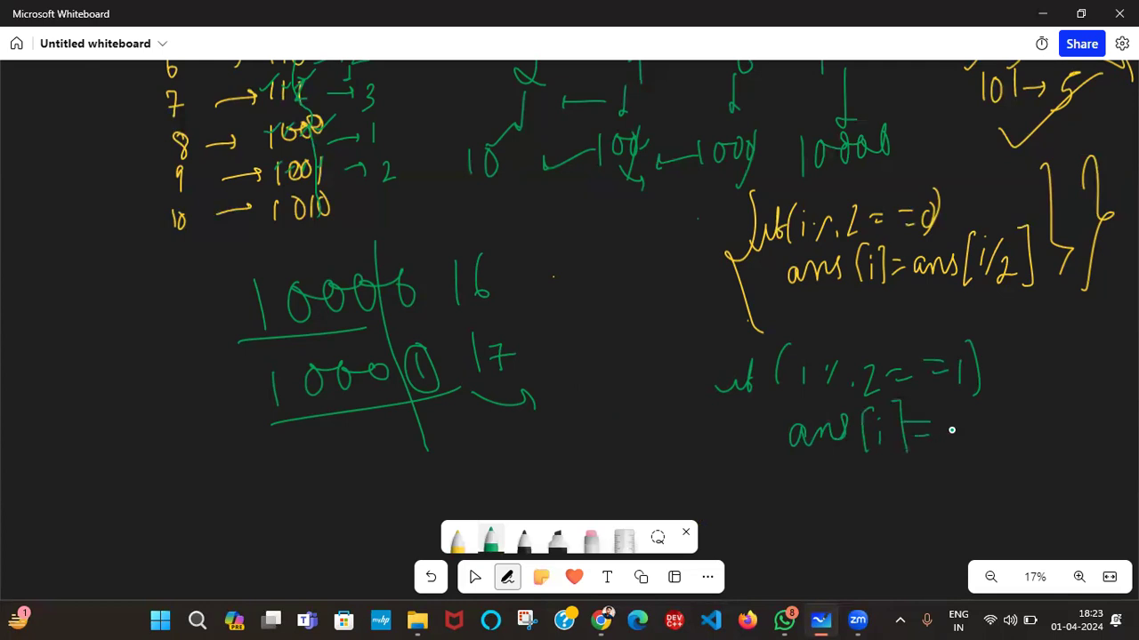
drag(939, 426, 1006, 426)
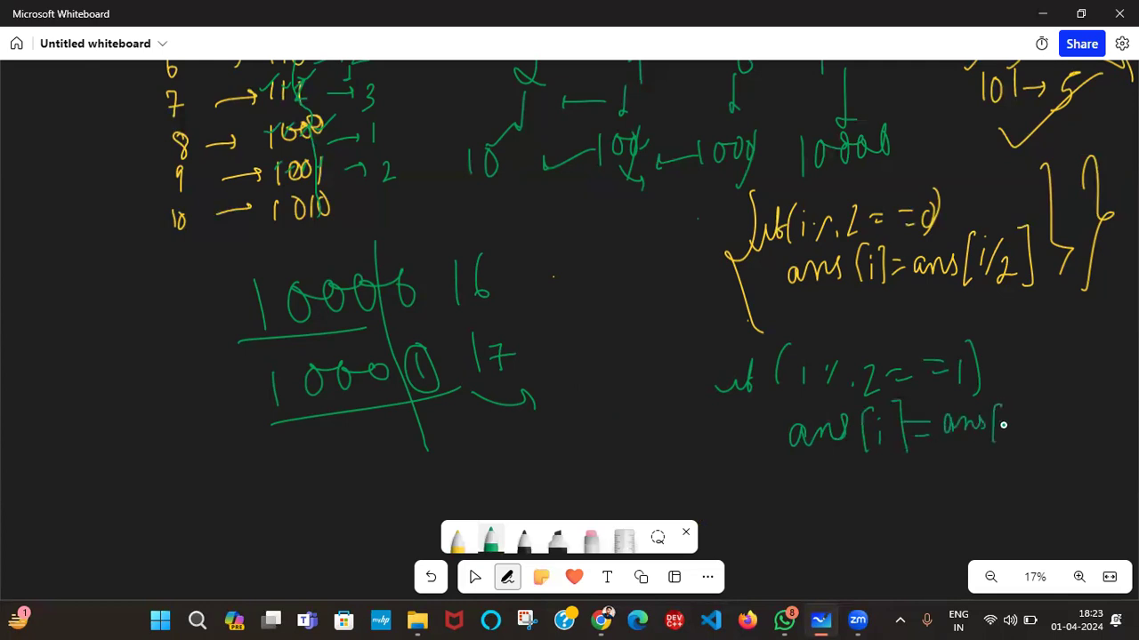
drag(996, 427, 1049, 427)
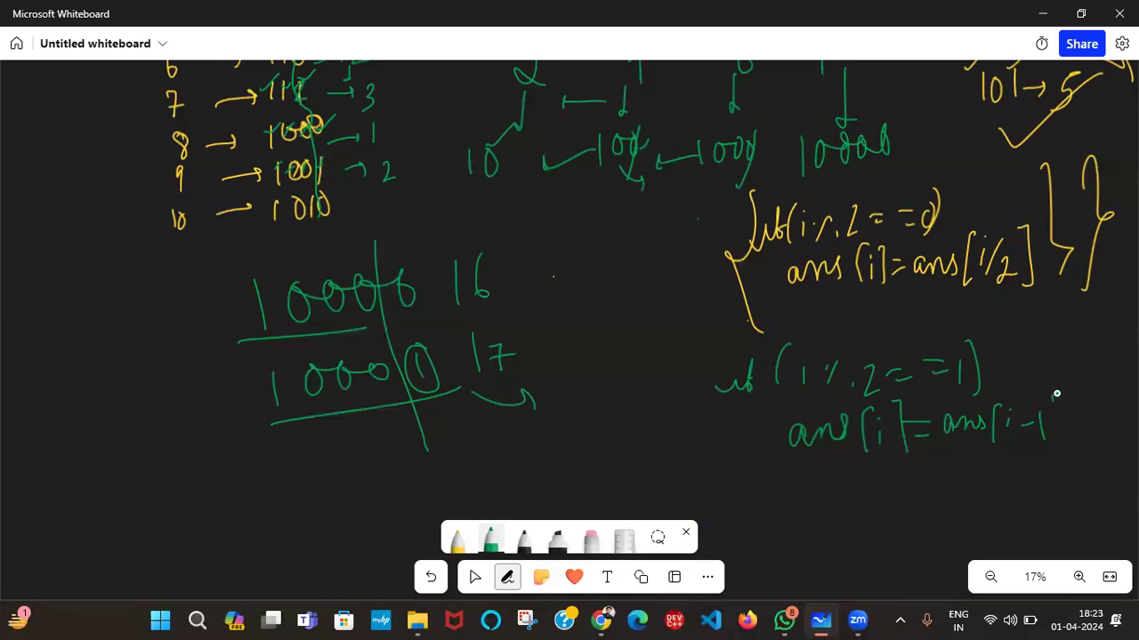
drag(1053, 427, 1099, 427)
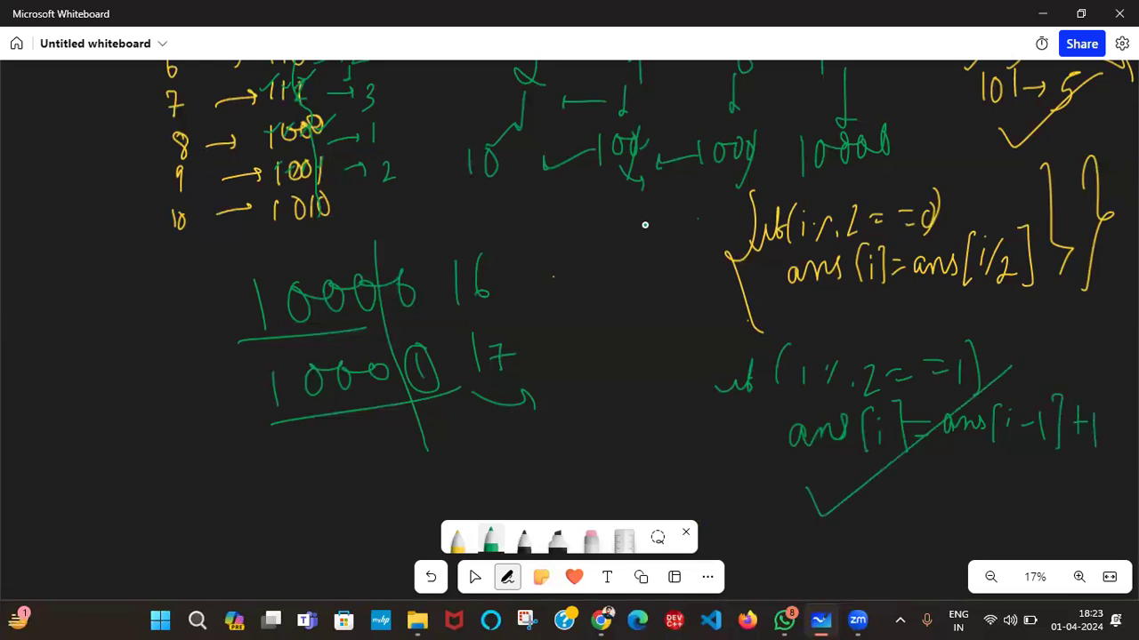
drag(698, 187, 694, 441)
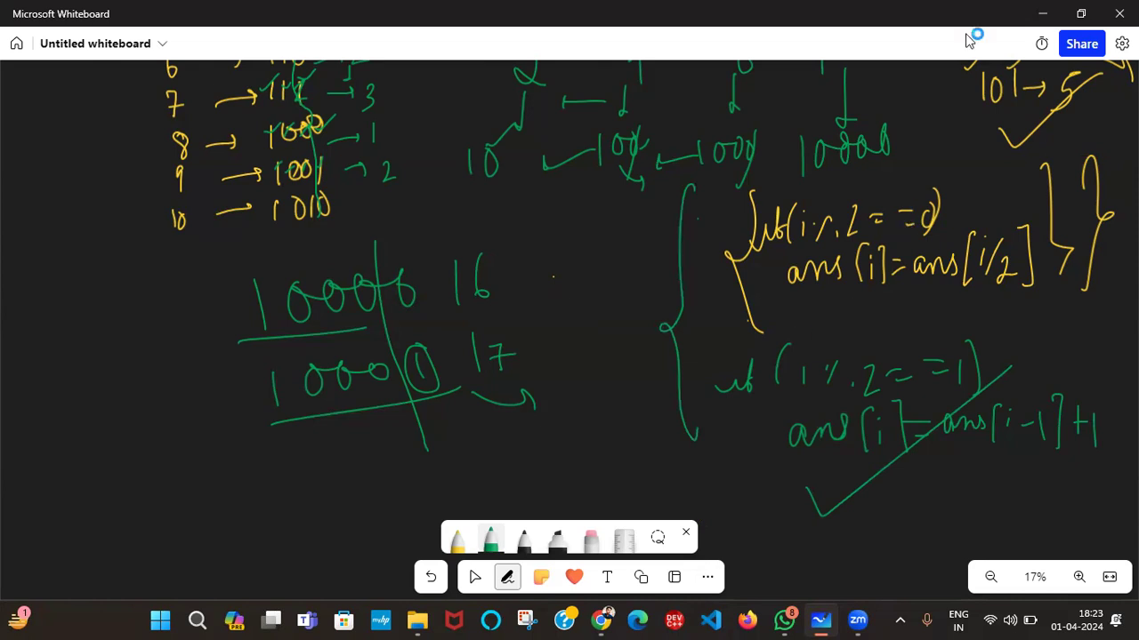
mouse_move(1043, 14)
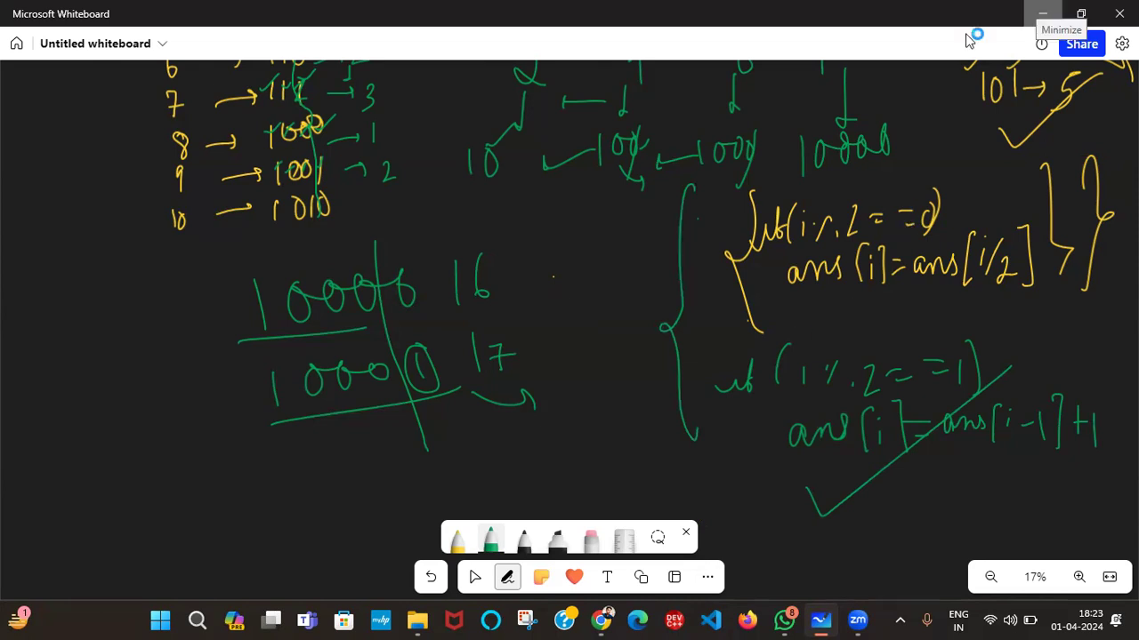
Join each if/else branch with its assignment on one line in the LeetCode editor
click(1042, 14)
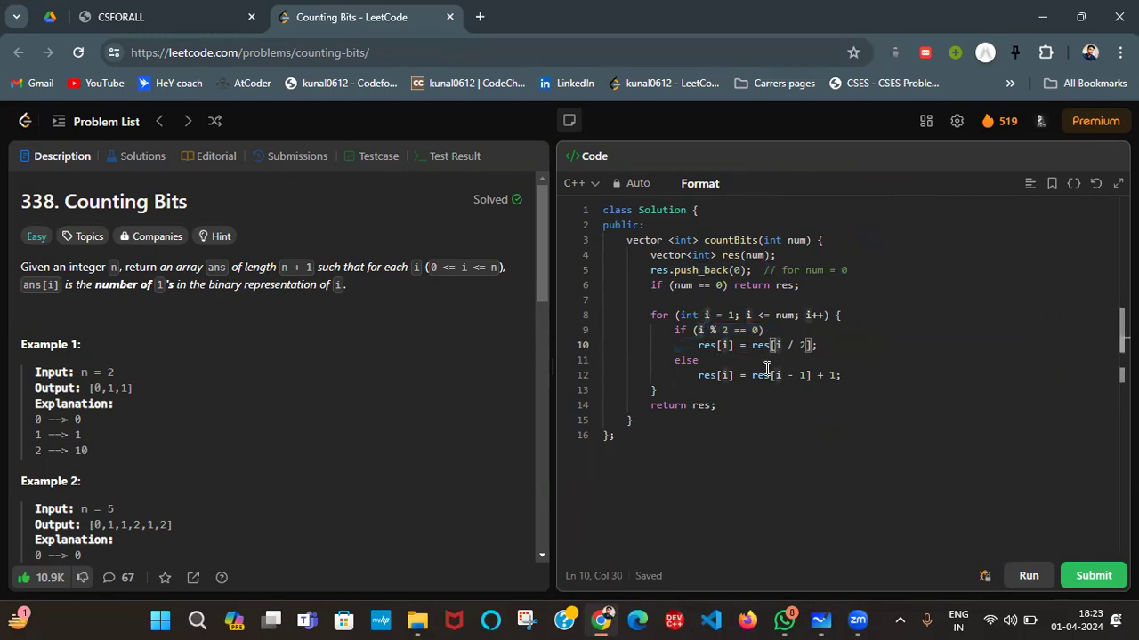
mouse_move(701, 315)
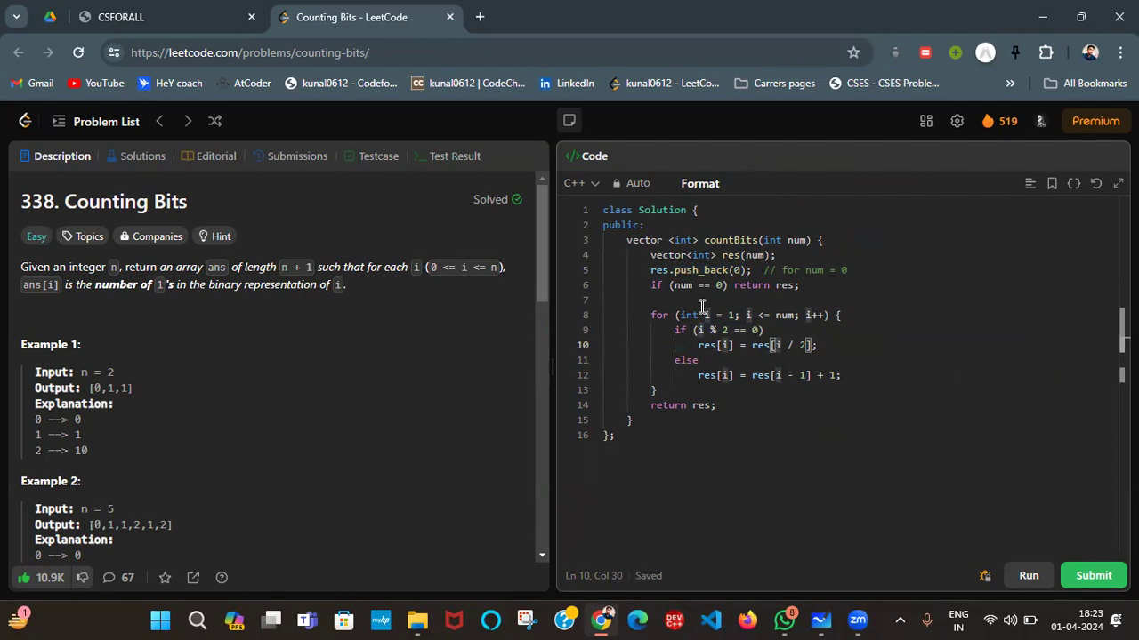
click(651, 285)
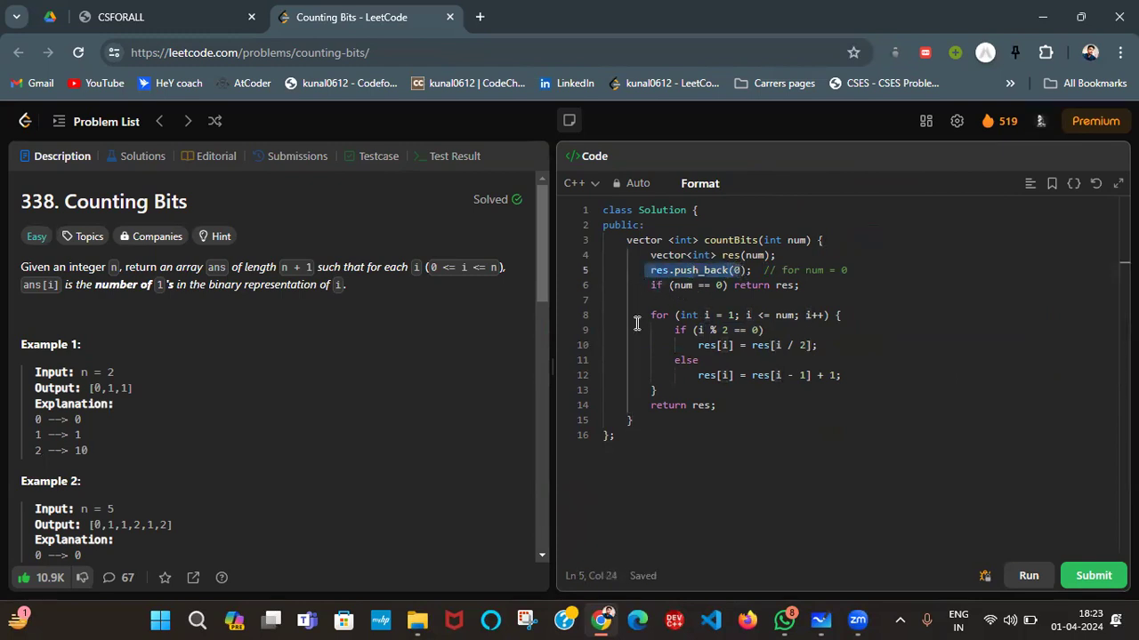
click(651, 315)
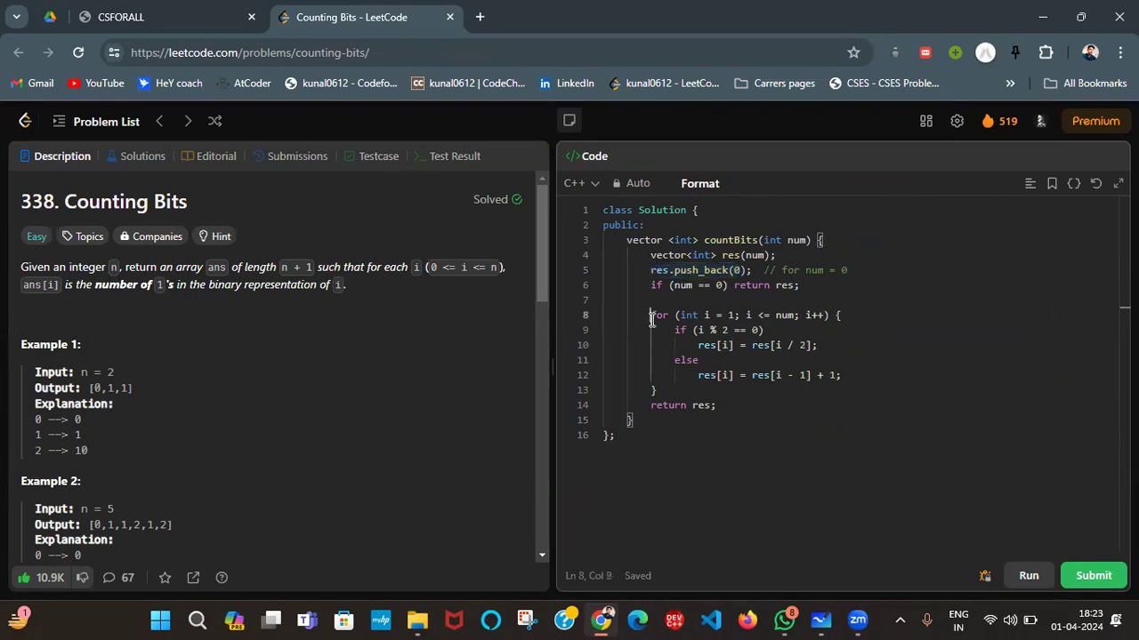
drag(678, 315, 797, 315)
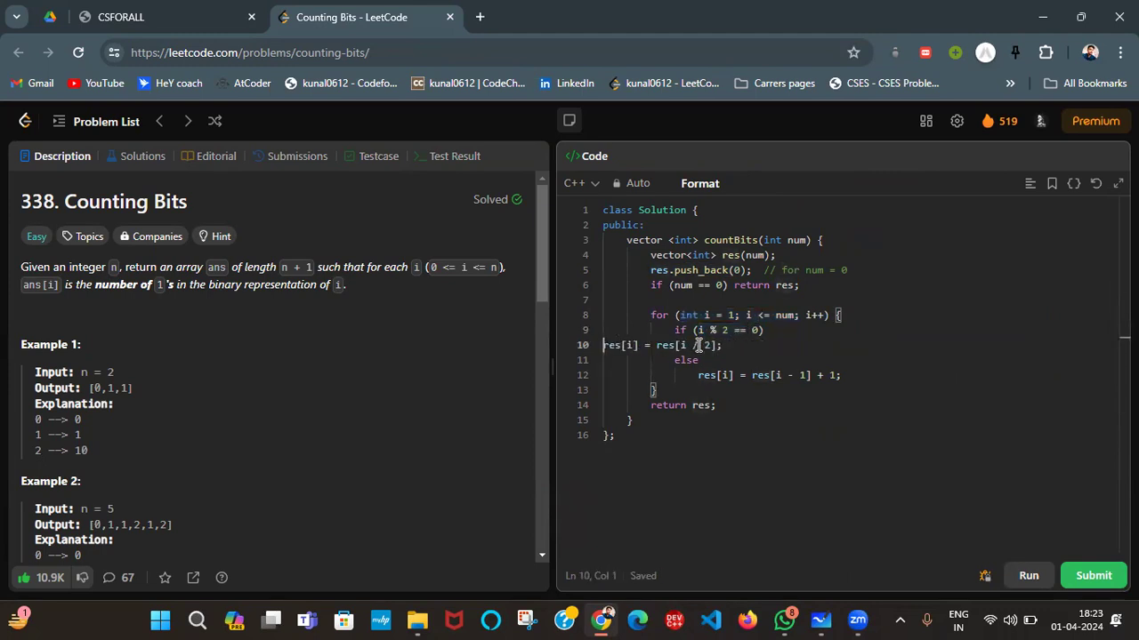
click(700, 183)
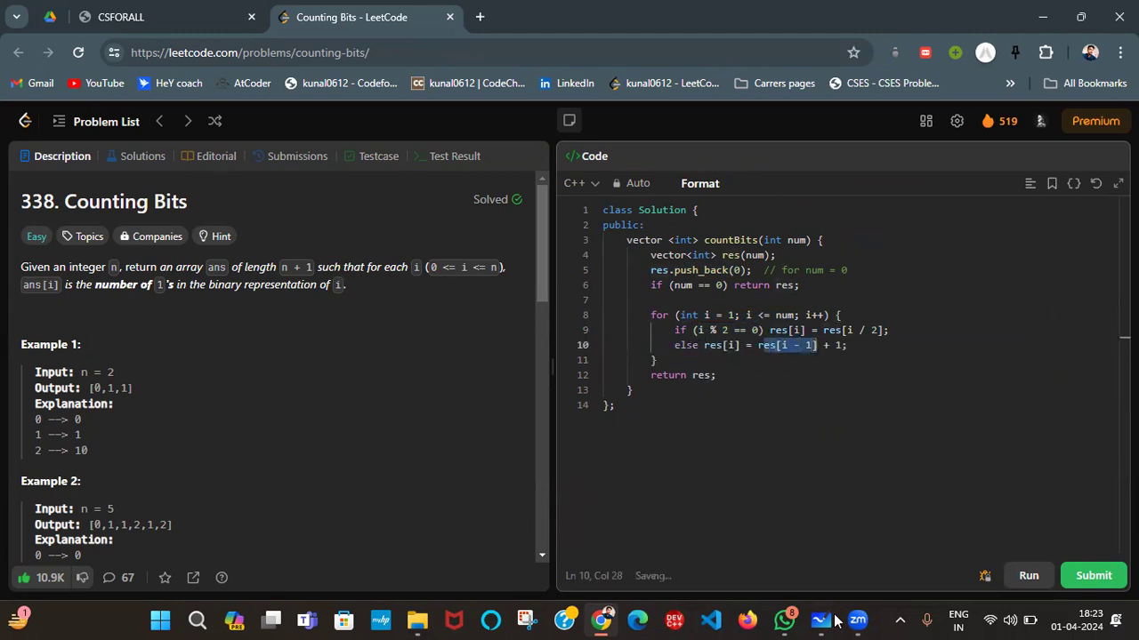
click(820, 619)
text(//)
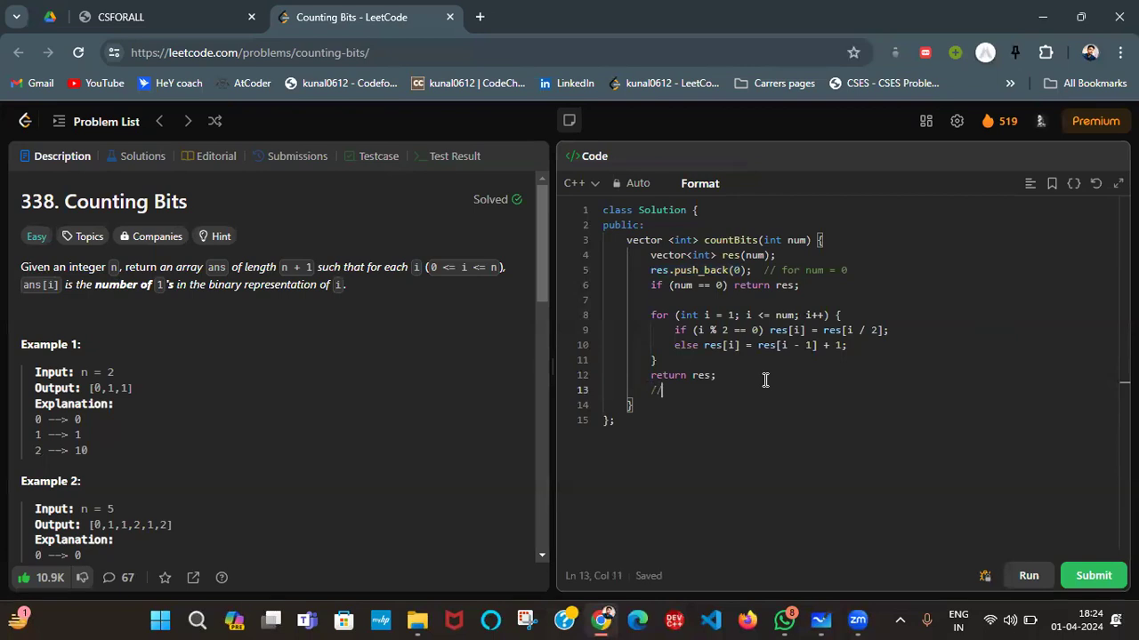
Add two // O(N) complexity comments after return res; in the solution
text(O())
text(//)
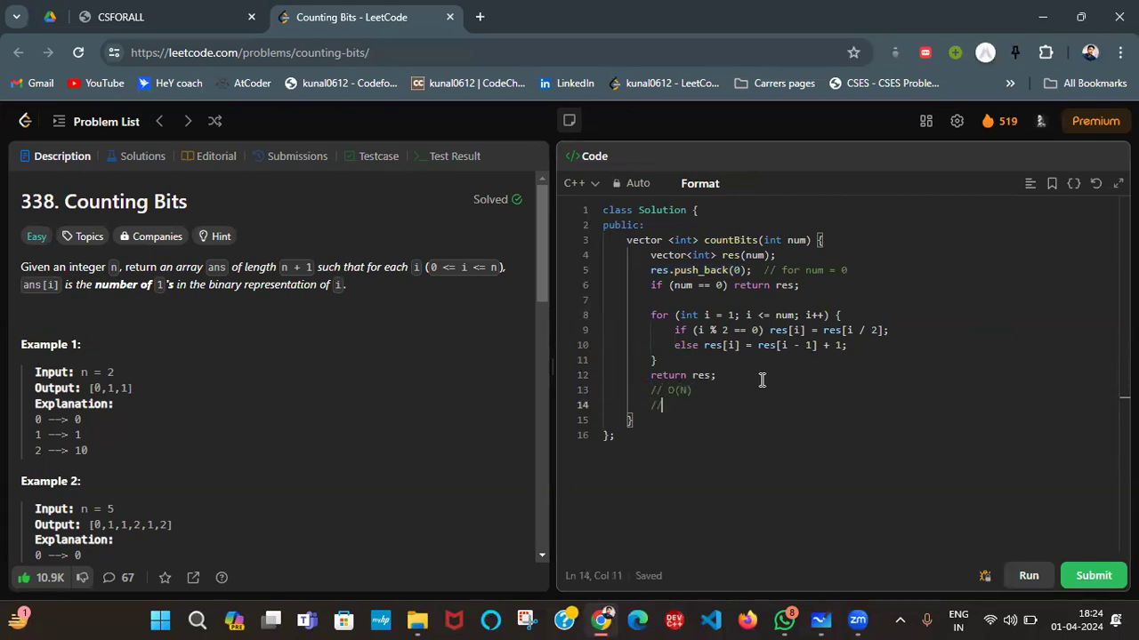
text(())
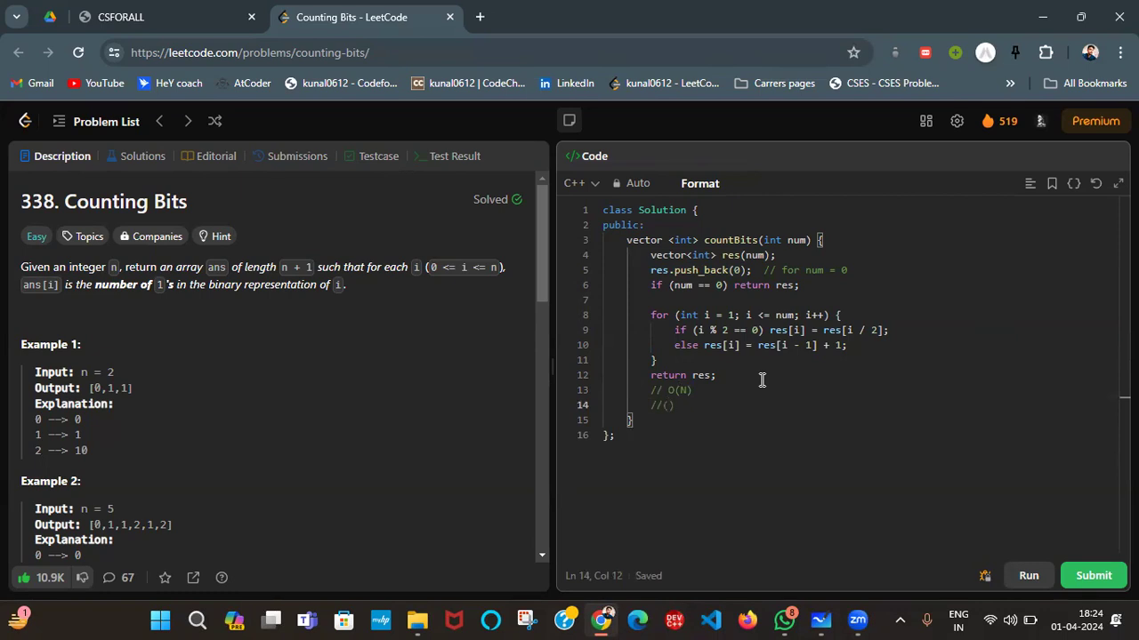
text(O(N)
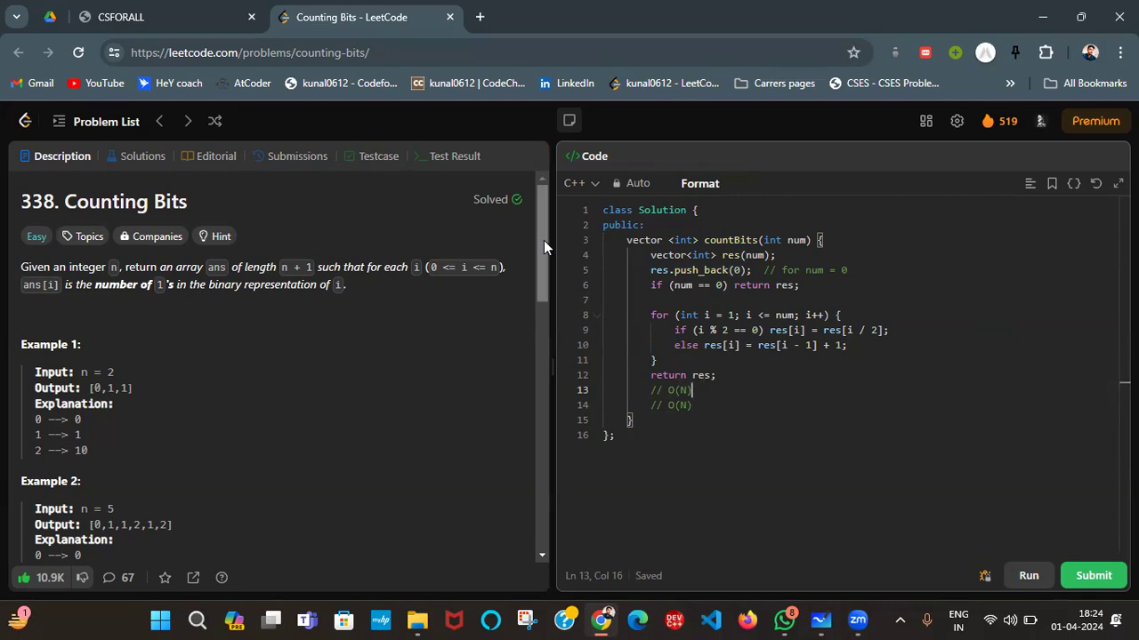
scroll(down, 3)
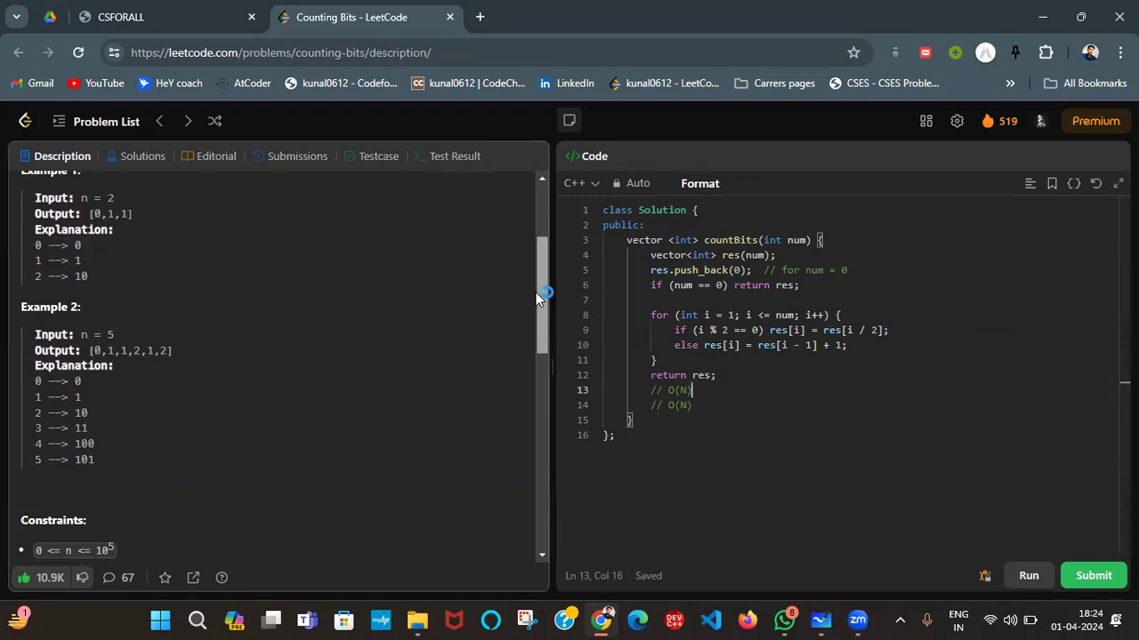
mouse_move(459, 258)
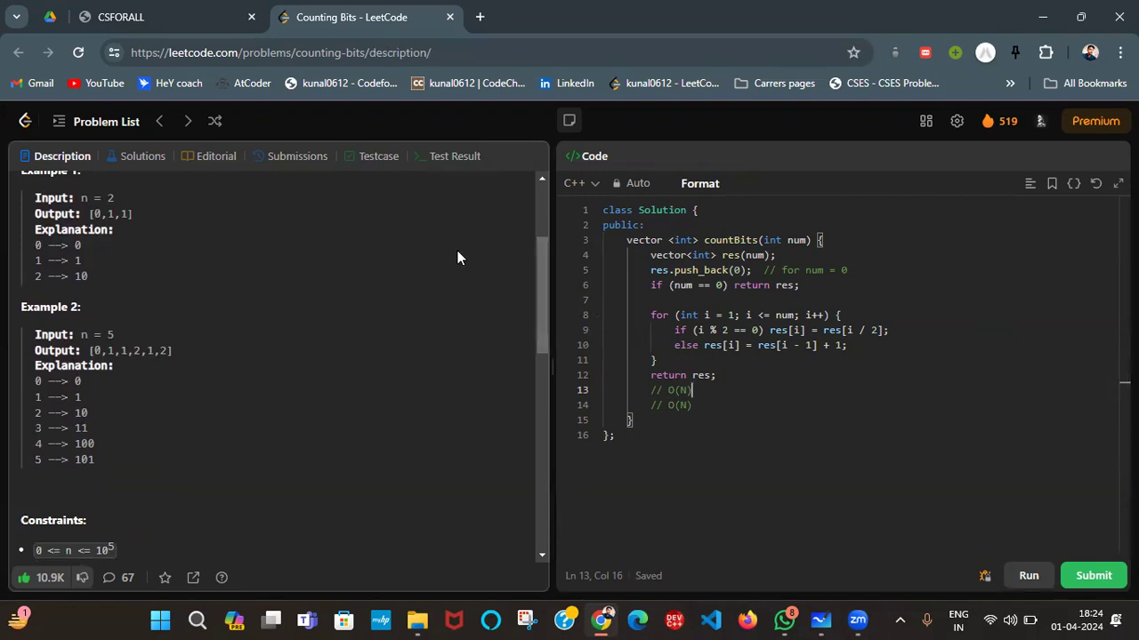
mouse_move(566, 111)
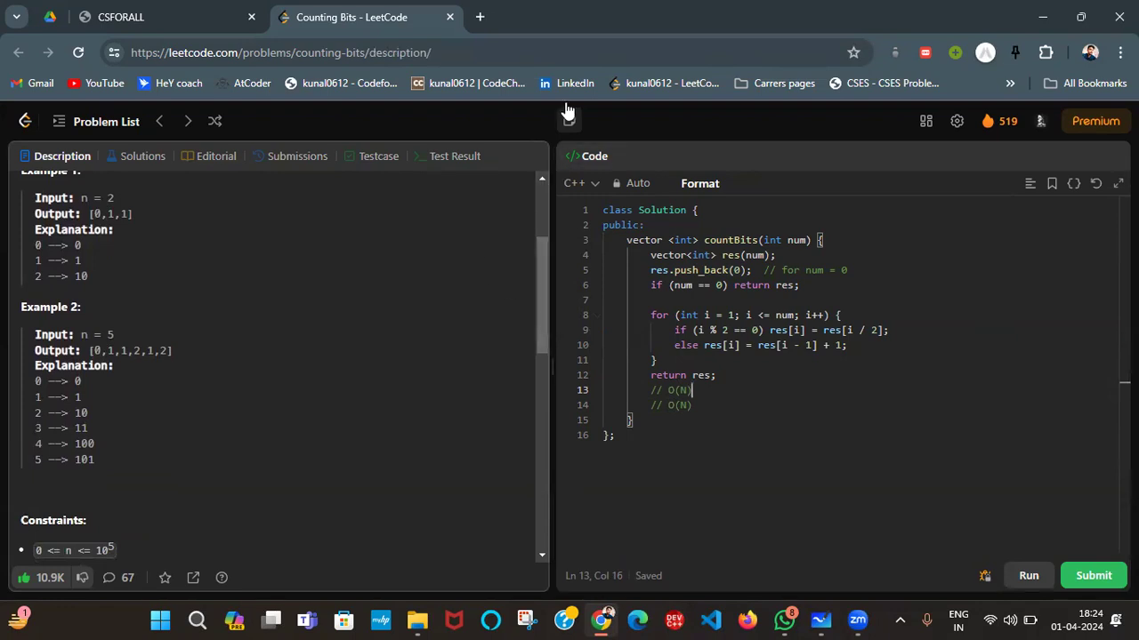